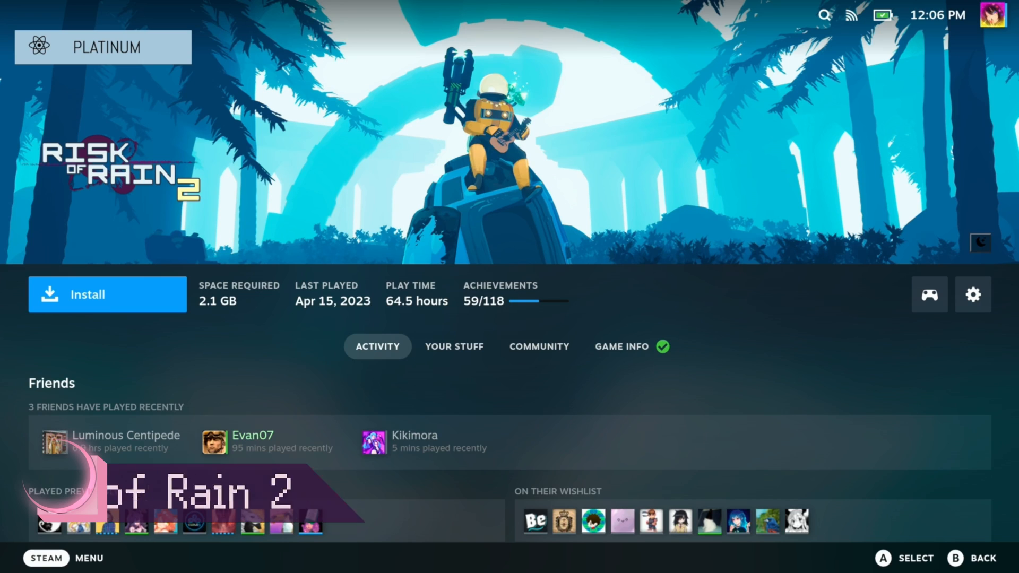
Review Risk of Rain 2's install drive options without installing, then switch the Deck to Desktop Mode
click(106, 295)
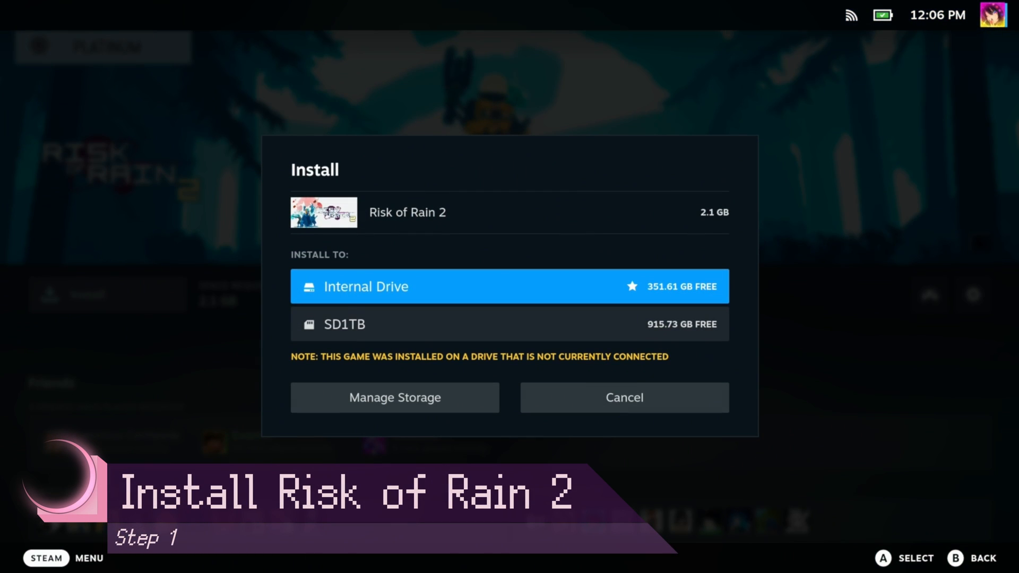
click(624, 397)
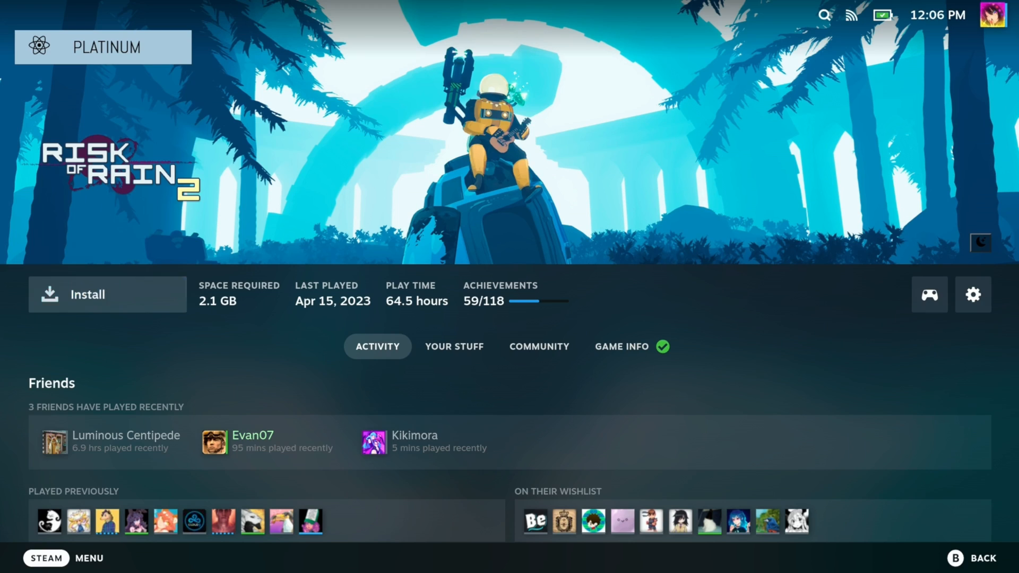
click(107, 295)
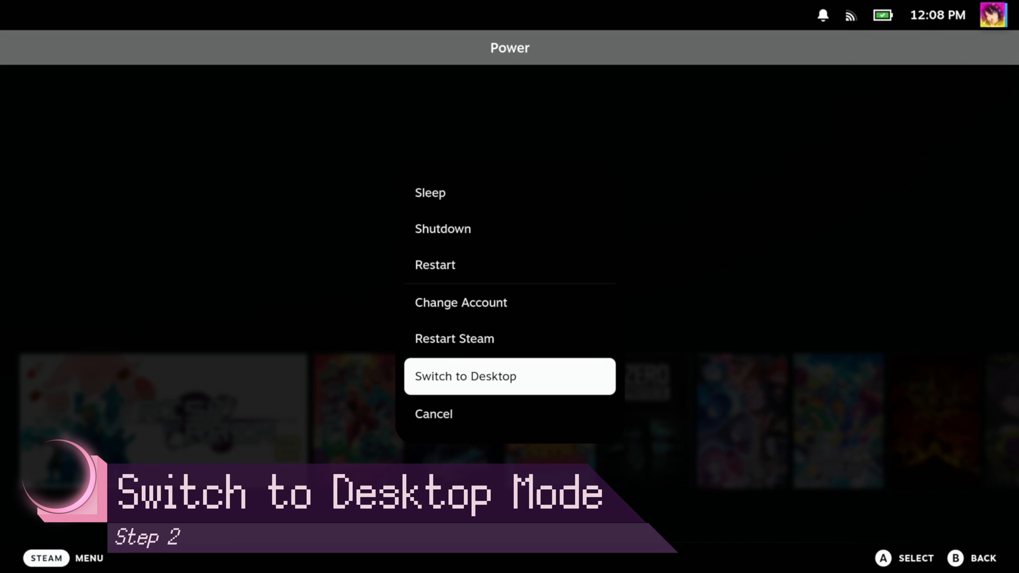
click(510, 376)
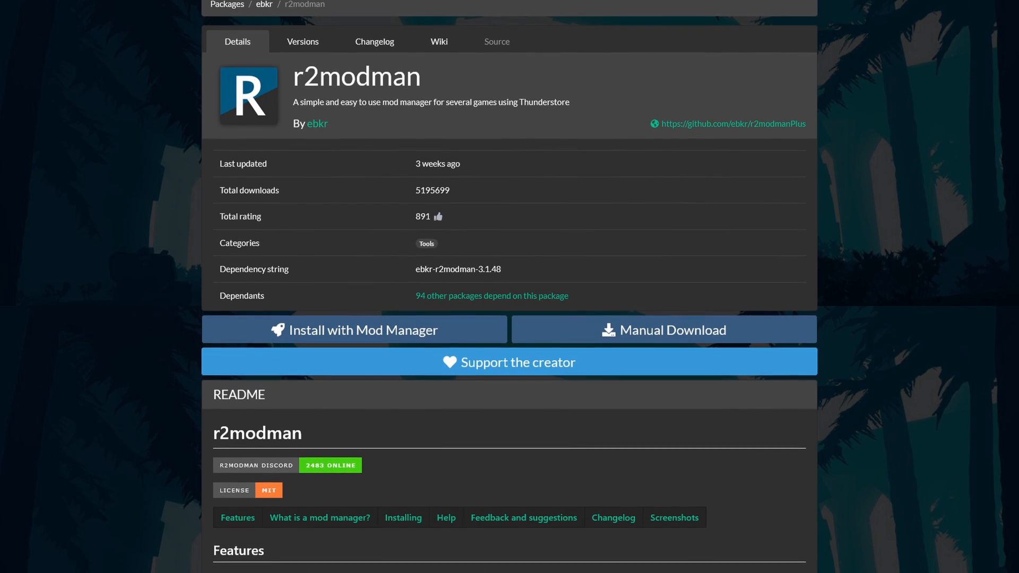
Scroll the Thunderstore r2modman package page down to its download buttons
scroll(down, 3)
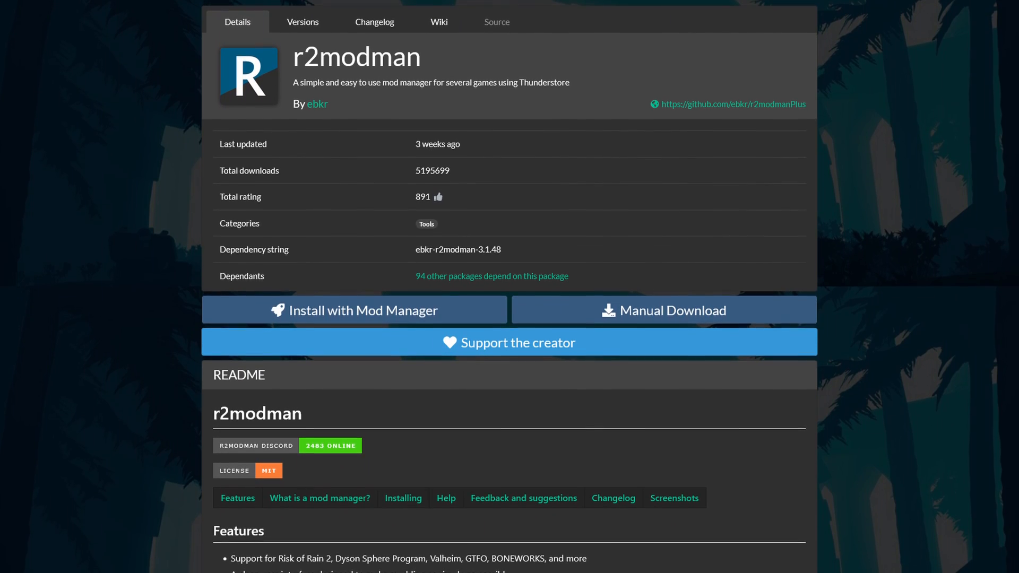
scroll(down, 3)
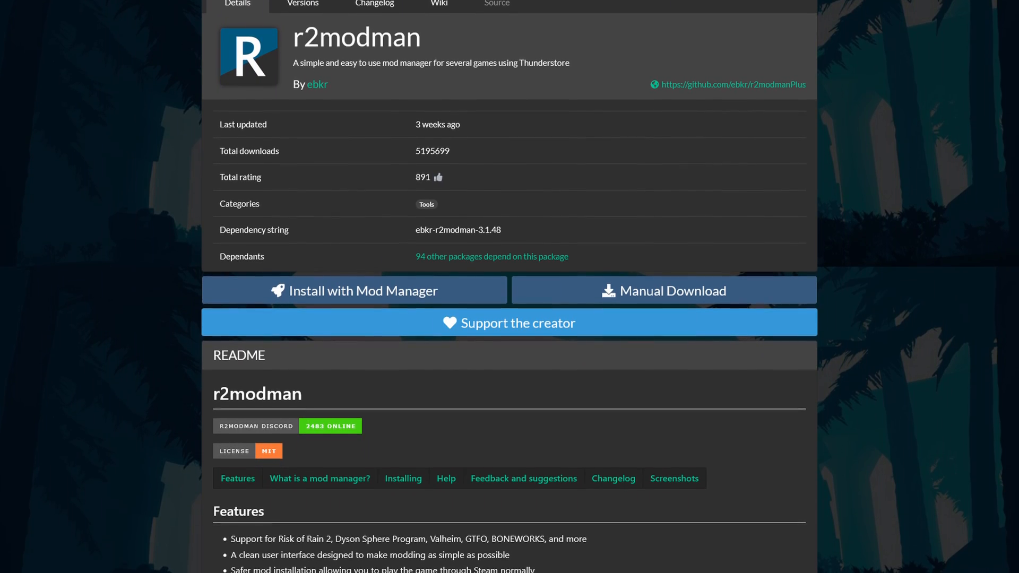
scroll(down, 3)
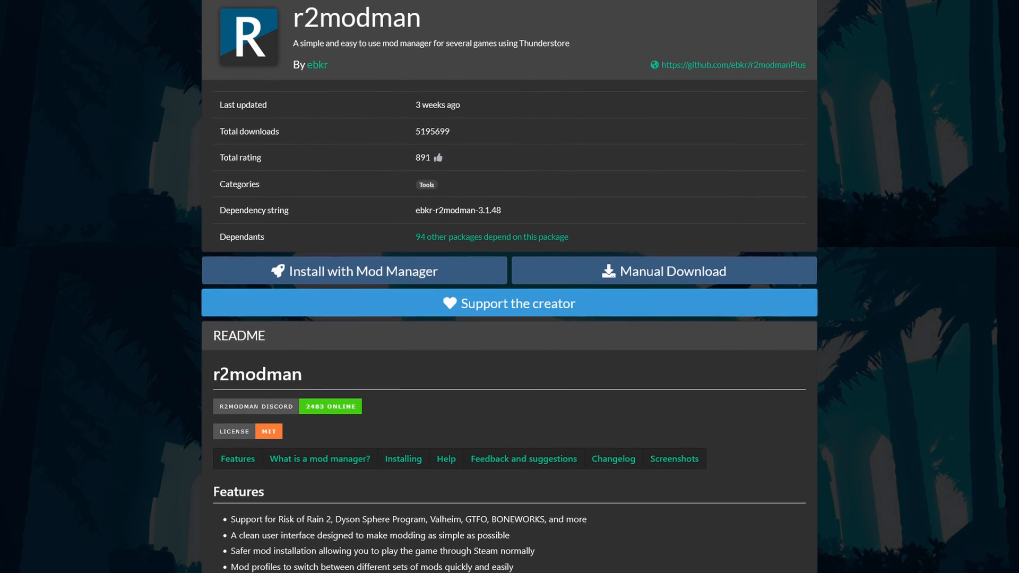
scroll(down, 3)
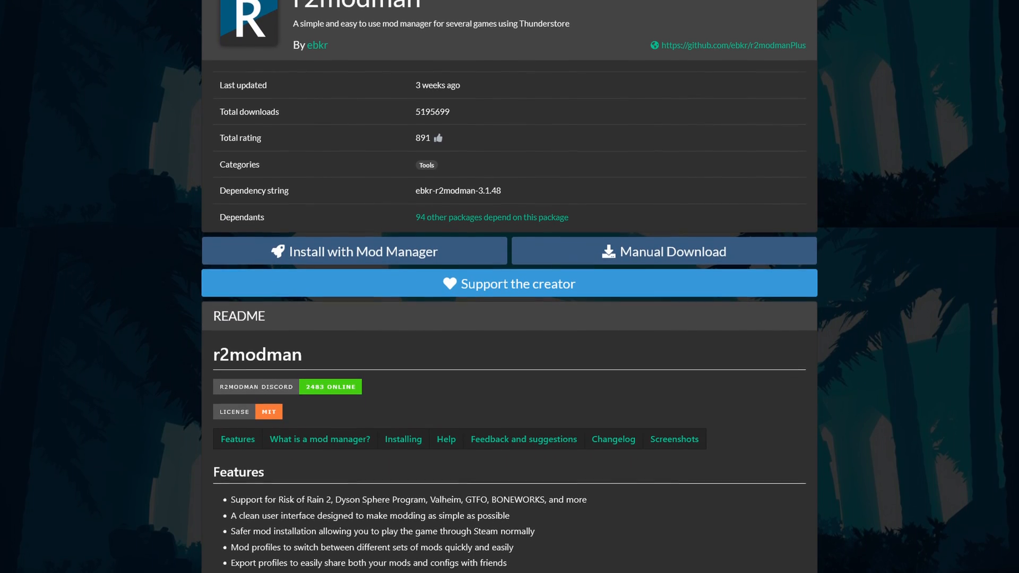
scroll(down, 3)
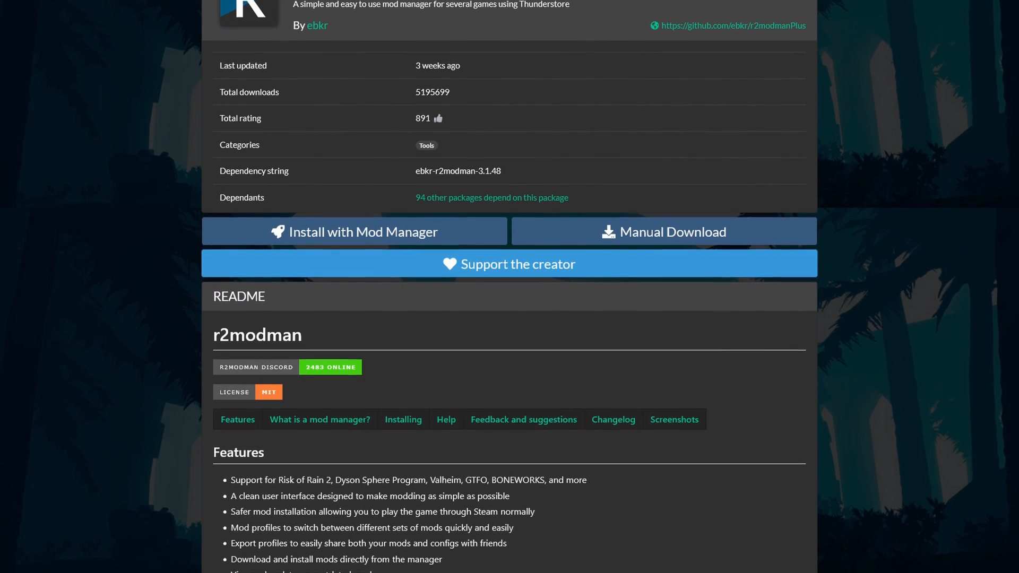
scroll(down, 3)
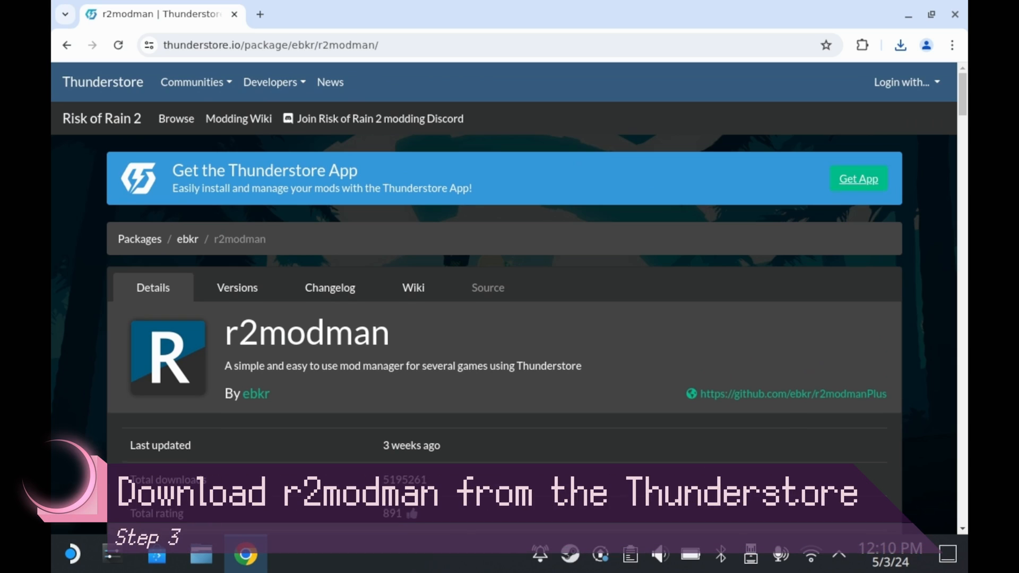
scroll(down, 3)
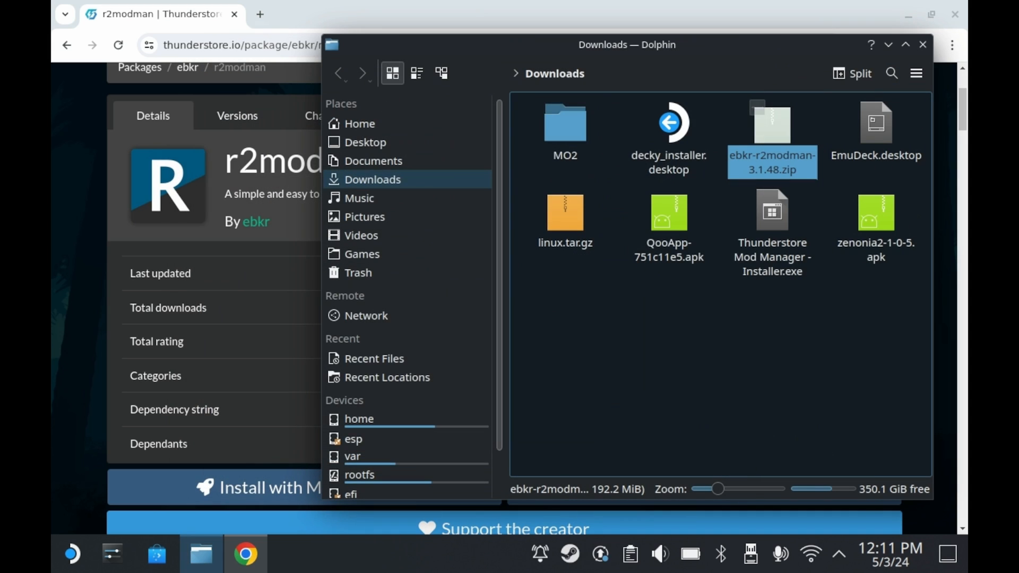
Create a new r2modman folder inside the Games folder for the extracted zip
click(668, 213)
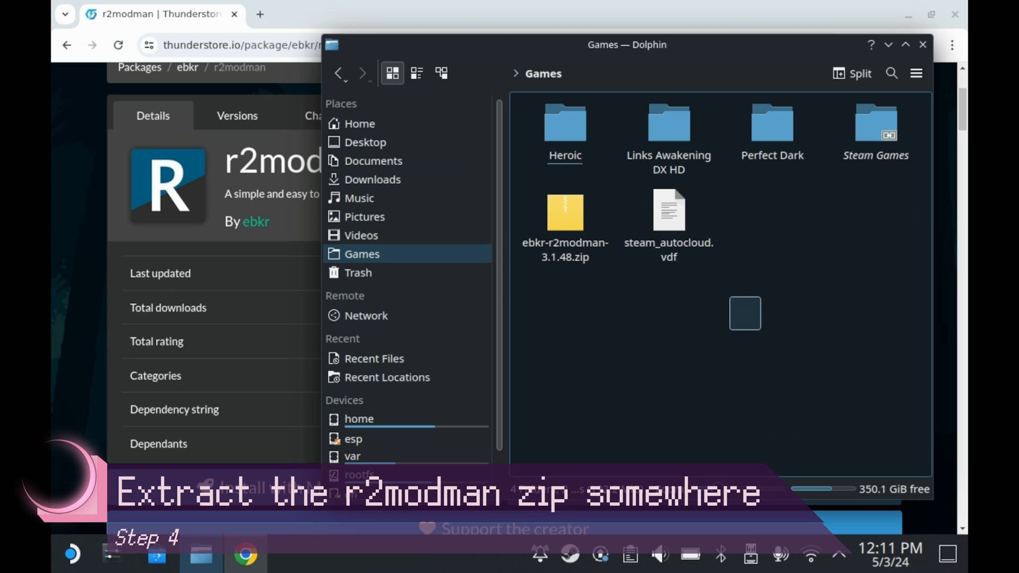
right_click(745, 314)
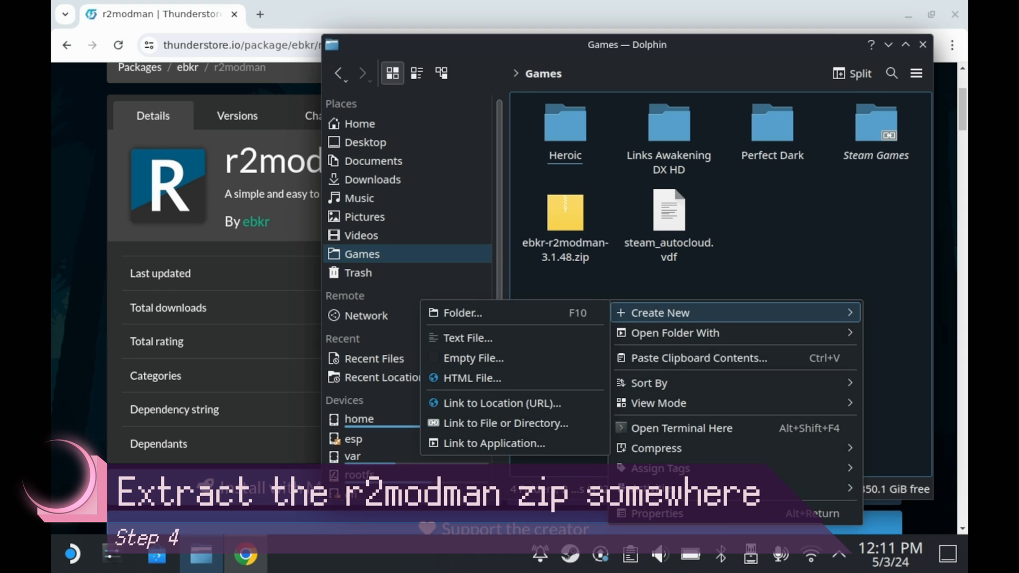
click(462, 312)
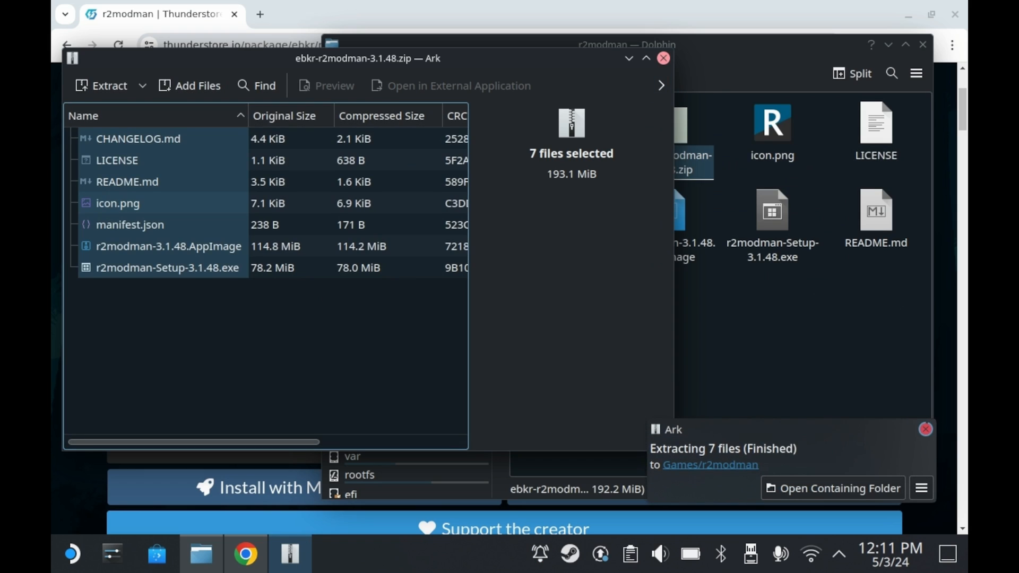
Run the r2modman AppImage from the extracted folder and confirm starting it
click(663, 57)
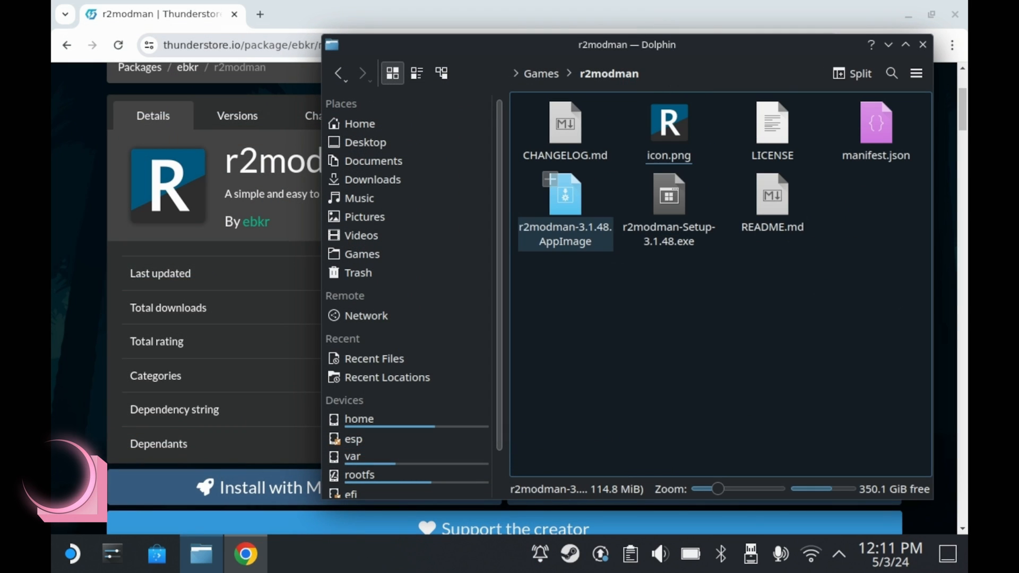
double_click(565, 193)
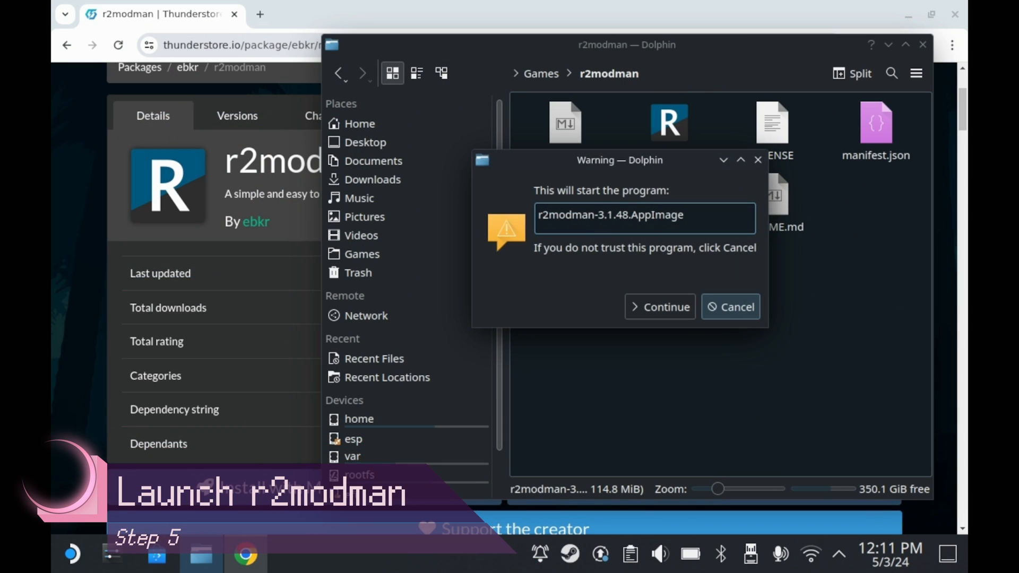
mouse_move(660, 307)
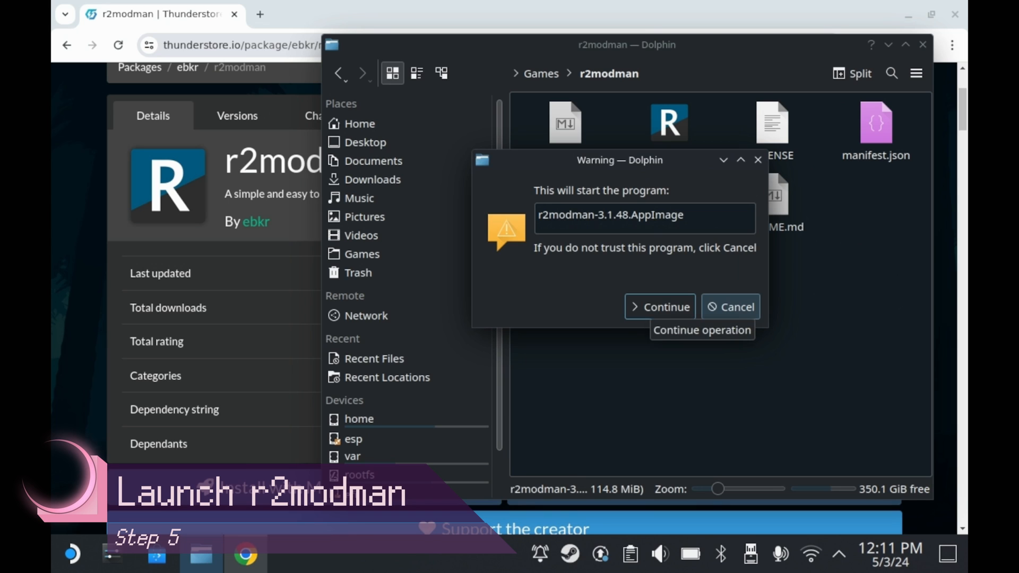
click(665, 306)
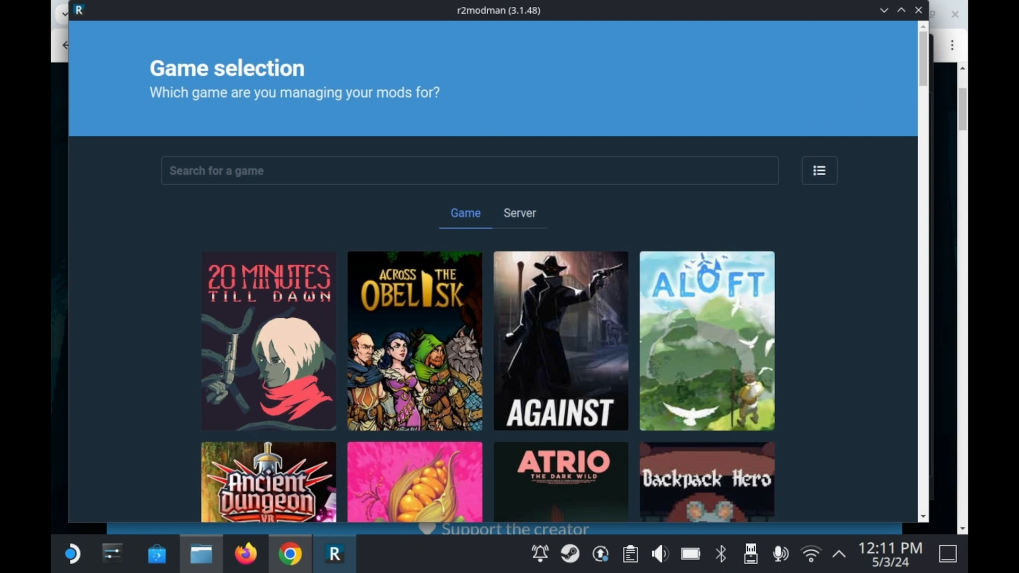
Scroll the game grid to Risk of Rain 2 and select it as the game to mod
scroll(down, 3)
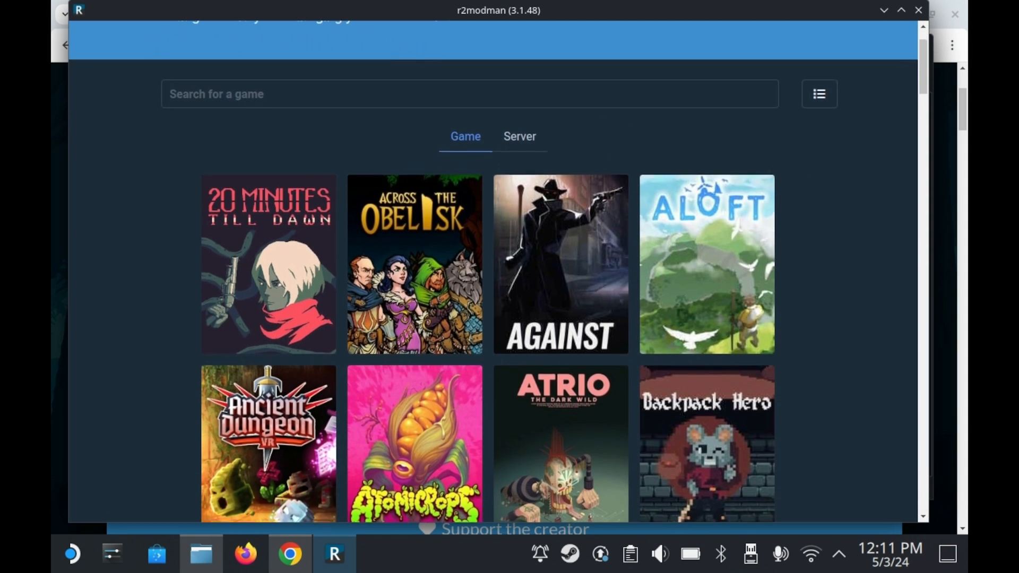
scroll(down, 3)
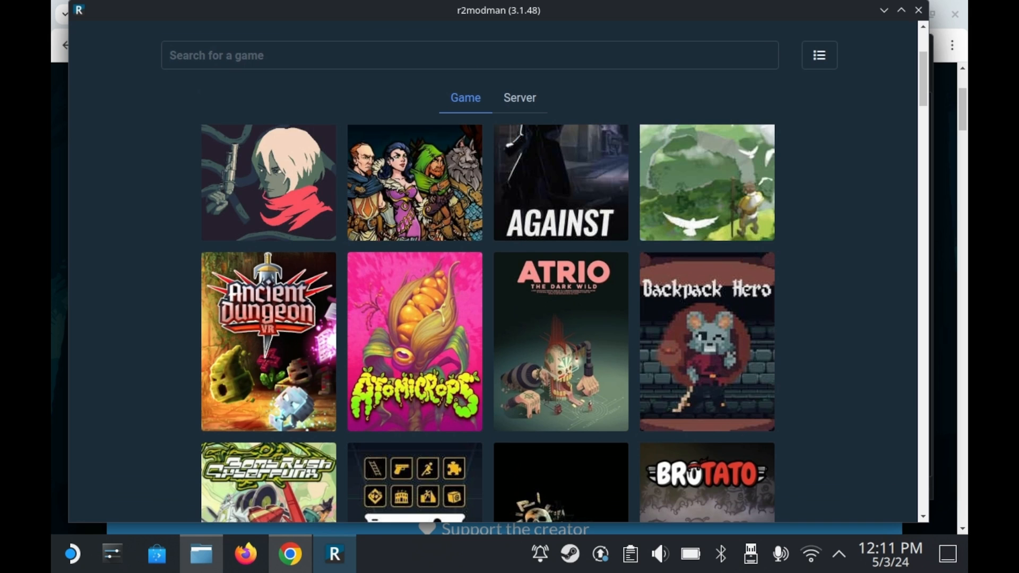
scroll(down, 3)
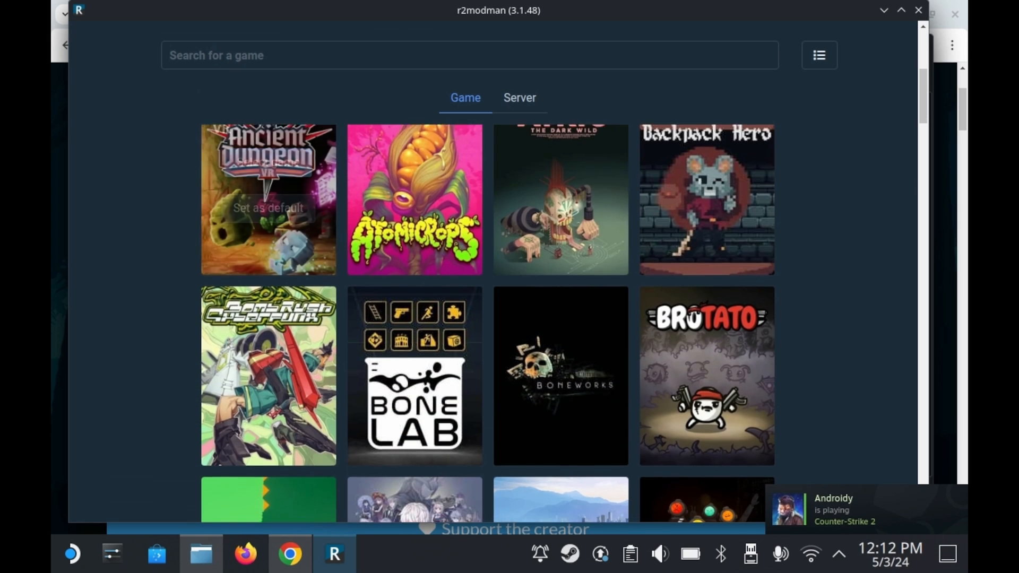
scroll(down, 3)
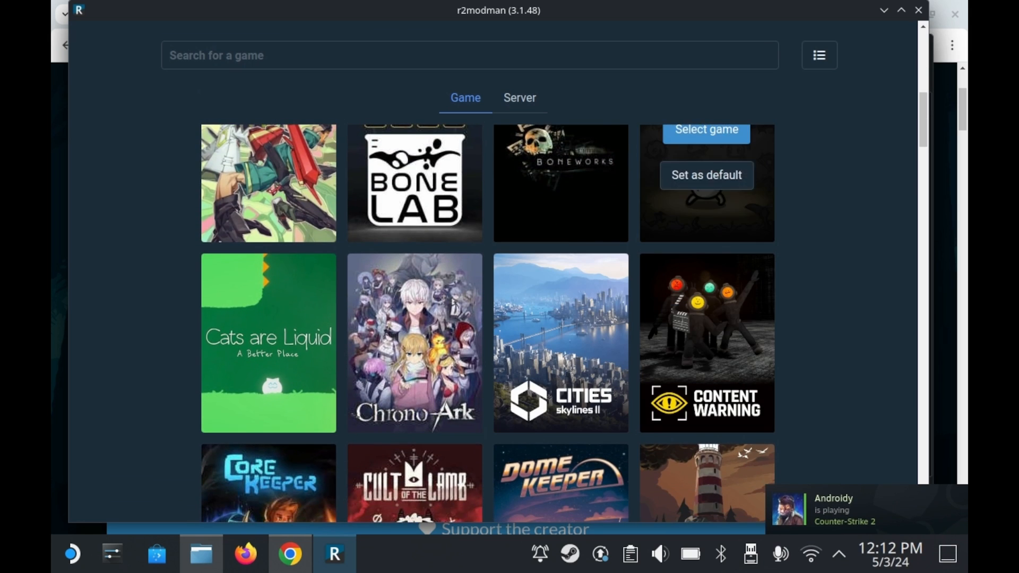
scroll(down, 3)
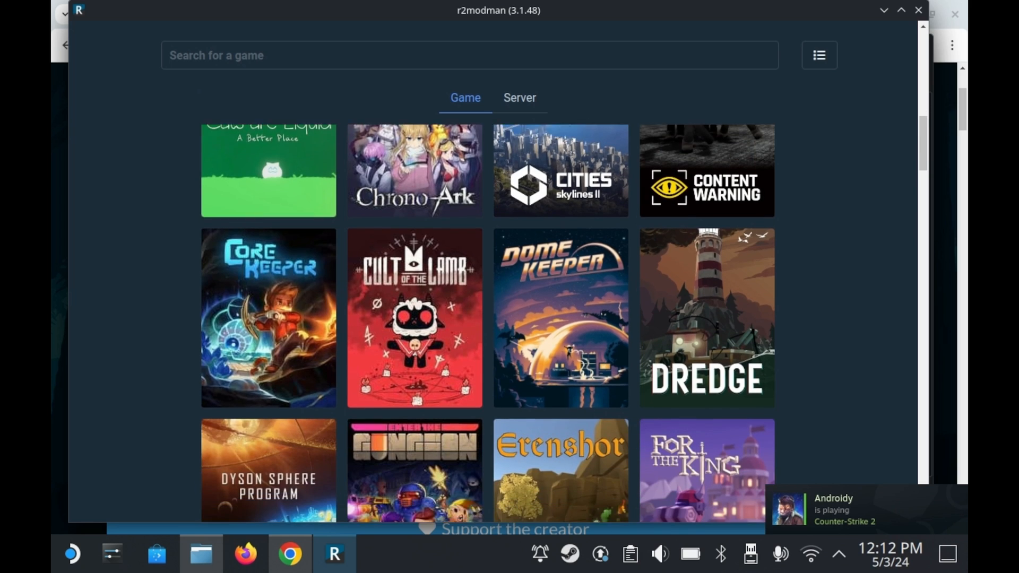
scroll(down, 3)
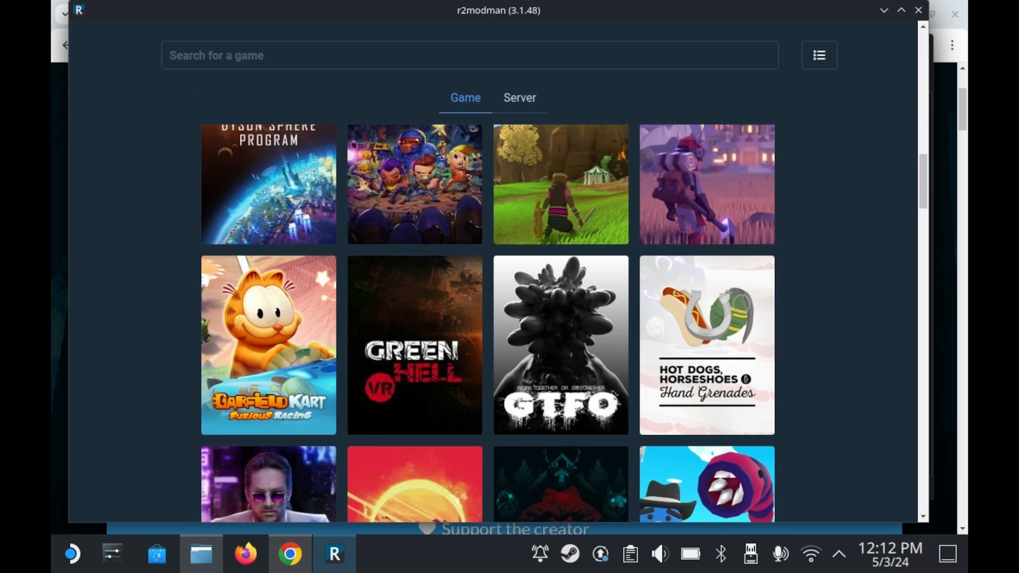
scroll(down, 3)
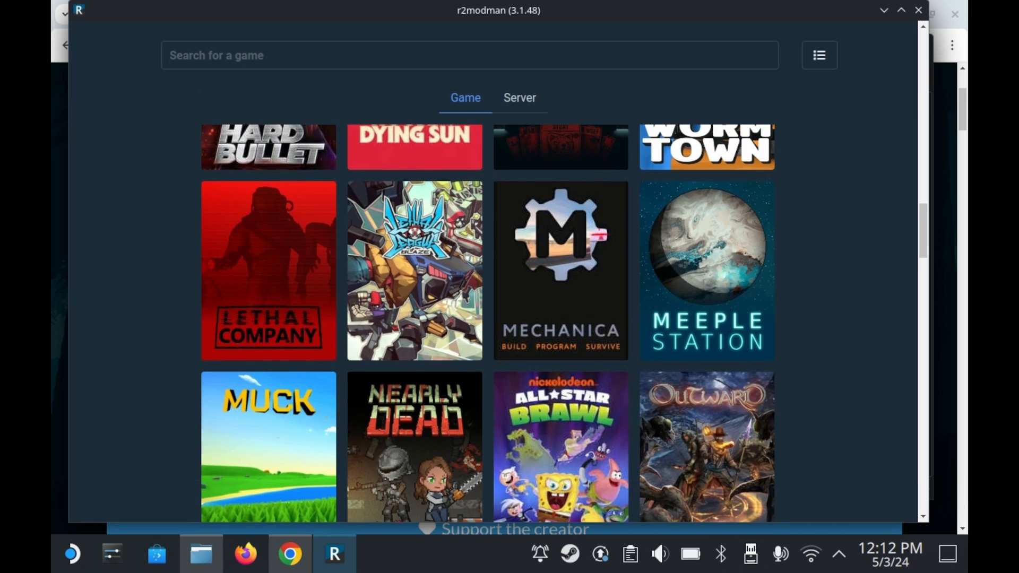
scroll(down, 3)
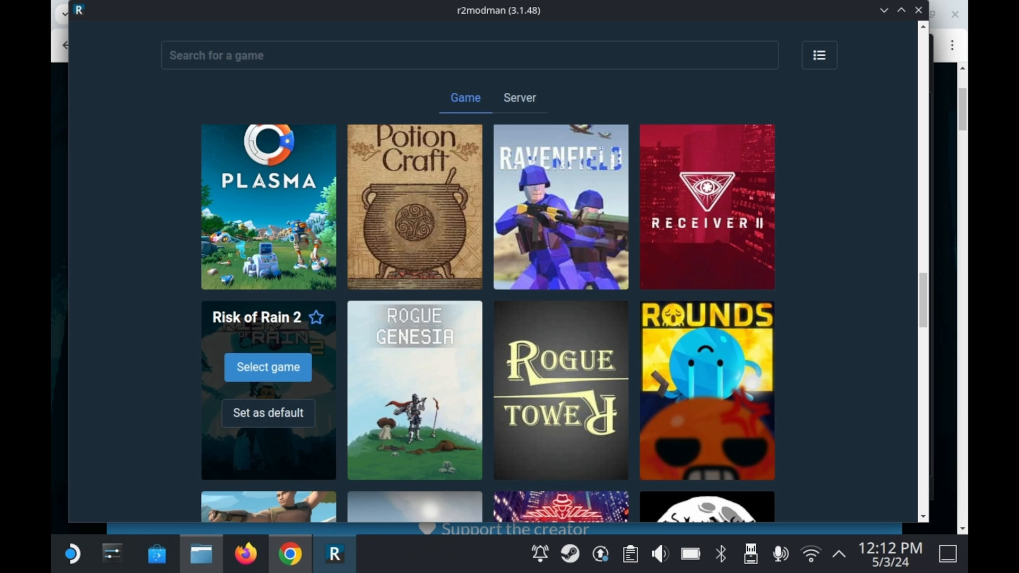
click(269, 367)
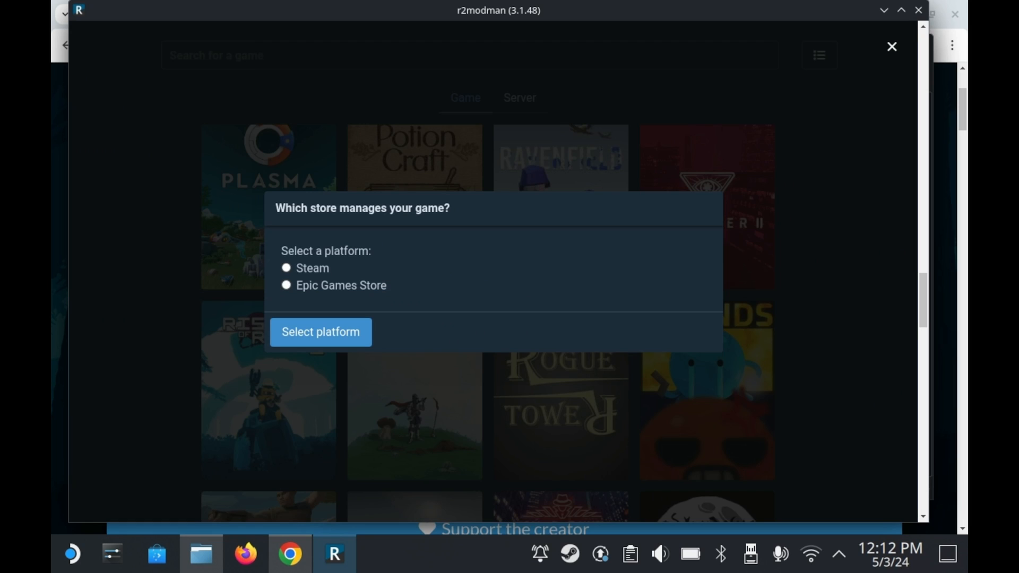
Pick Steam as the store, create a profile named 'Modded' and load it
click(321, 332)
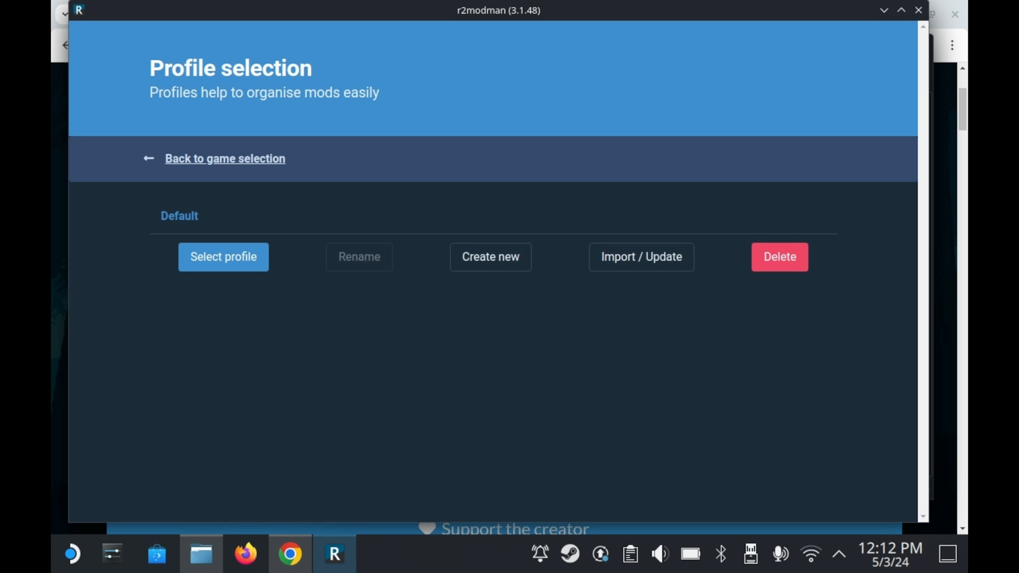
click(490, 257)
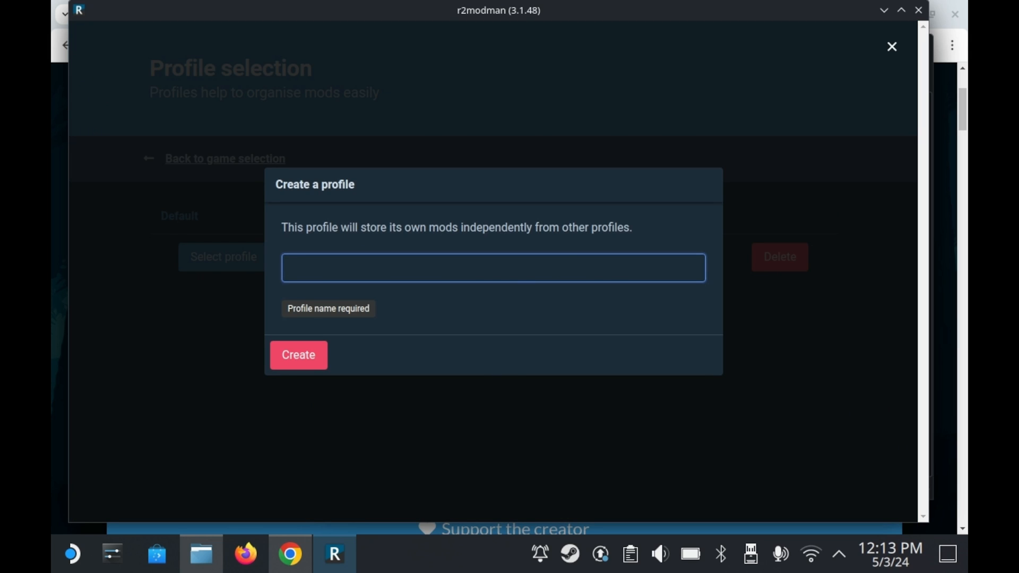
text(Modded)
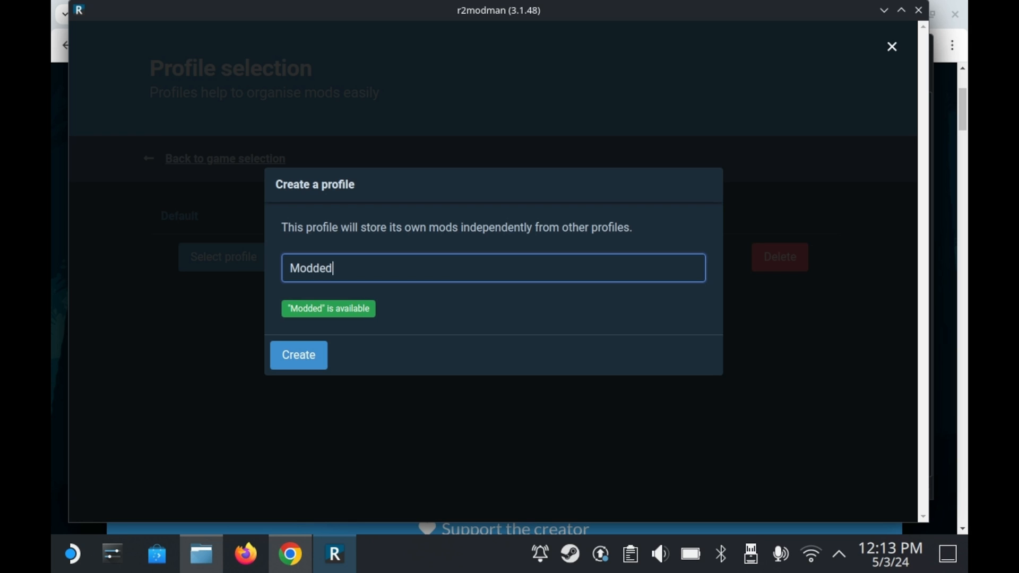
click(298, 354)
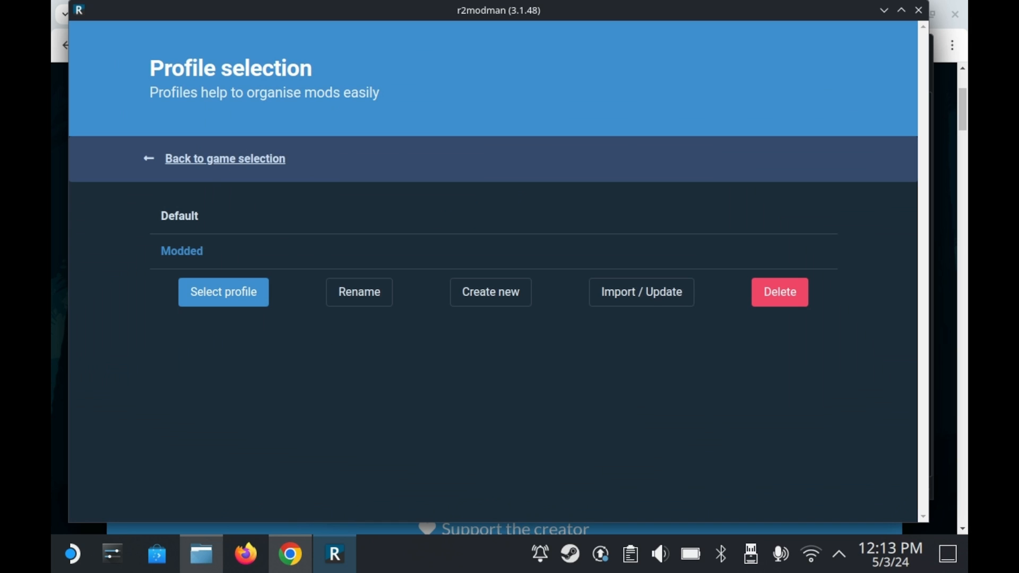
click(223, 292)
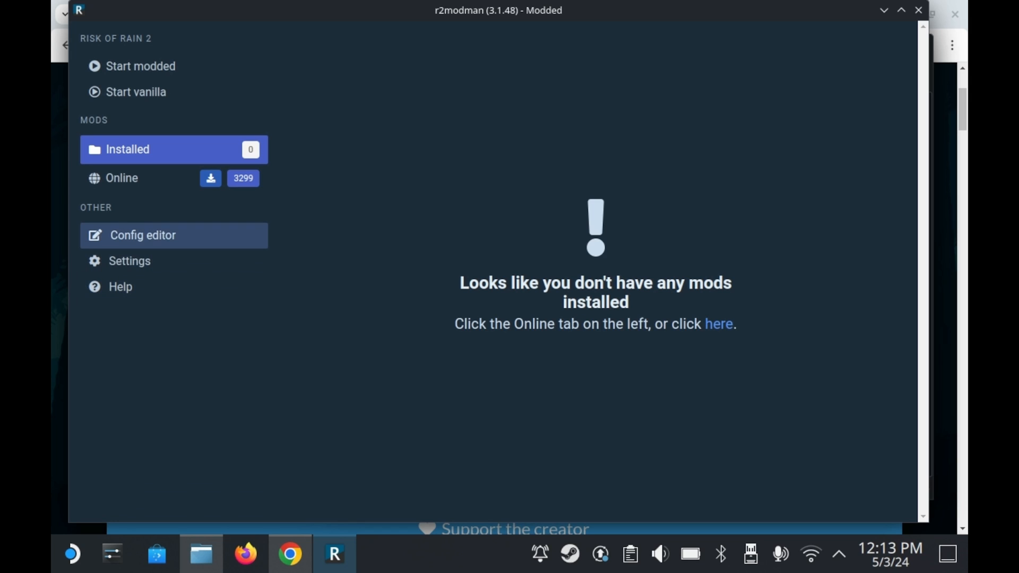
mouse_move(119, 287)
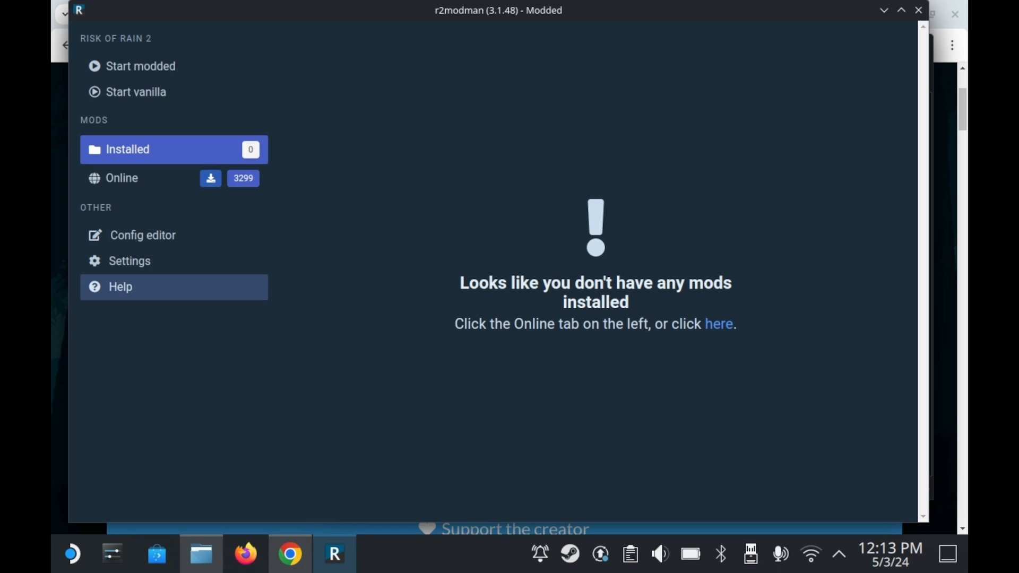
Show the Locations settings listing the data, profile and game directory paths
click(130, 261)
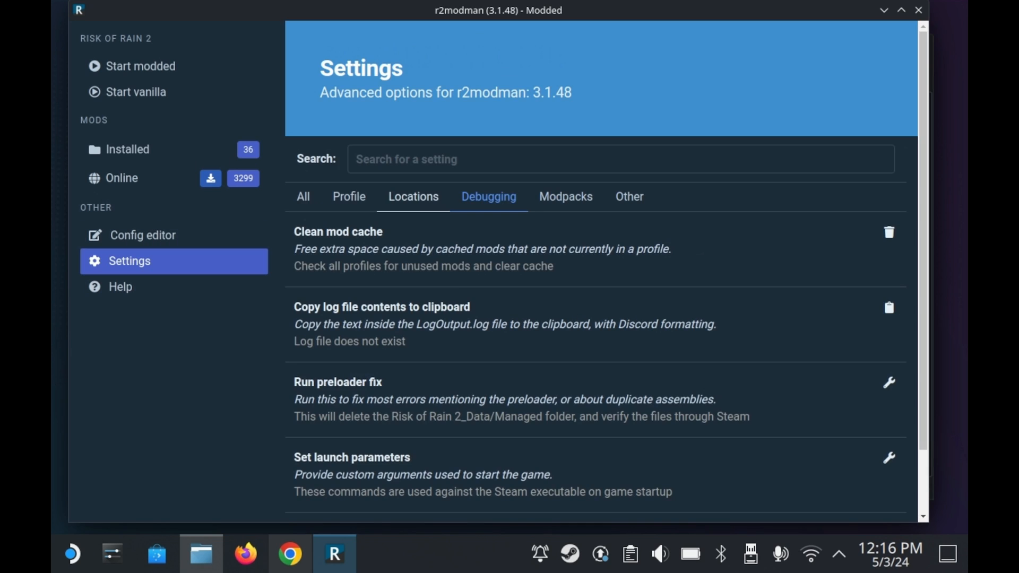
click(413, 197)
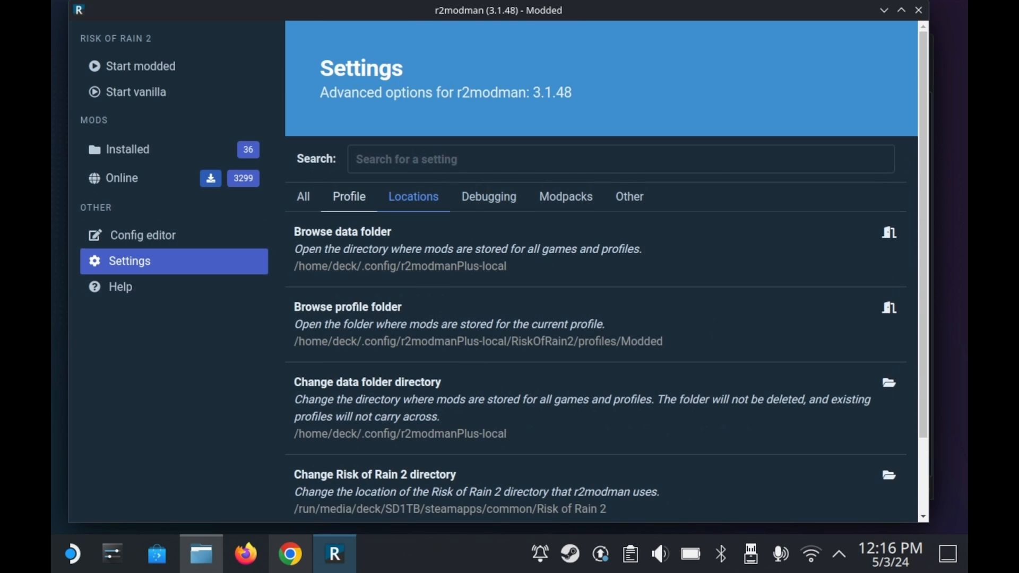
scroll(down, 3)
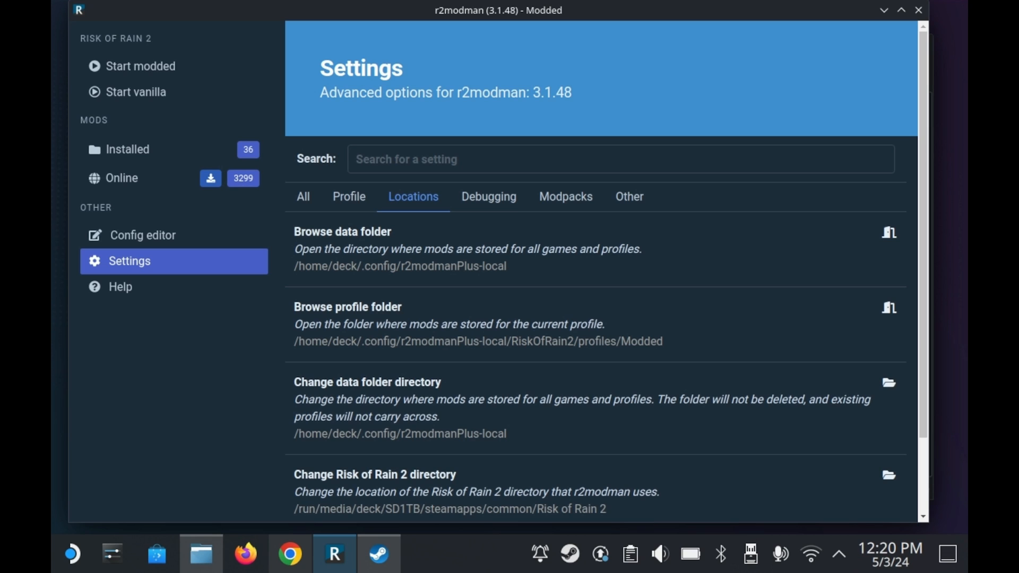
mouse_move(120, 286)
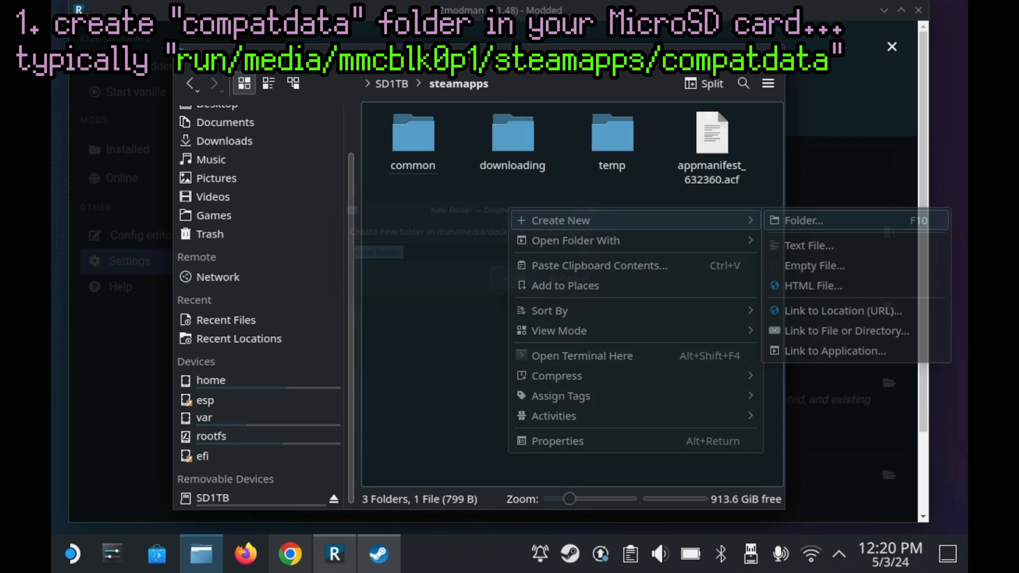
Create a new folder on the SD card and navigate into Home's hidden .steam/steam folder
click(805, 220)
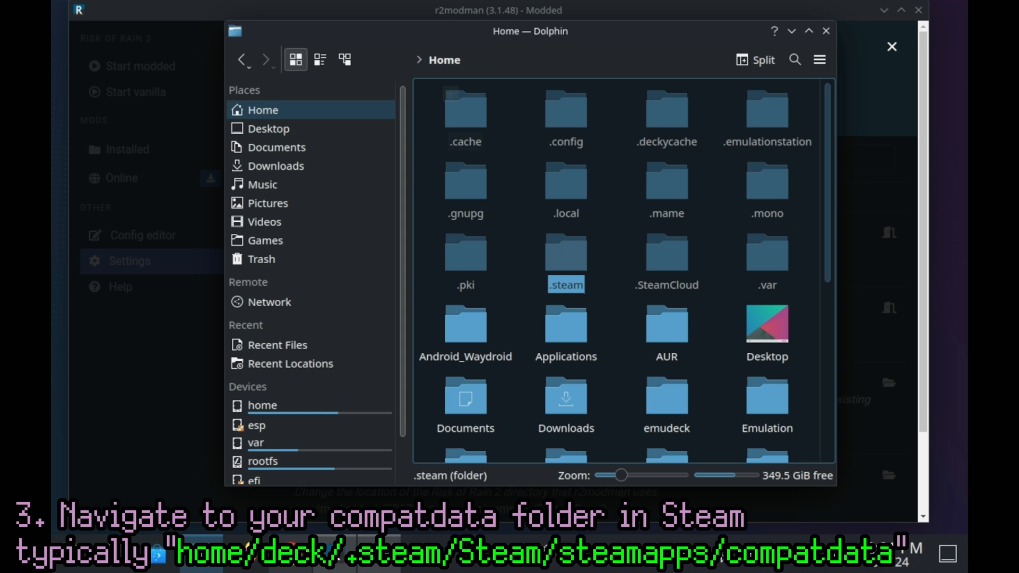
double_click(566, 252)
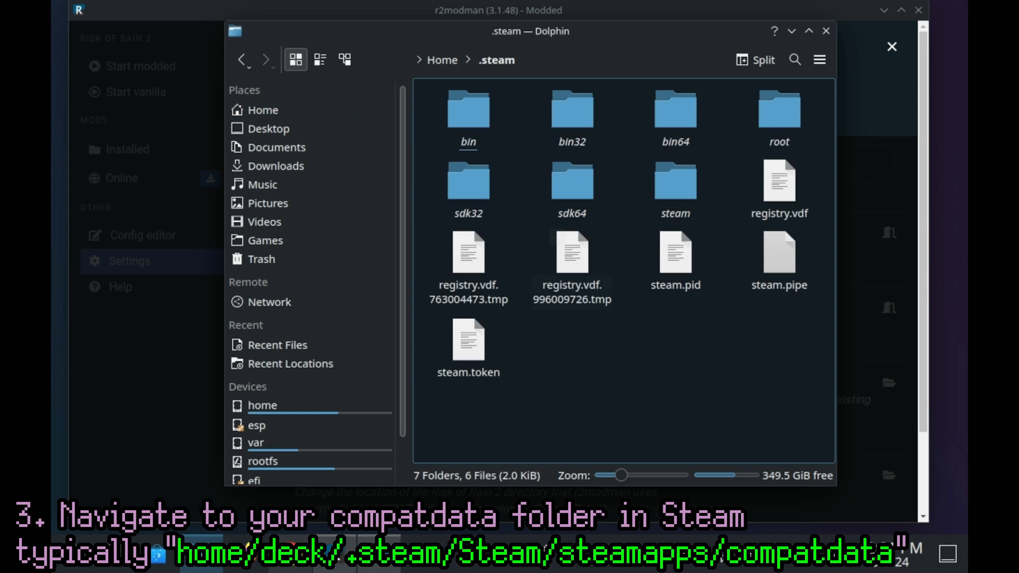
click(675, 180)
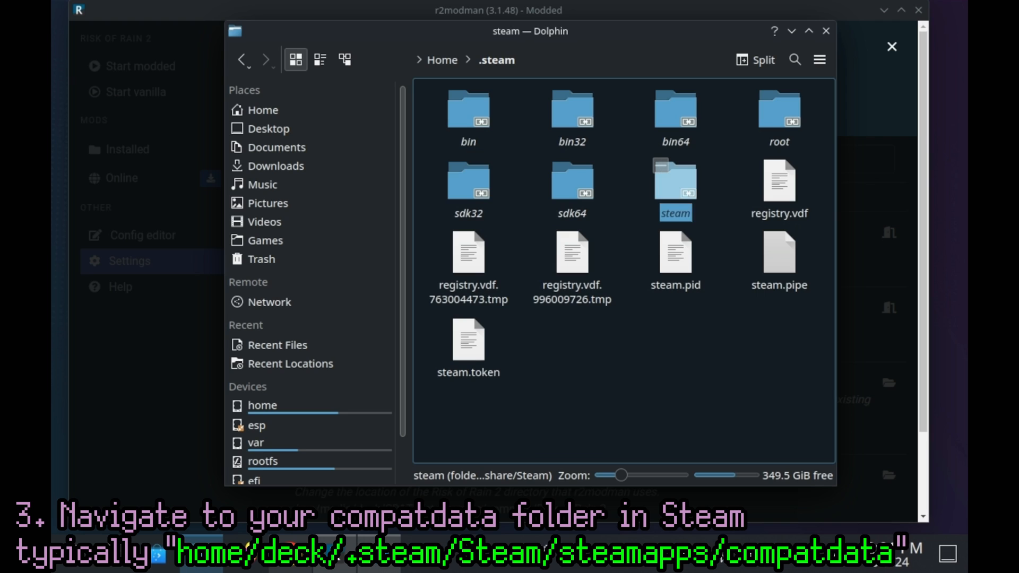
double_click(675, 182)
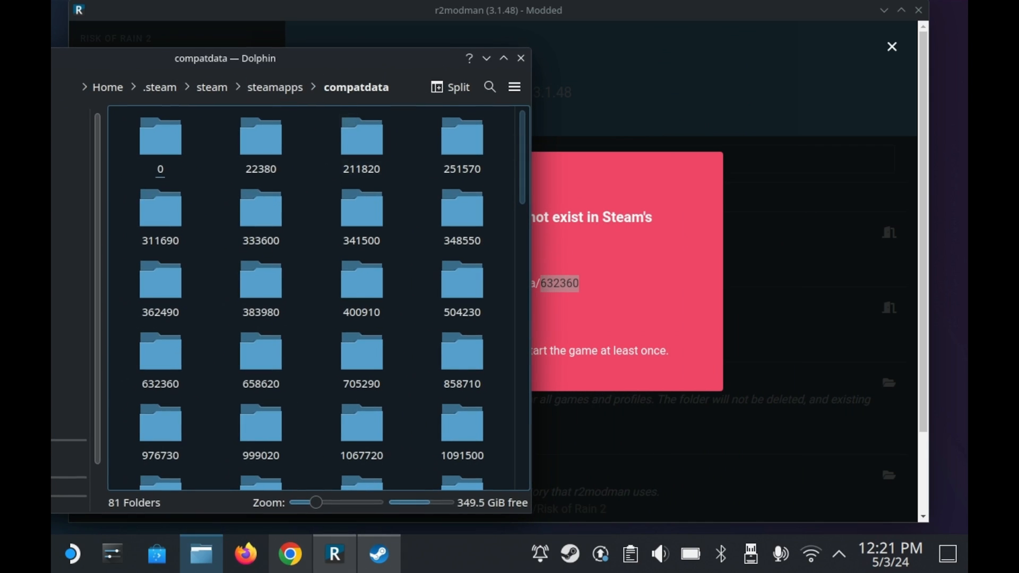
Locate the Risk of Rain 2 compatdata folder 632360 in Steam's internal storage
scroll(down, 3)
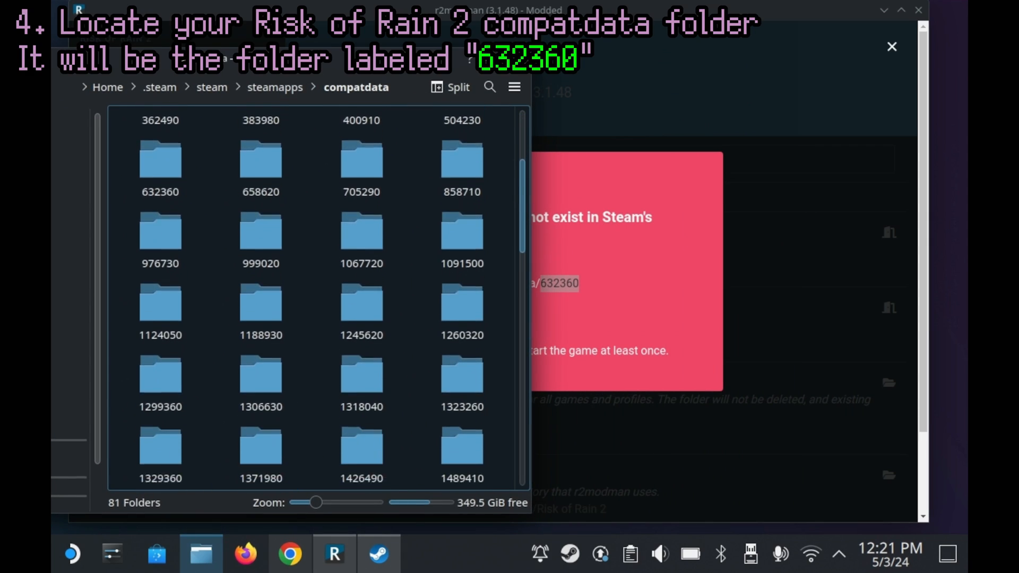
scroll(down, 3)
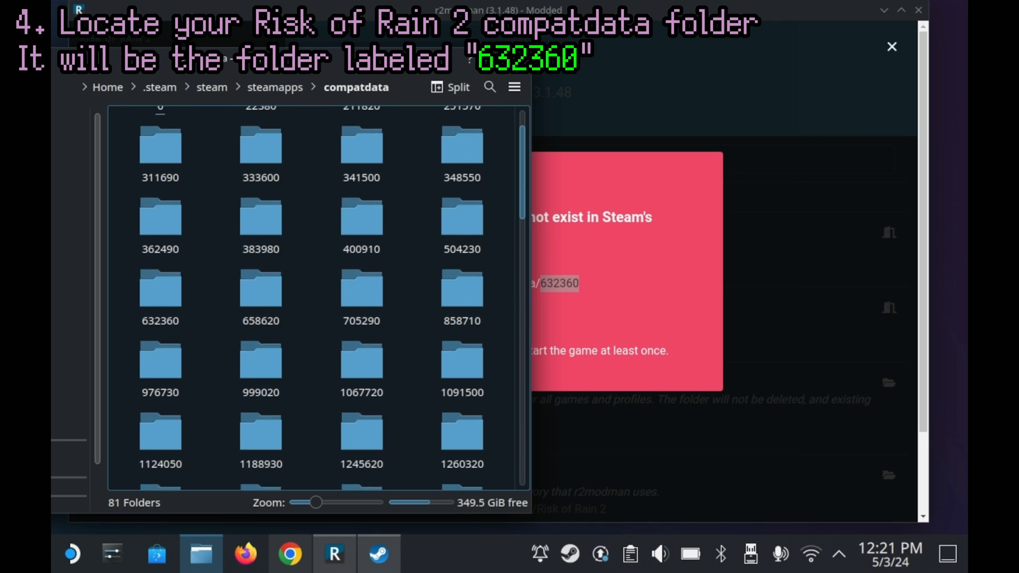
click(159, 298)
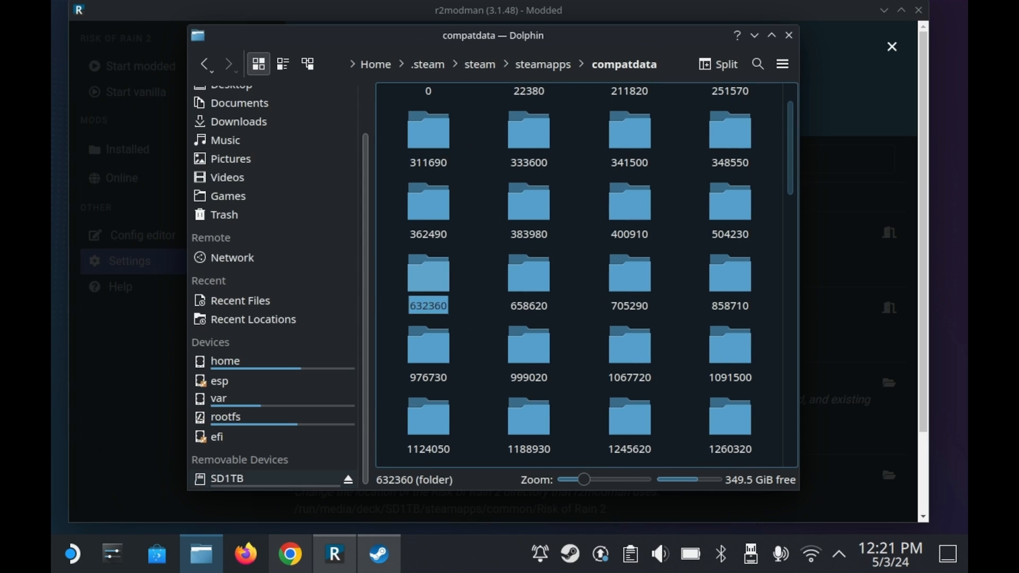
Open SD1TB in a new tab and link the 632360 folder into its compatdata folder
right_click(221, 477)
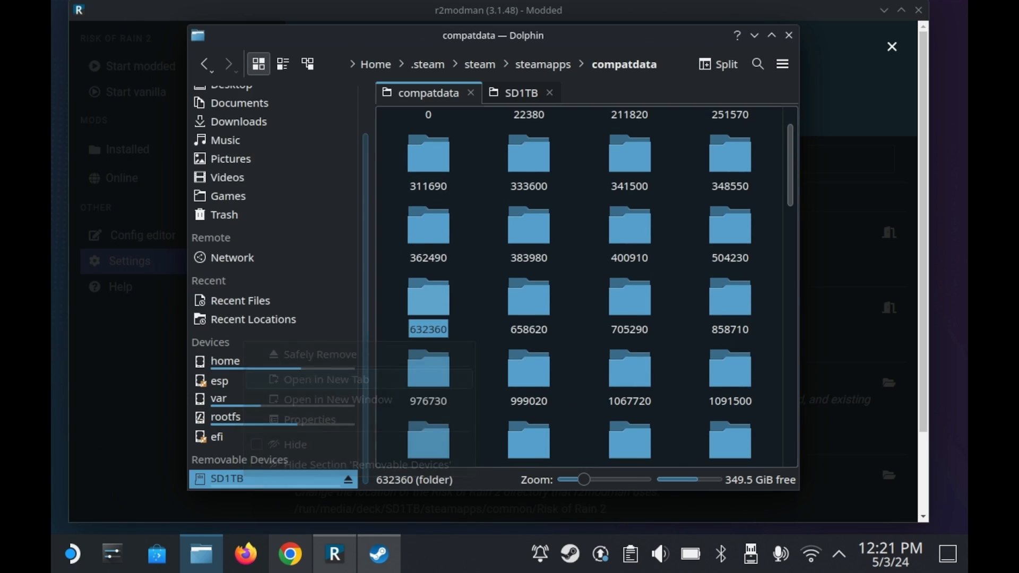
click(520, 92)
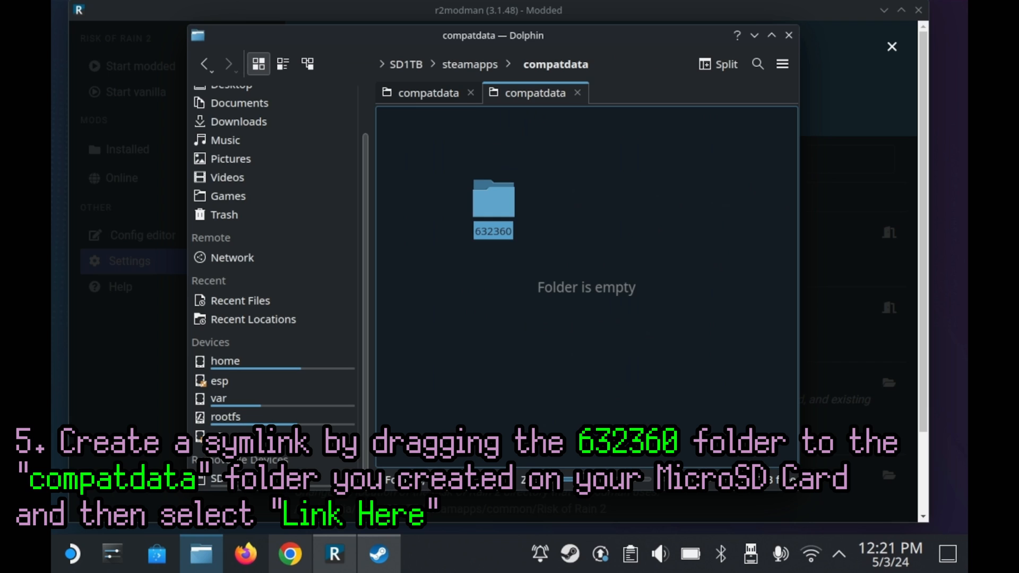
drag(493, 208, 572, 215)
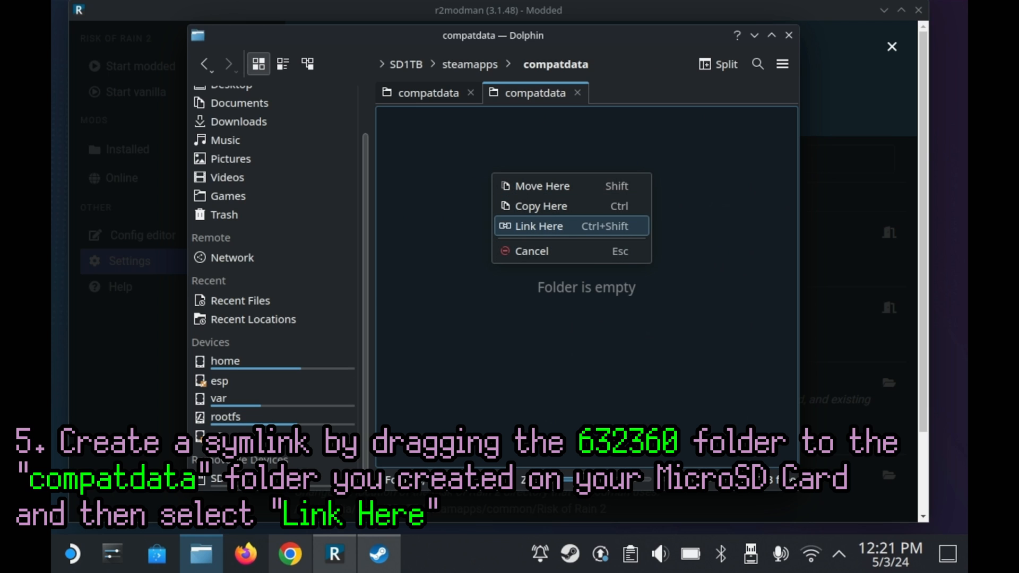
click(538, 226)
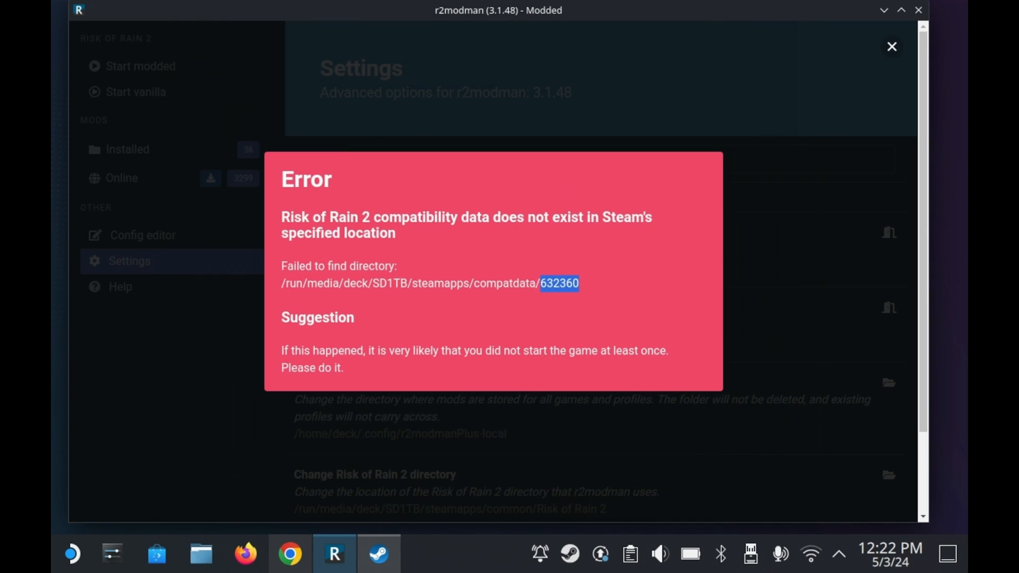
Dismiss the missing compatibility data error and show the config editor
click(892, 47)
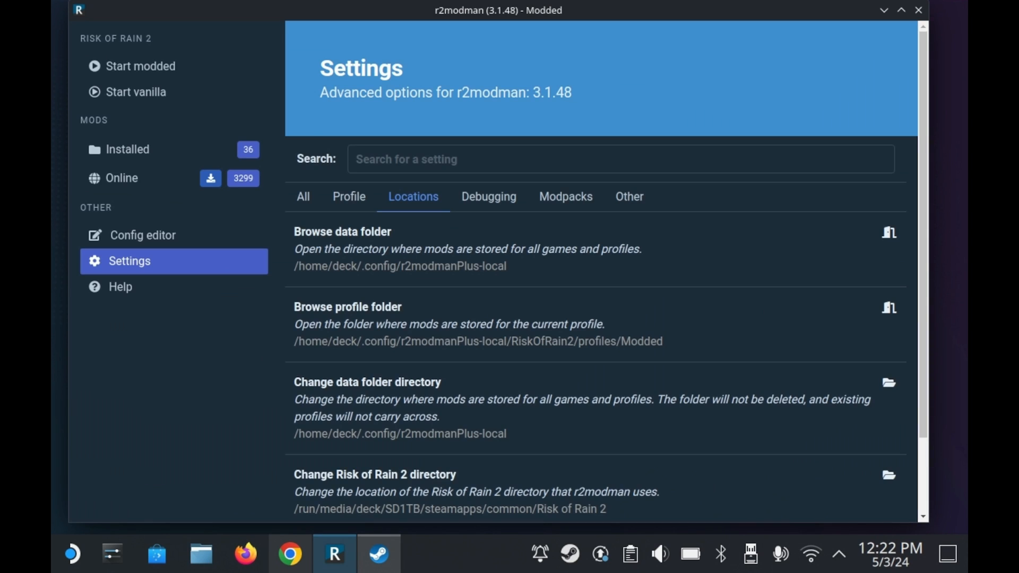
click(138, 66)
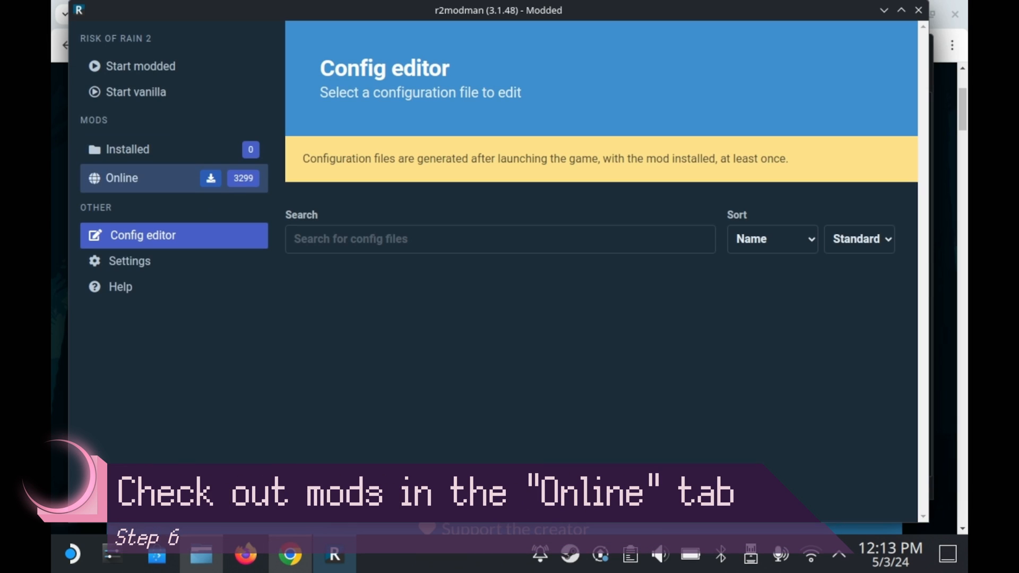
Download BepInExPack with dependencies and R2API from the online mod list
click(121, 178)
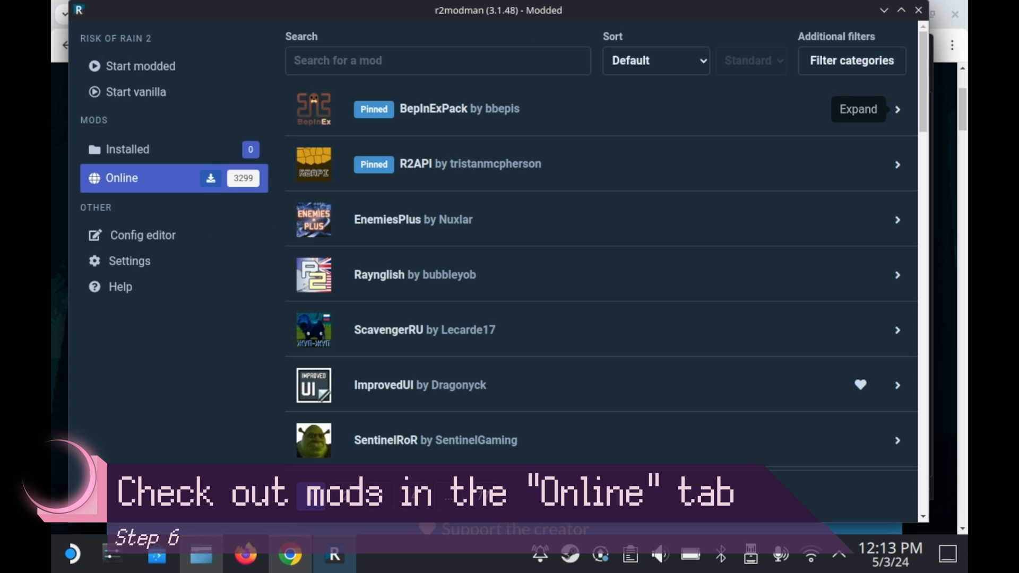
click(857, 110)
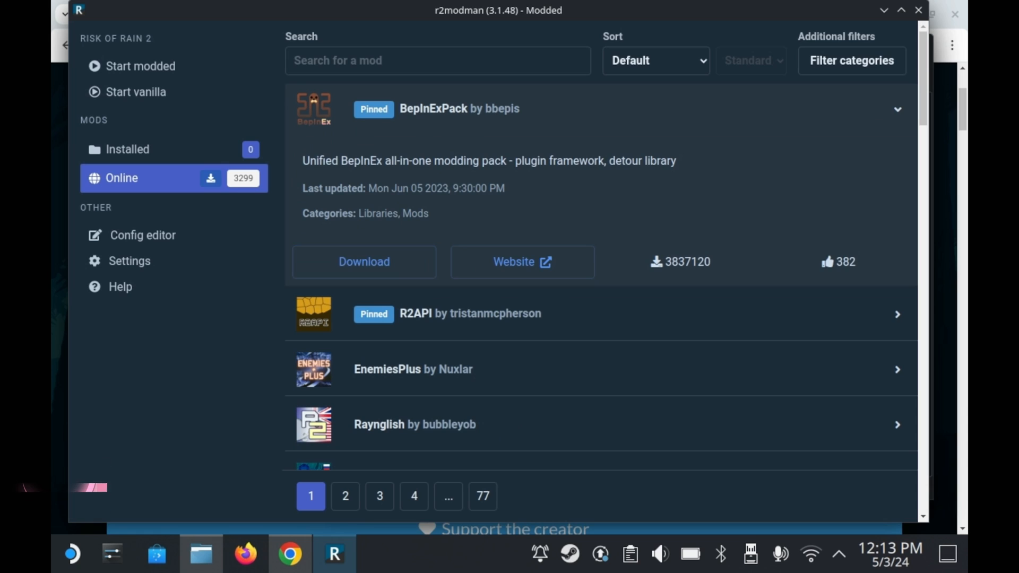
mouse_move(365, 262)
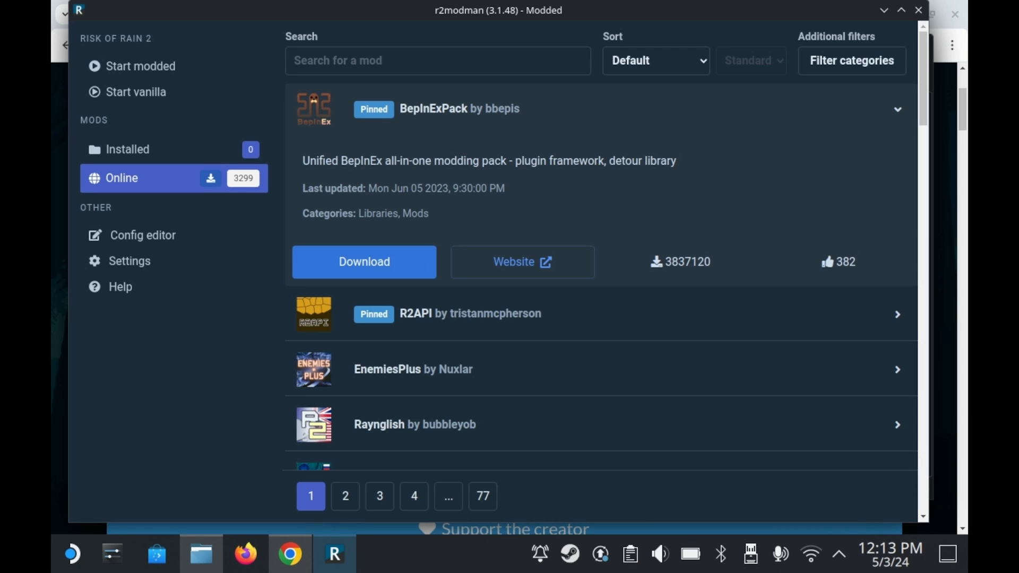
click(364, 261)
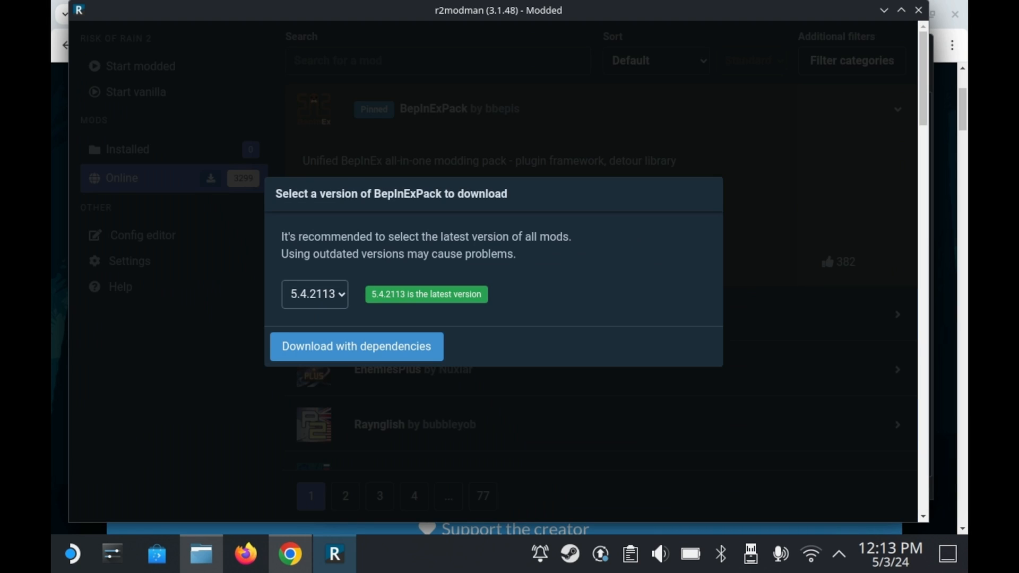
click(357, 346)
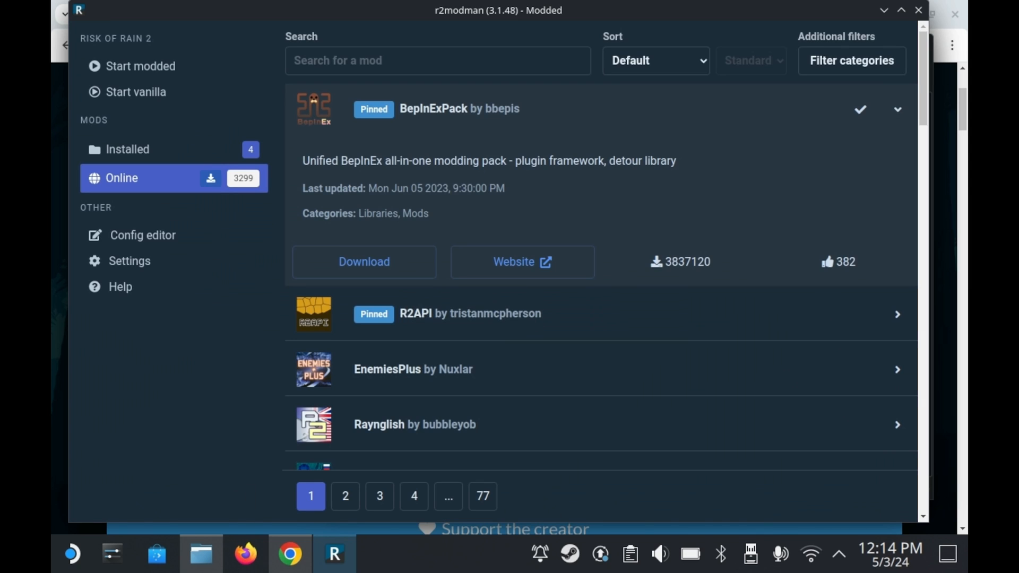
click(898, 314)
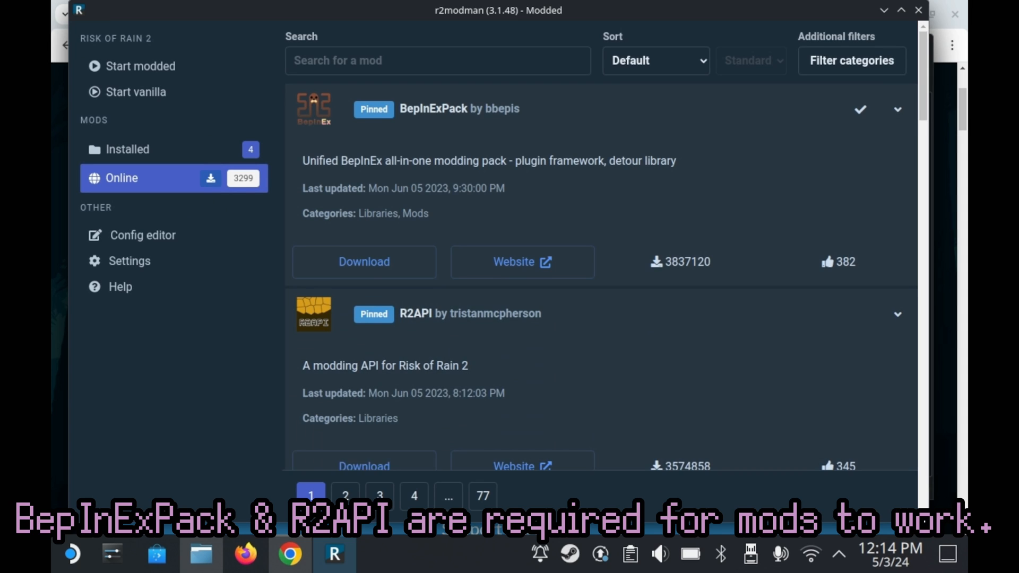
click(364, 261)
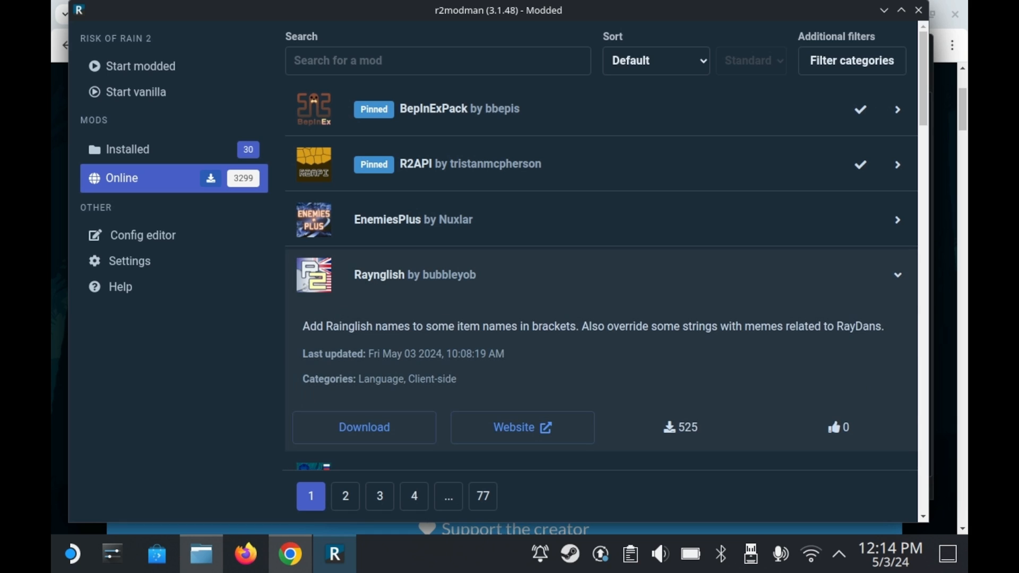
Sort the online mod list by Rating and expand the Goku entry while browsing down the list
click(656, 61)
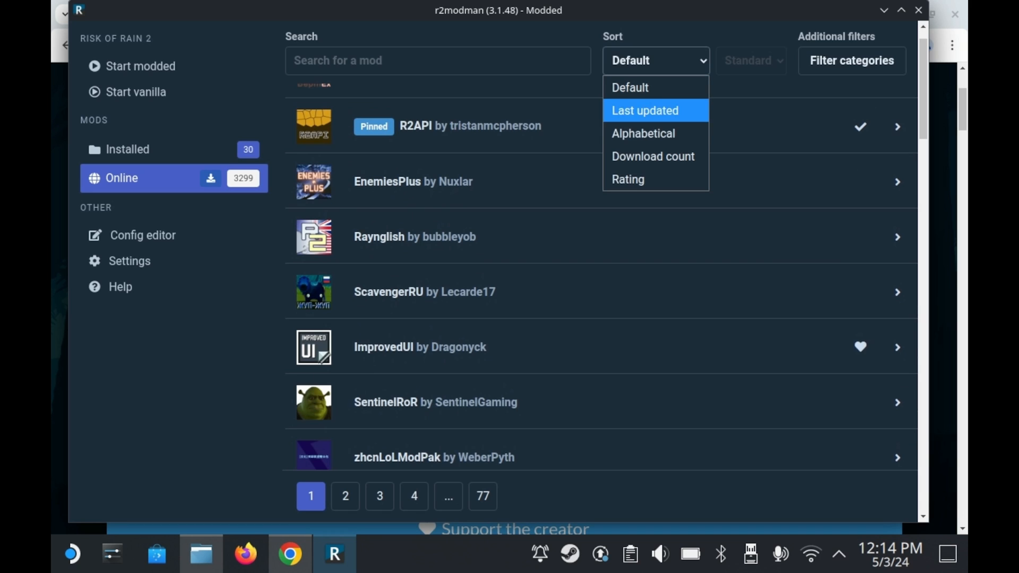
click(629, 179)
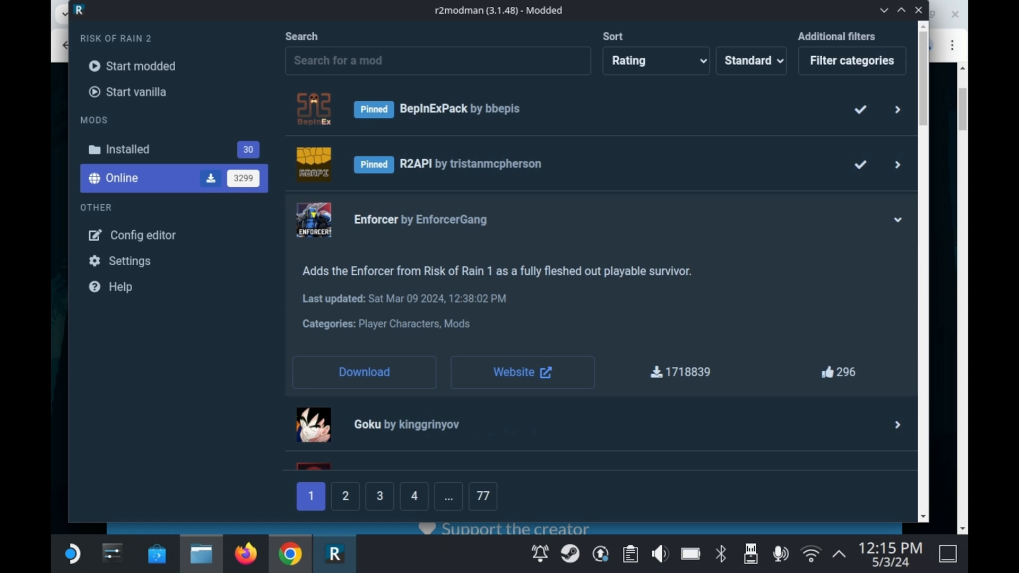
click(898, 219)
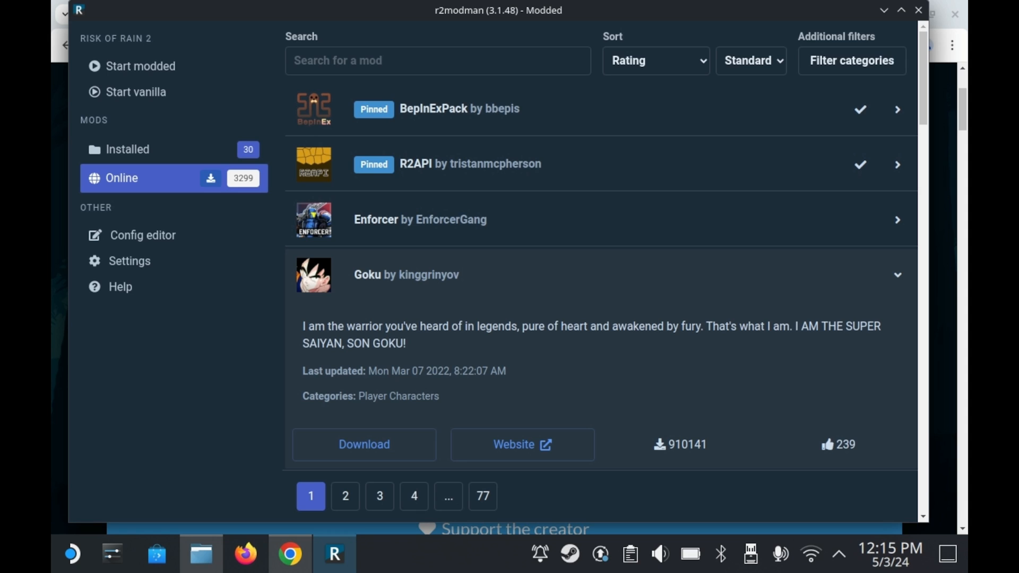
scroll(down, 3)
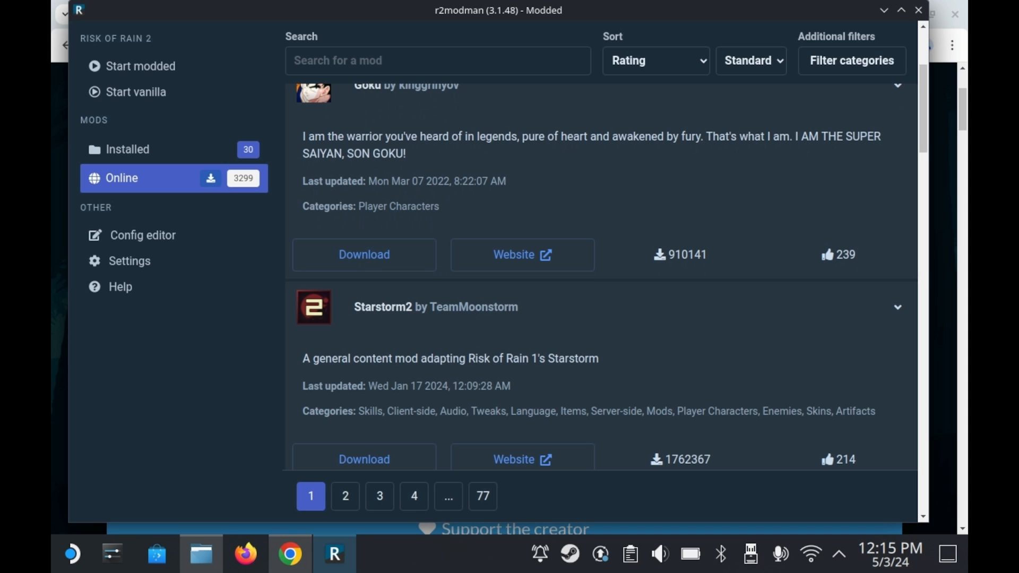
scroll(down, 3)
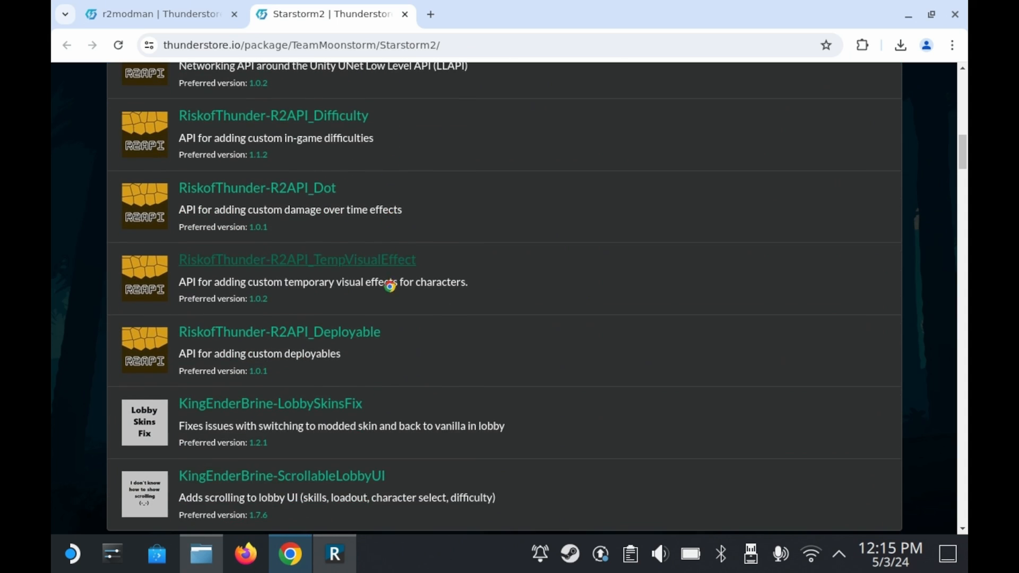
Scroll through Starstorm2's Thunderstore page to review its survivors and items
scroll(up, 3)
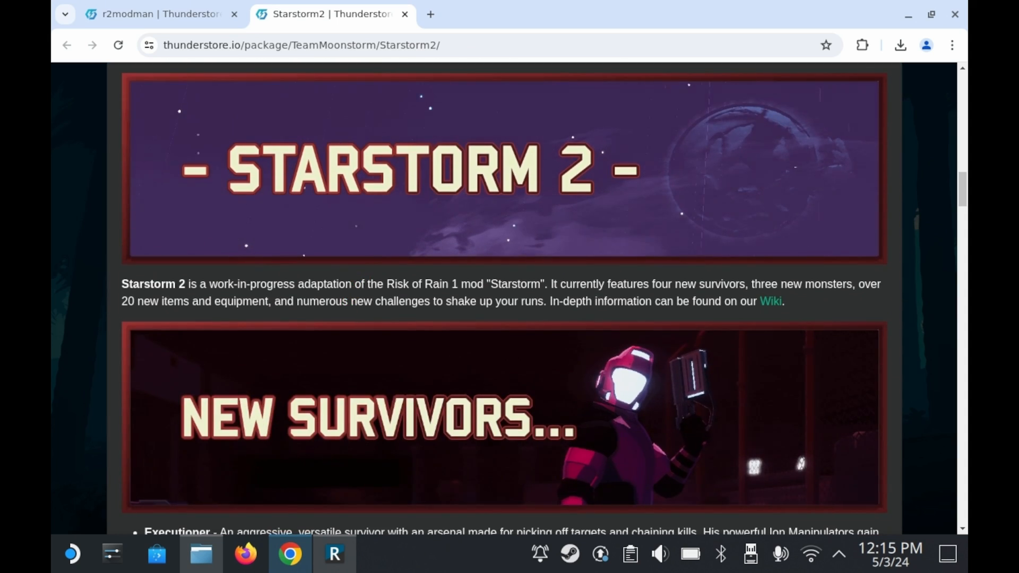
scroll(down, 3)
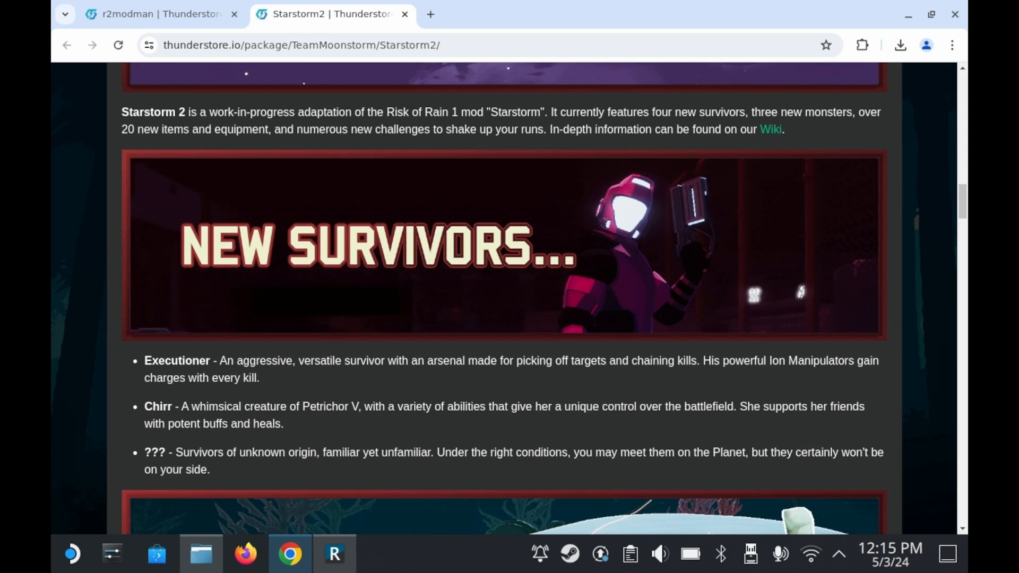
scroll(down, 3)
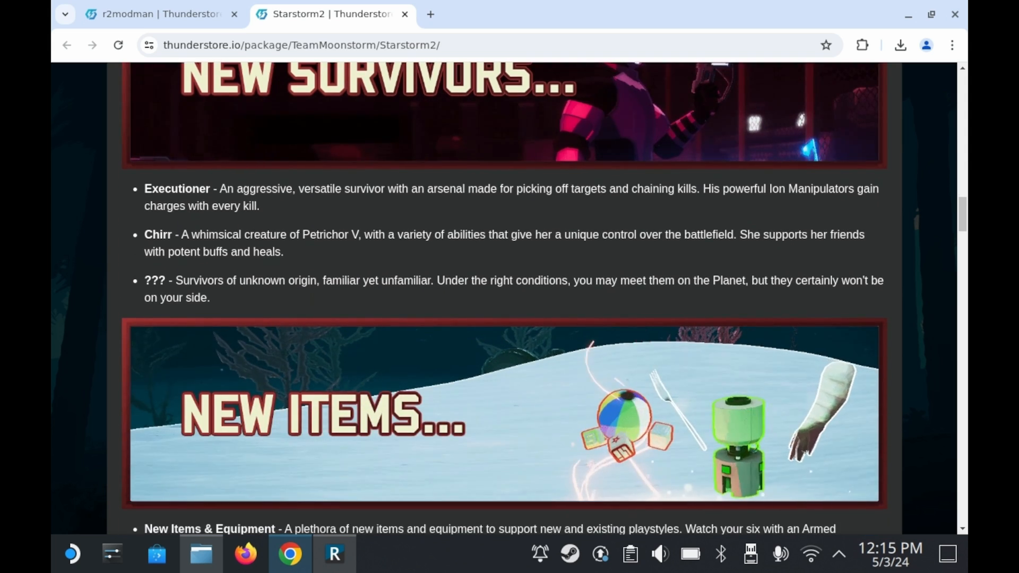
scroll(down, 3)
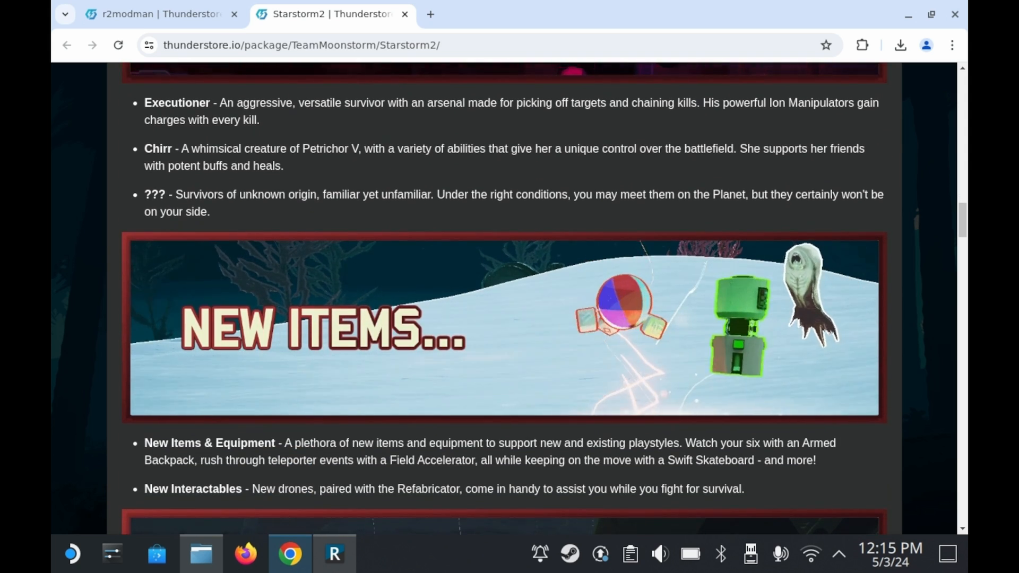
scroll(down, 3)
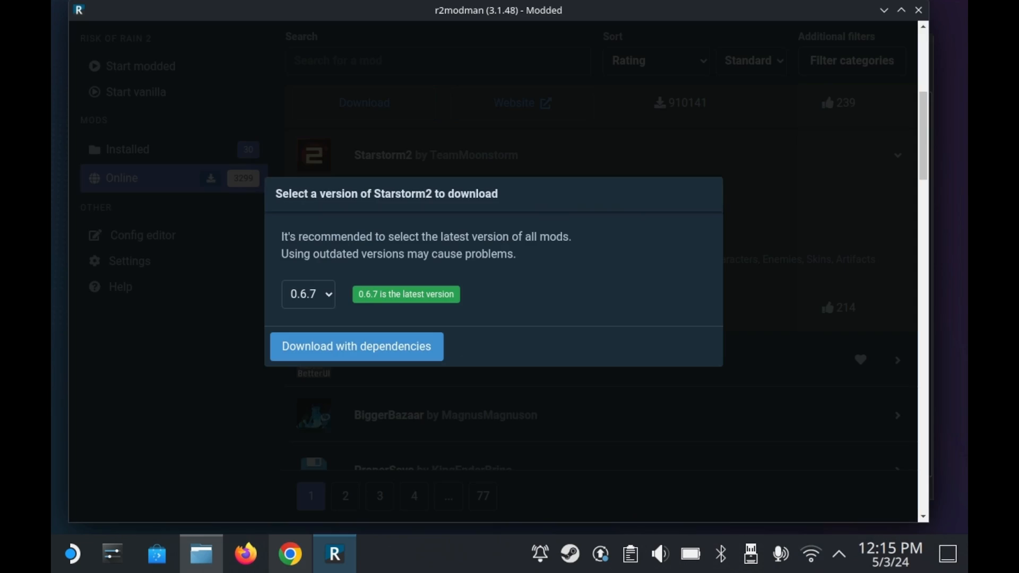
Download Starstorm2 with its dependencies and start Risk of Rain 2 modded
click(356, 346)
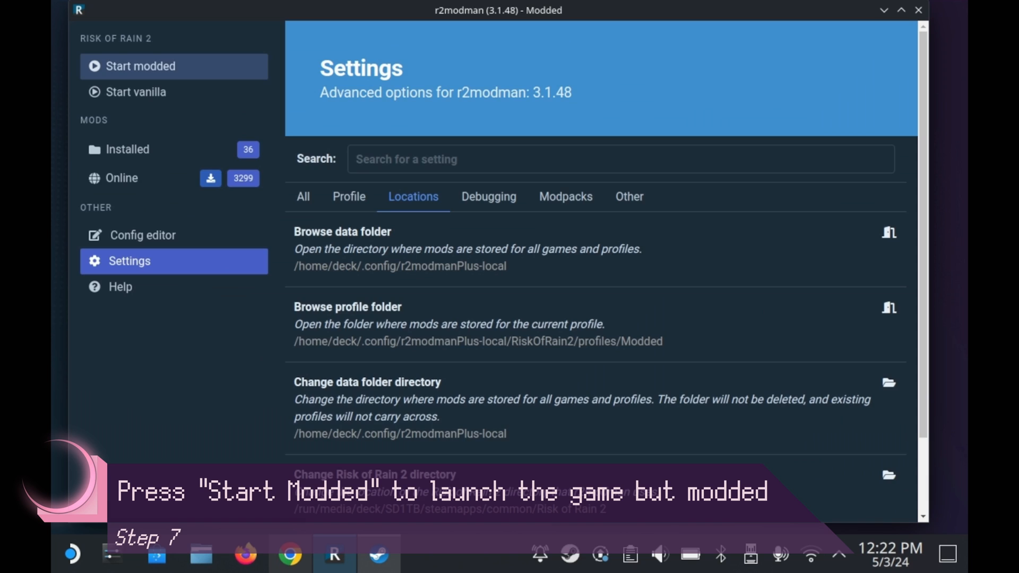
click(140, 65)
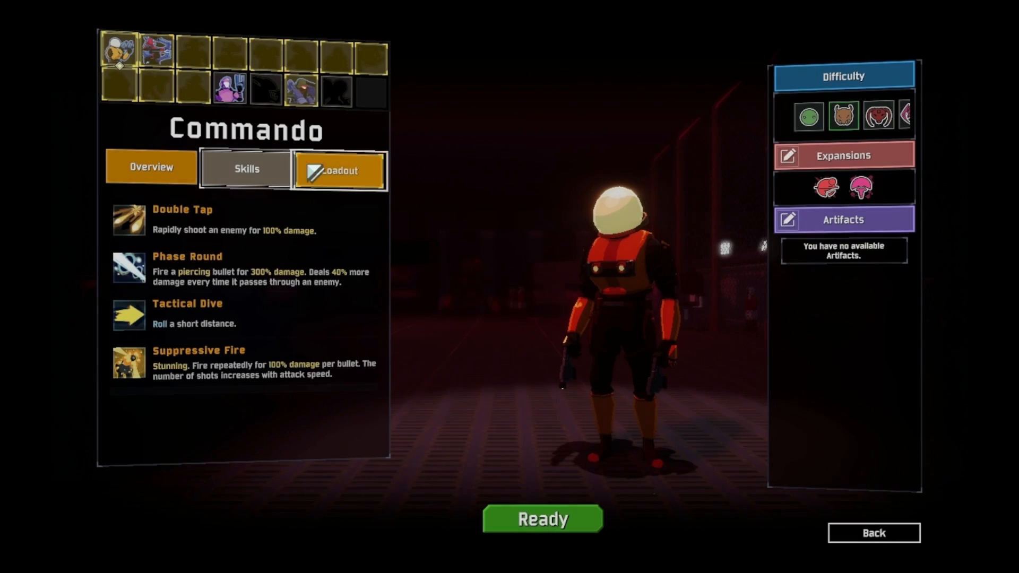
Preview the Executioner and Railgunner survivors on the character-select screen
click(226, 90)
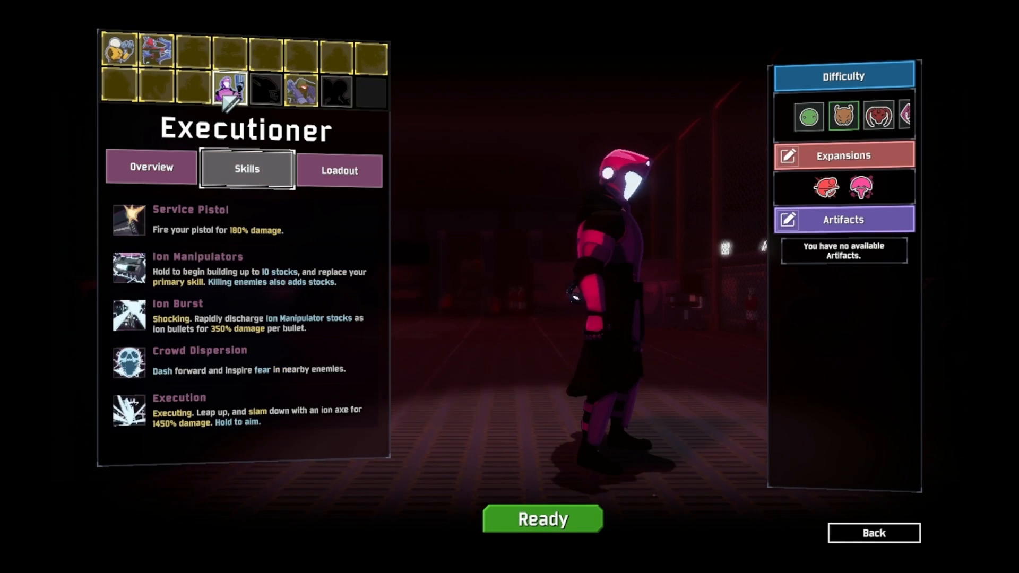
click(300, 90)
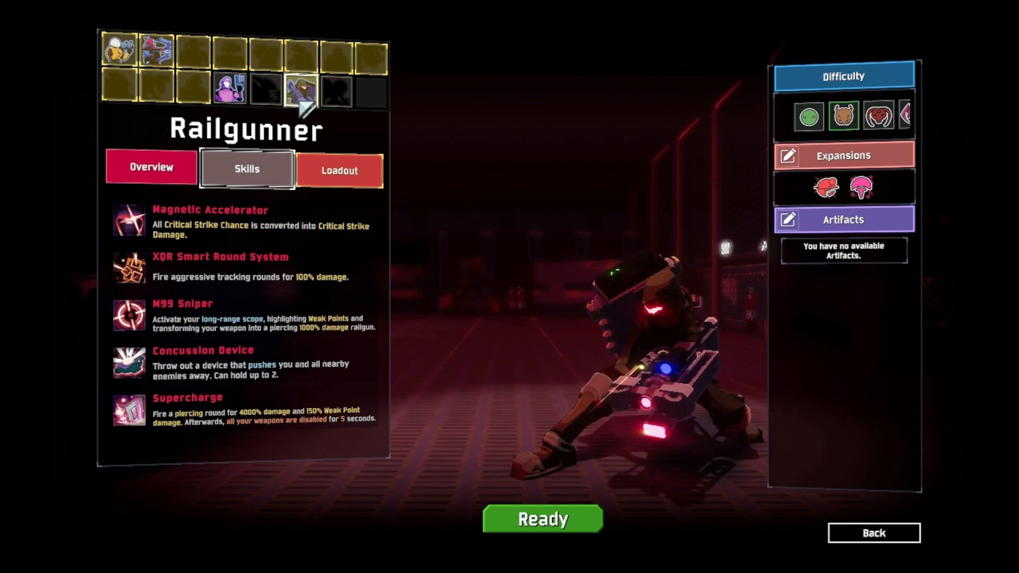
click(225, 91)
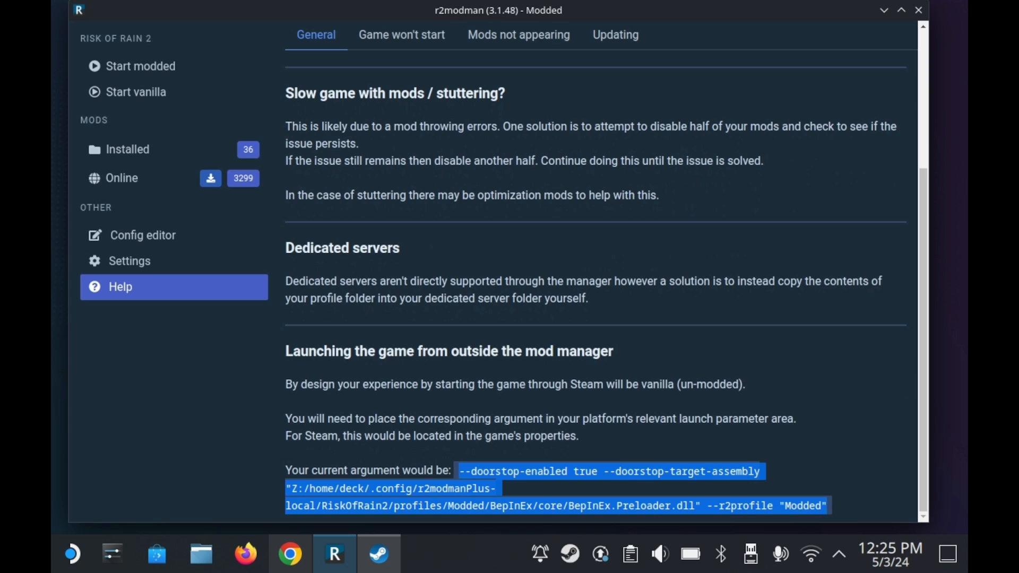
Select r2modman's whole modded launch argument text for copying
double_click(454, 384)
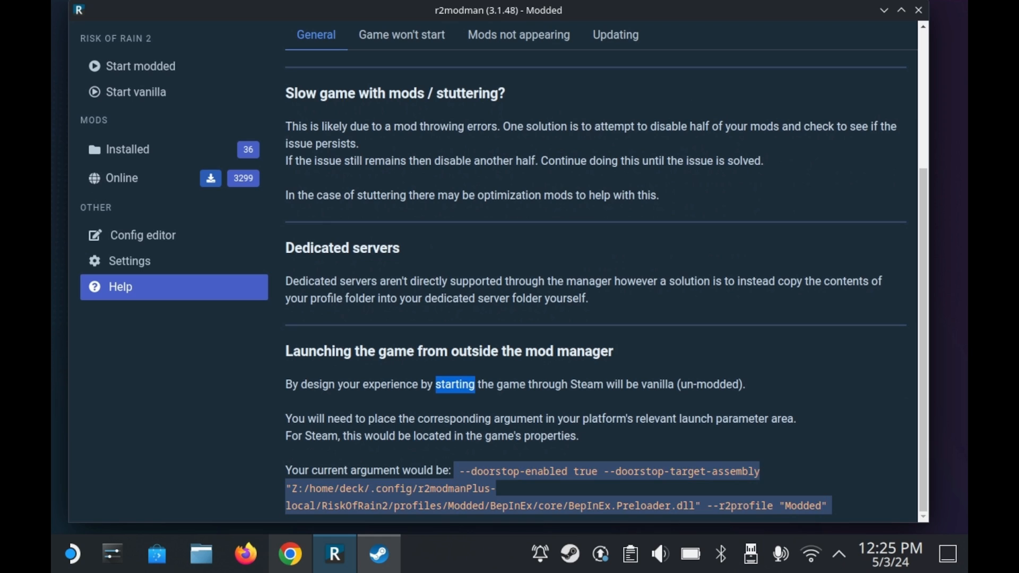
drag(434, 385, 410, 435)
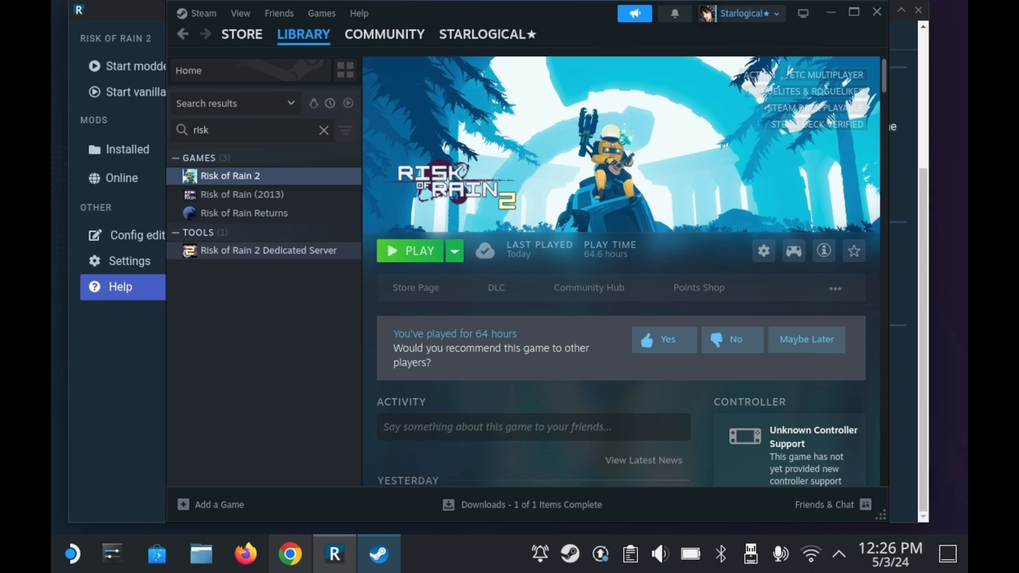
Finish with Risk of Rain 2's entry in the Steam library
click(410, 250)
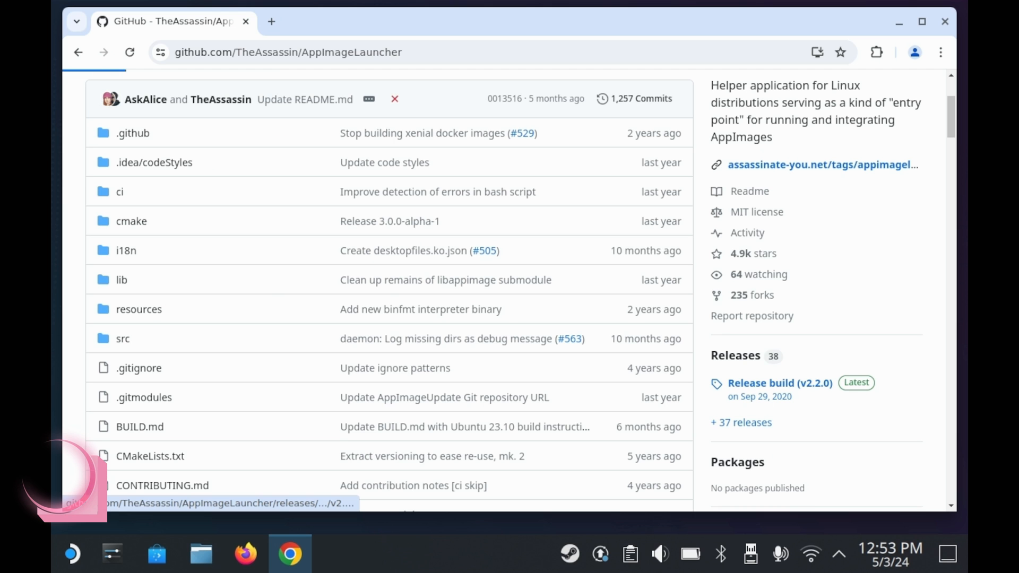
Download the x86_64 AppImageLauncher AppImage from release v2.2.0 and mark it executable
click(779, 383)
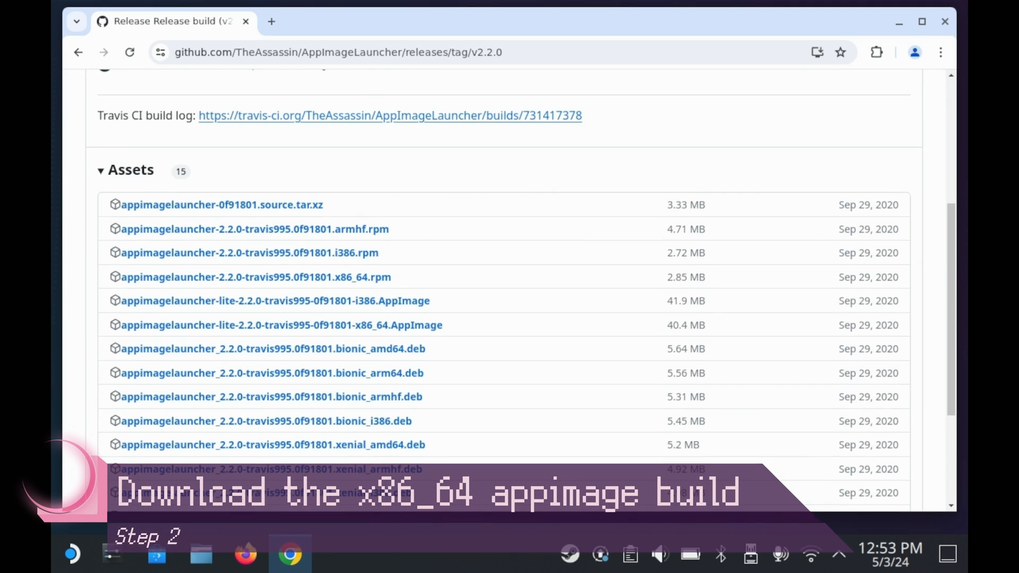
mouse_move(275, 301)
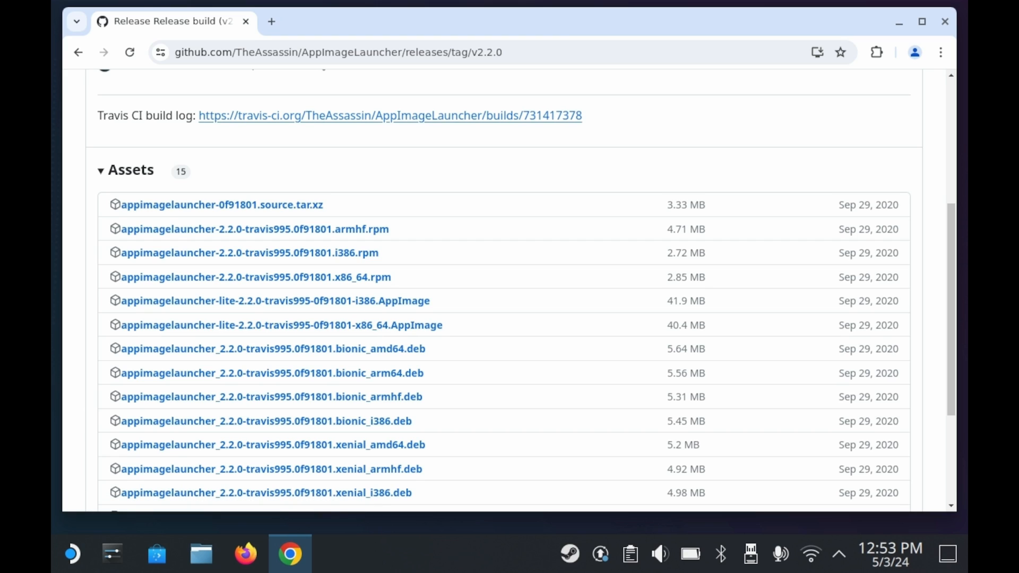
click(202, 554)
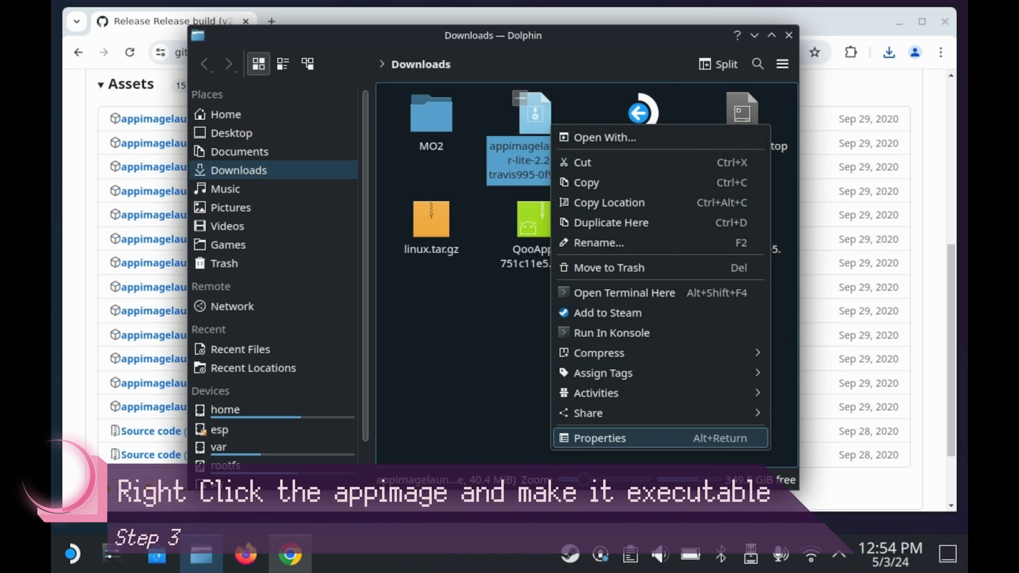
click(599, 437)
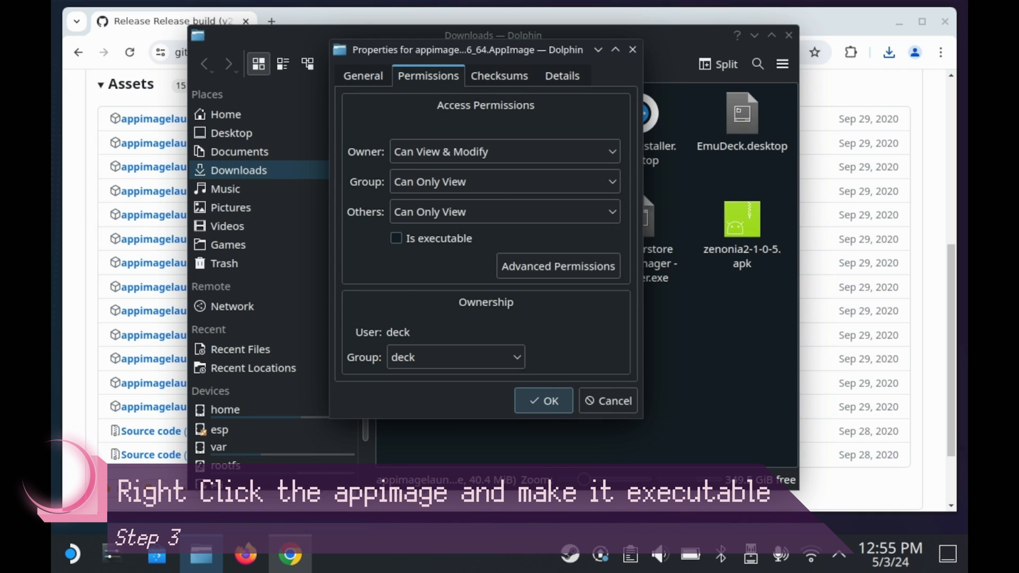
click(543, 400)
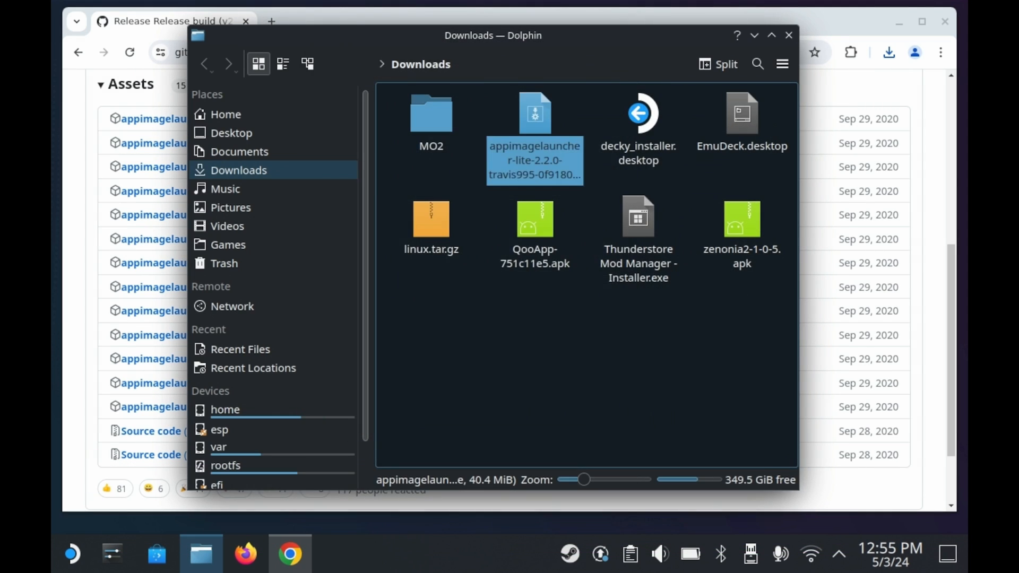
Move the downloaded AppImageLauncher AppImage into the Home folder
drag(534, 159, 225, 114)
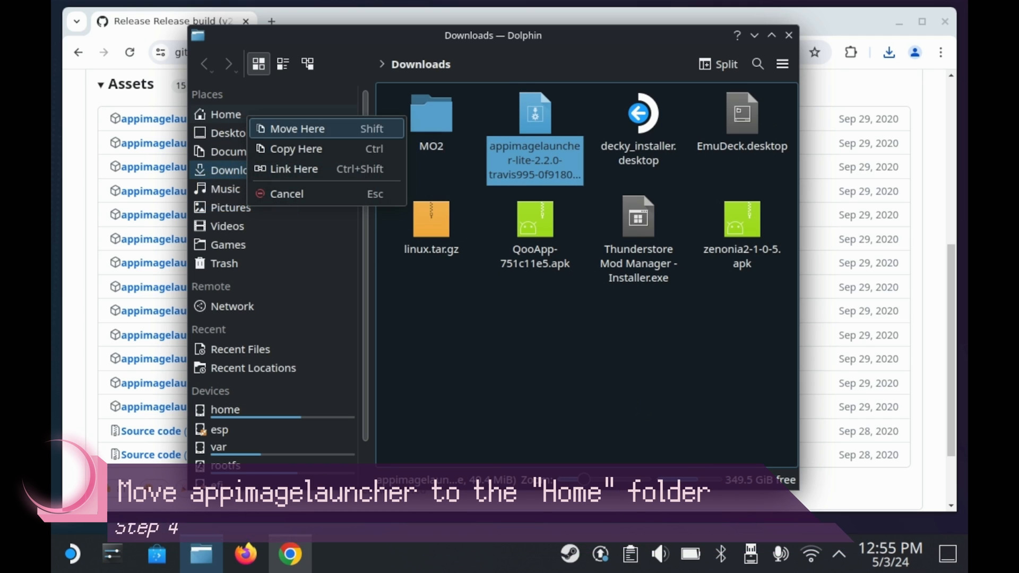
click(295, 128)
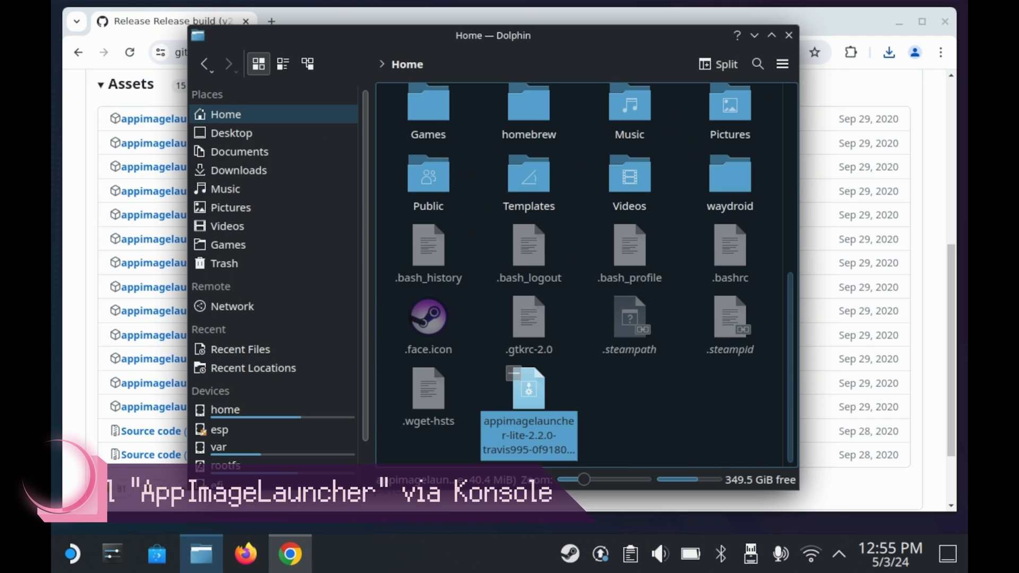
Run the AppImageLauncher AppImage from a Konsole terminal in Home with the install argument
right_click(528, 389)
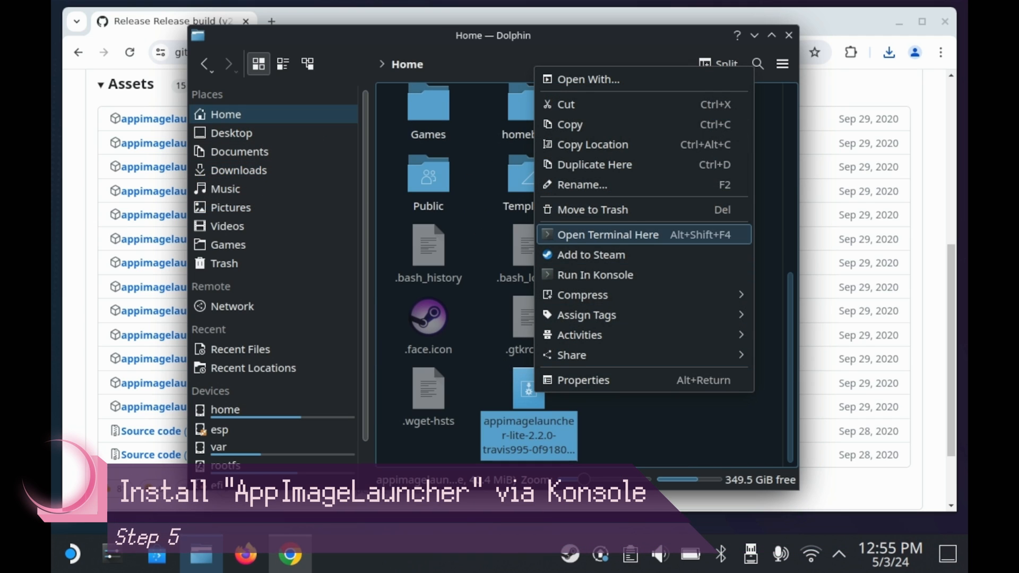
click(607, 234)
text(/home/deck/appimagelauncher-lite-2.2.0-travis995-0f91801-x86_64.AppImage inst)
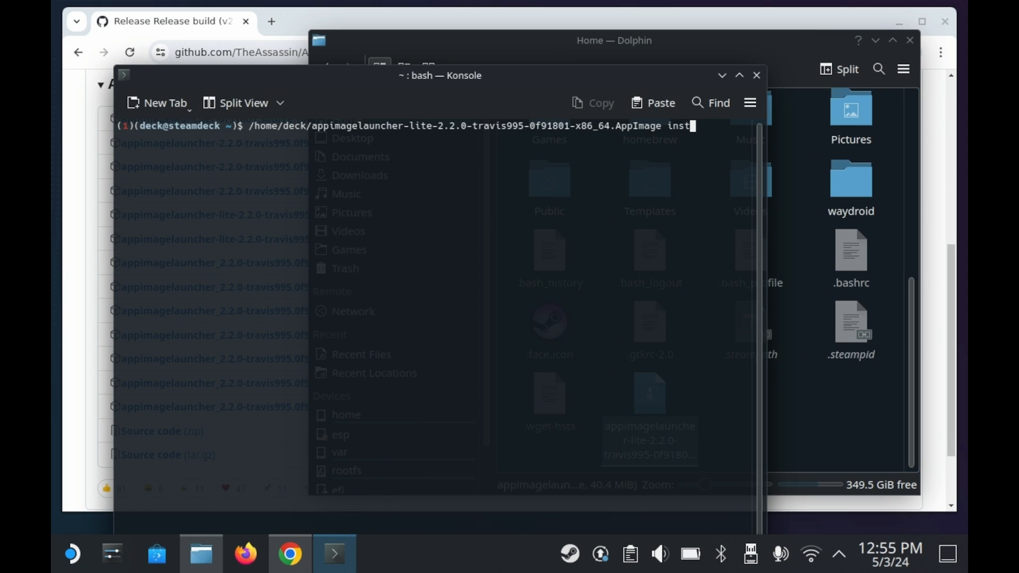
text(all)
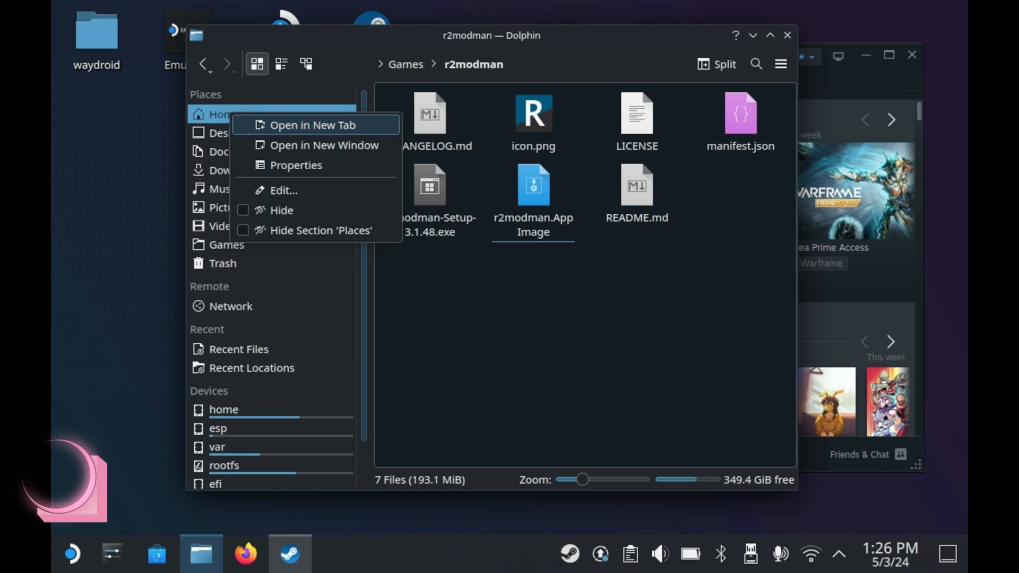
Open Home/Applications in a second Dolphin tab alongside the r2modman folder tab
click(316, 126)
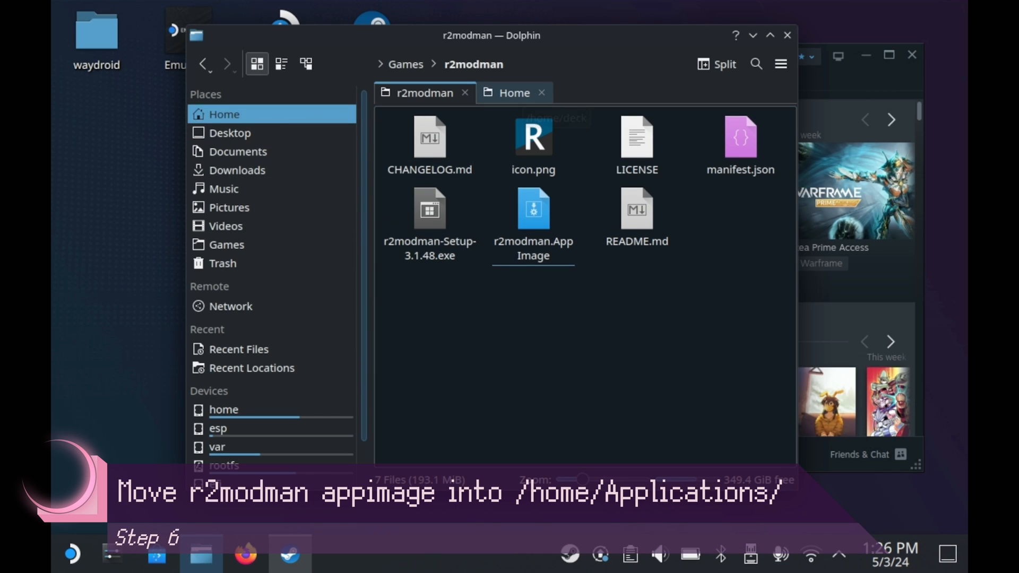
click(515, 93)
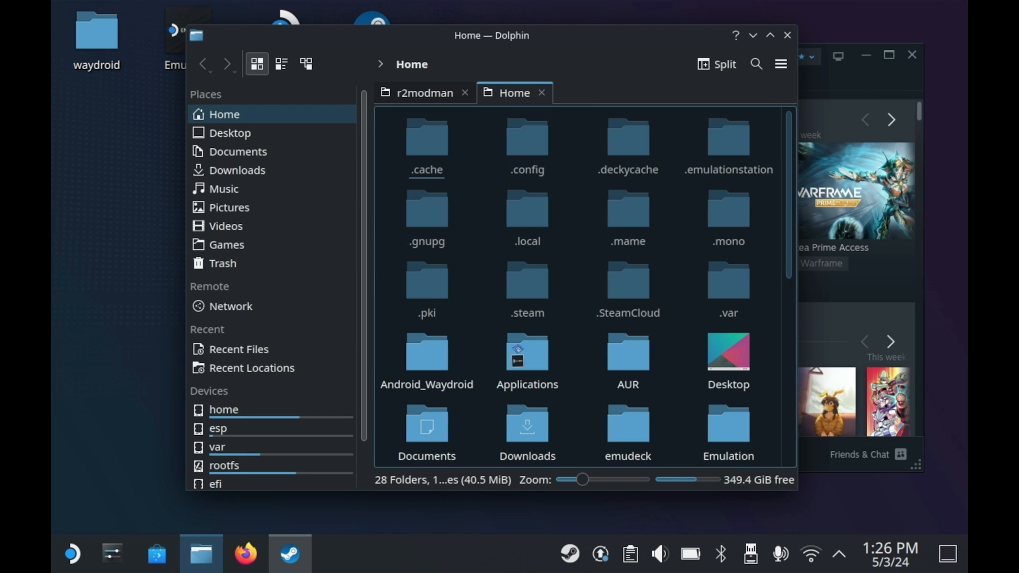
double_click(527, 352)
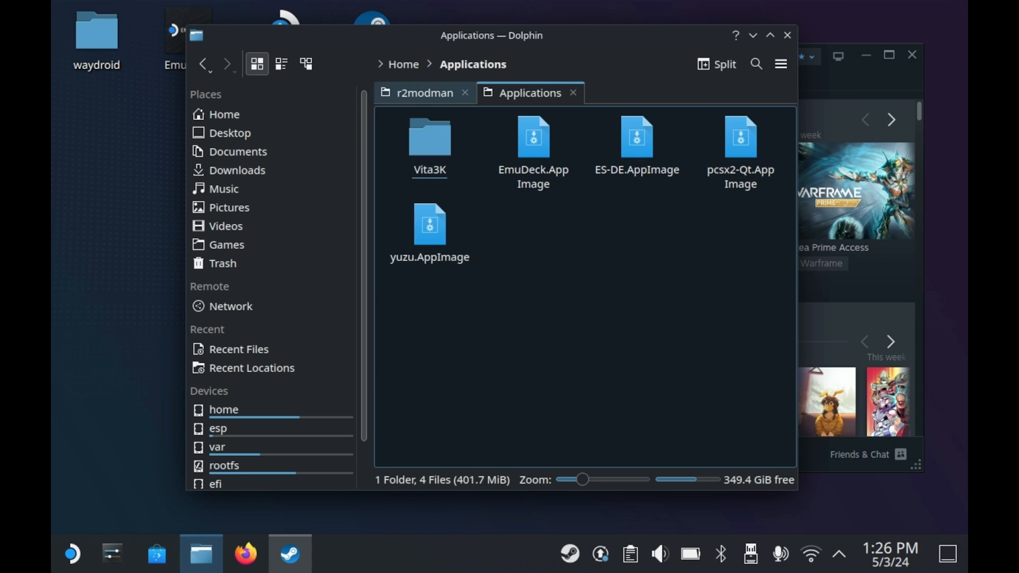
click(425, 94)
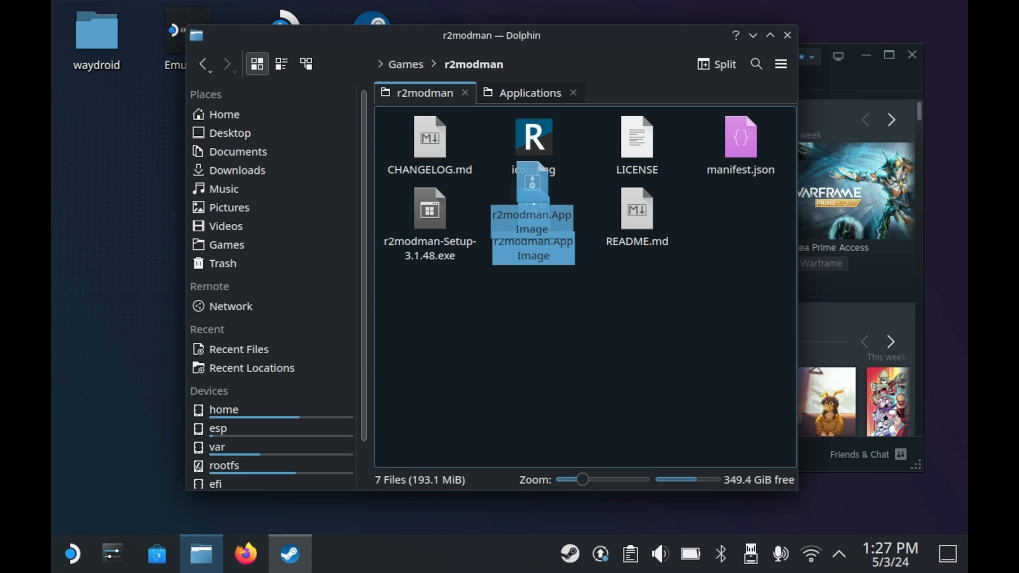
click(531, 92)
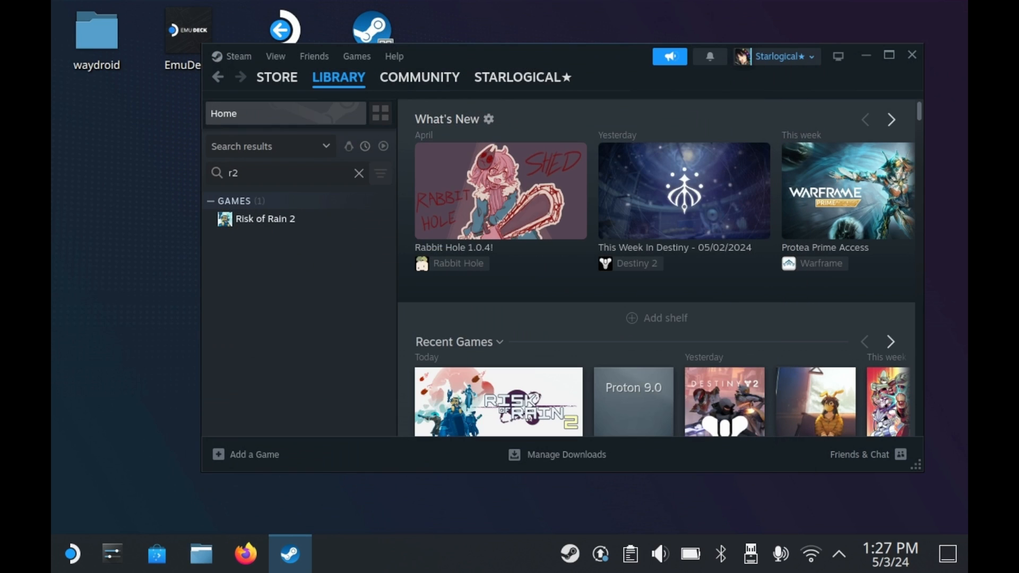
Bring up Steam's Add a Non-Steam Game program list, reopening it once
click(359, 174)
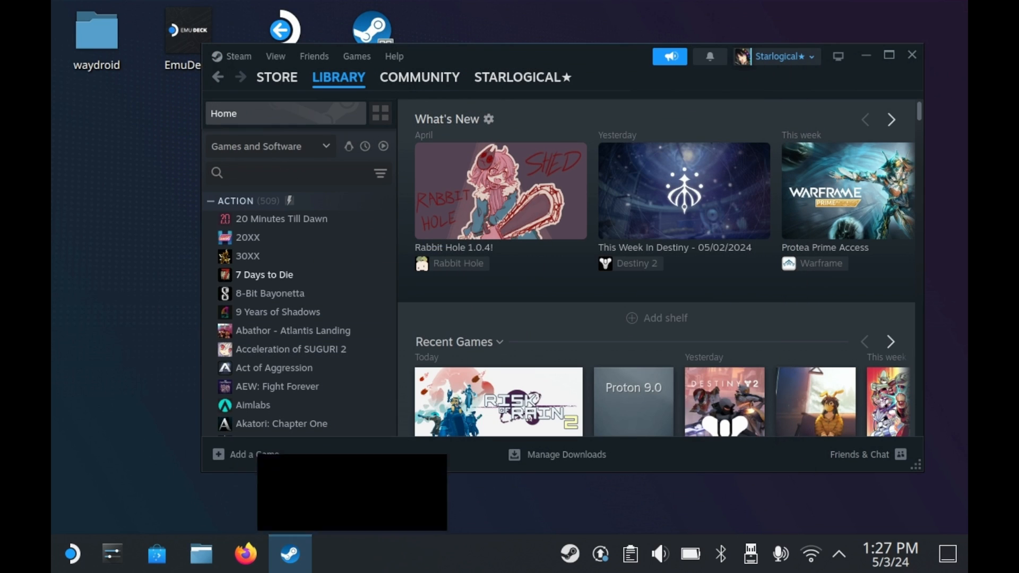
click(252, 454)
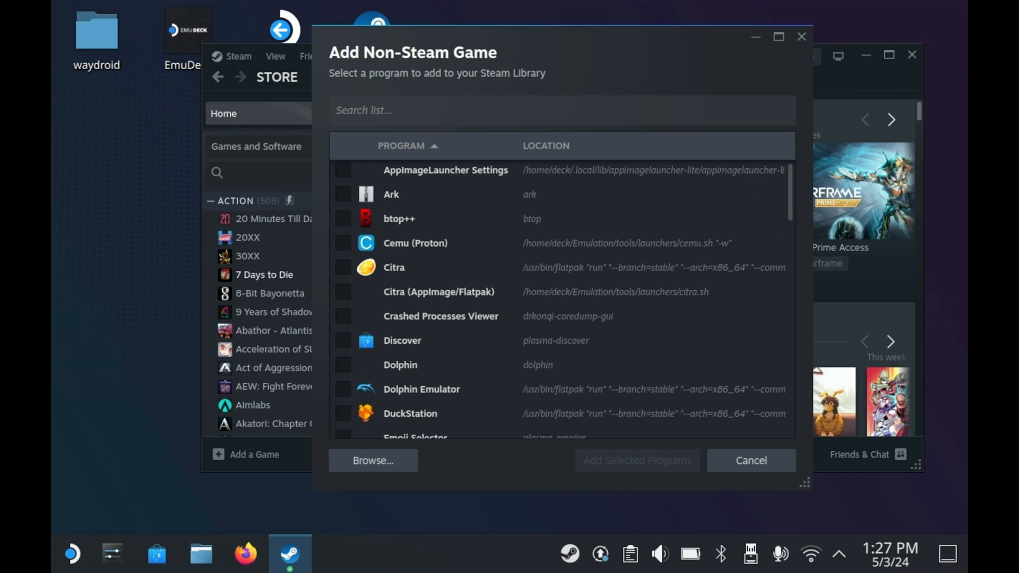
scroll(down, 3)
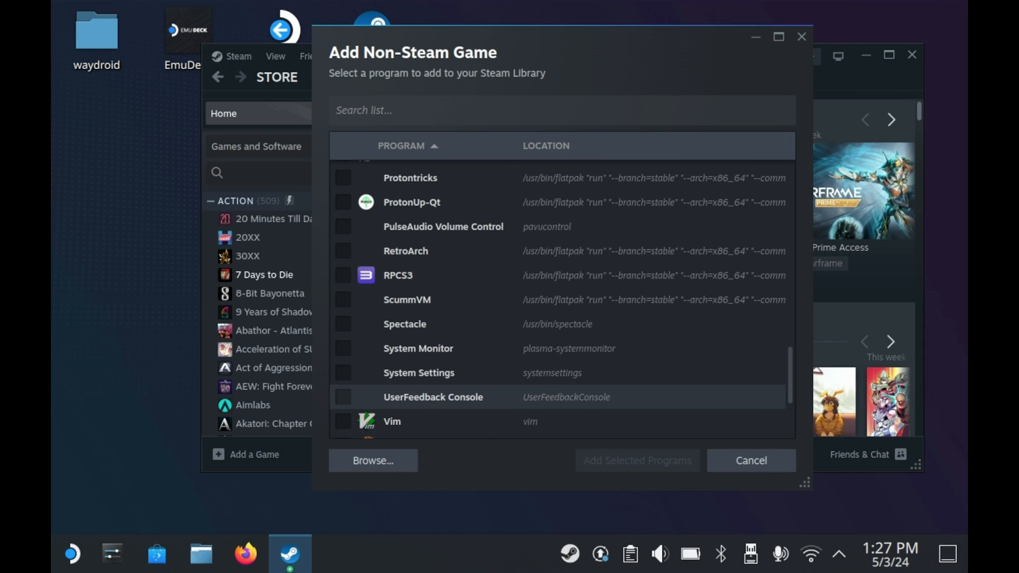
click(752, 460)
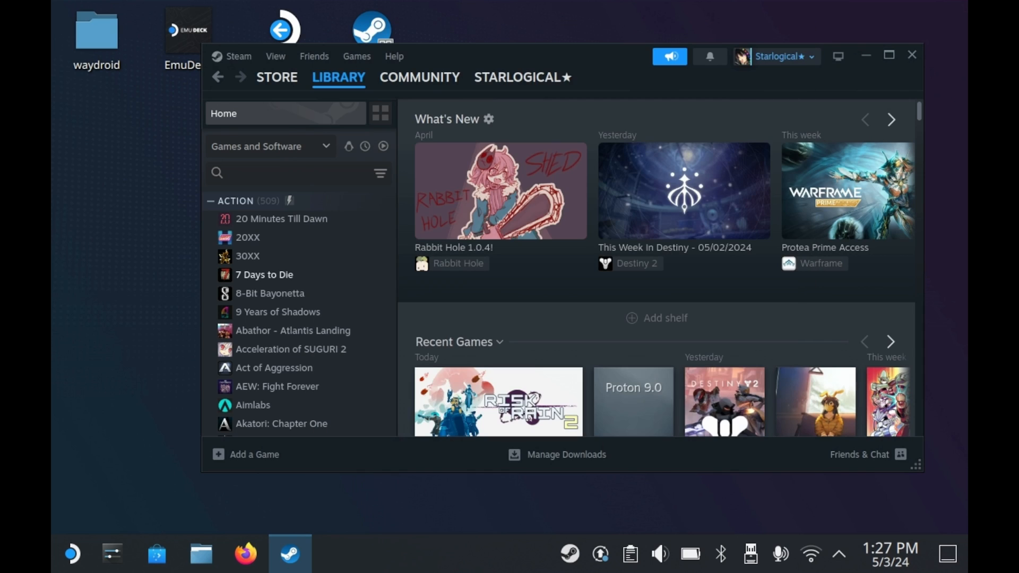
click(245, 454)
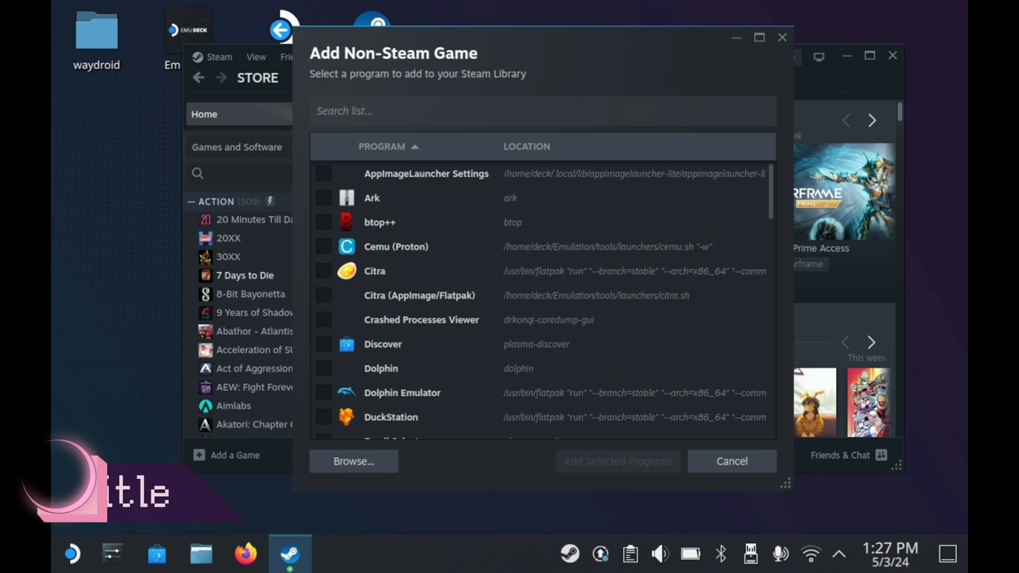
Tick r2modman (3.1.48) in the list and add it to the Steam library
scroll(down, 3)
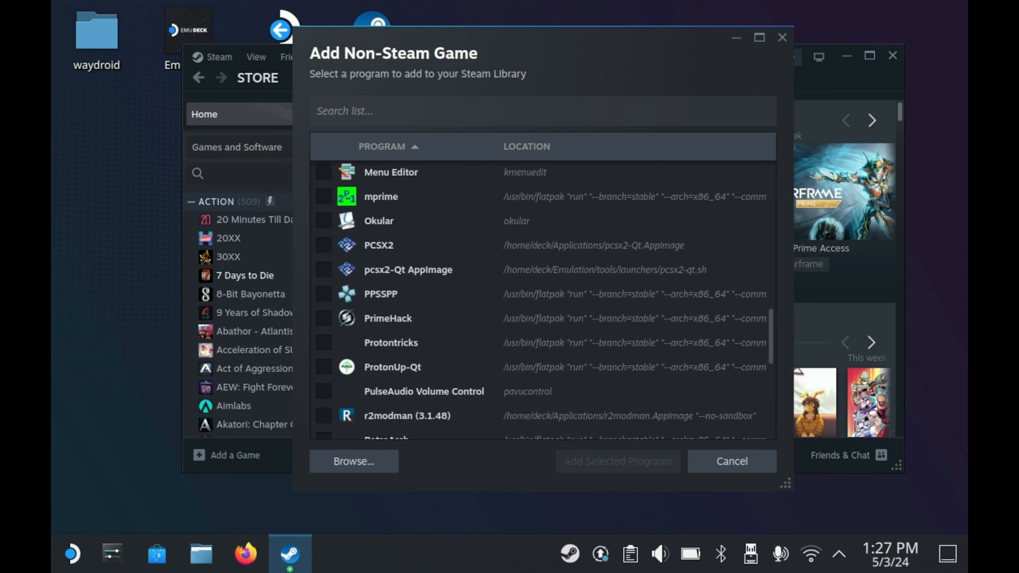
scroll(down, 3)
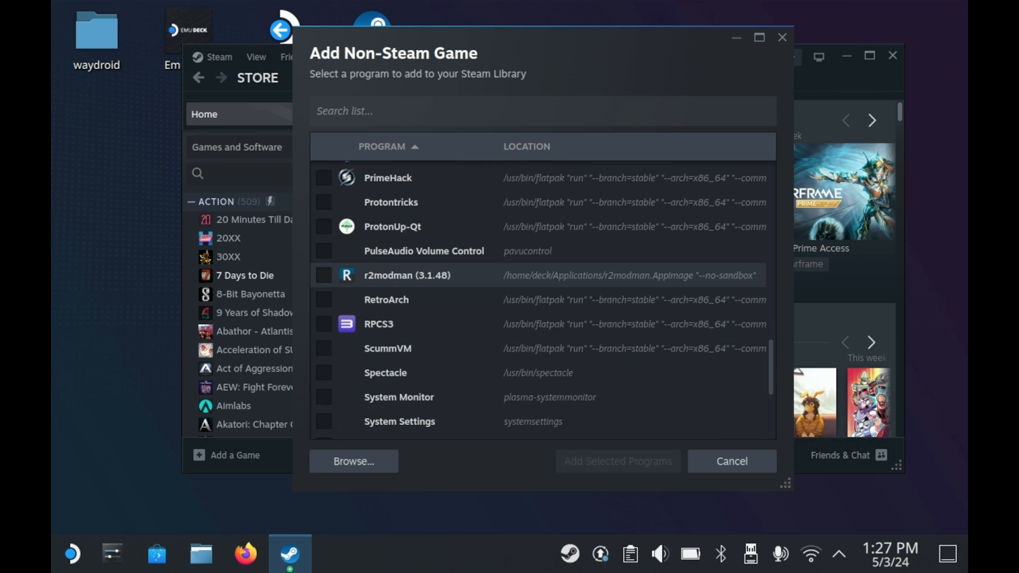
click(324, 276)
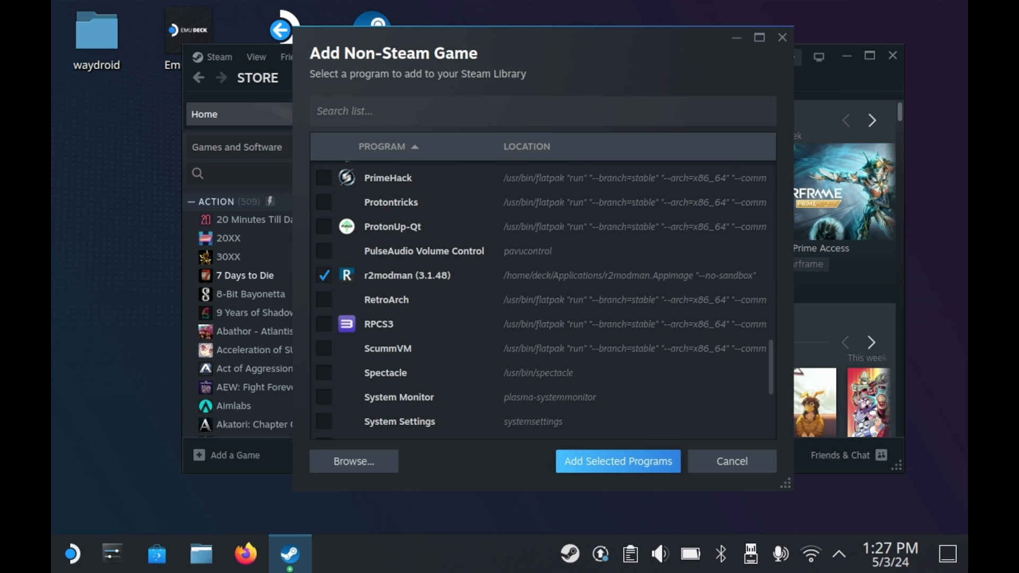
click(733, 460)
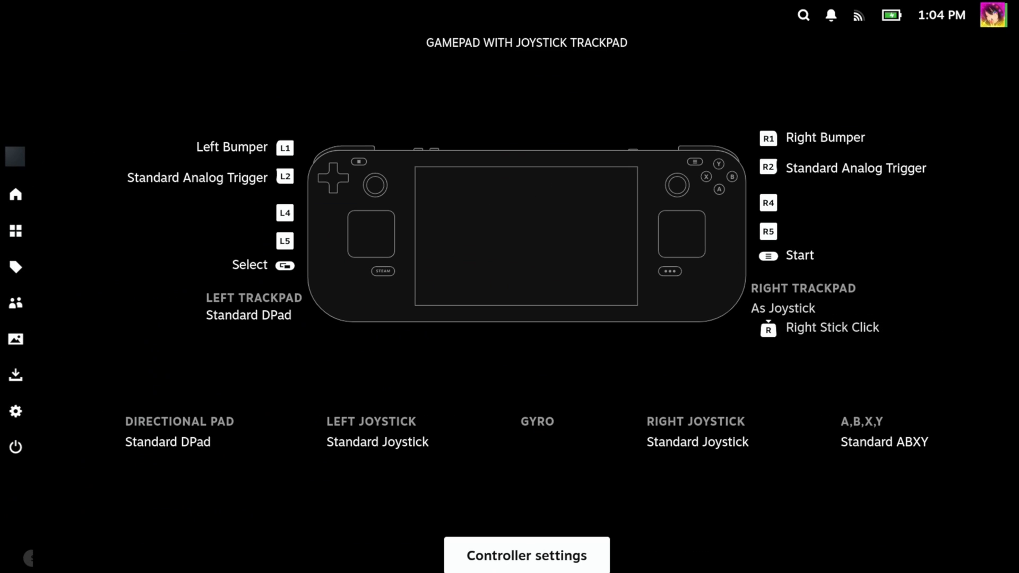
Launch the r2modman shortcut from the Steam library in Game Mode
click(527, 570)
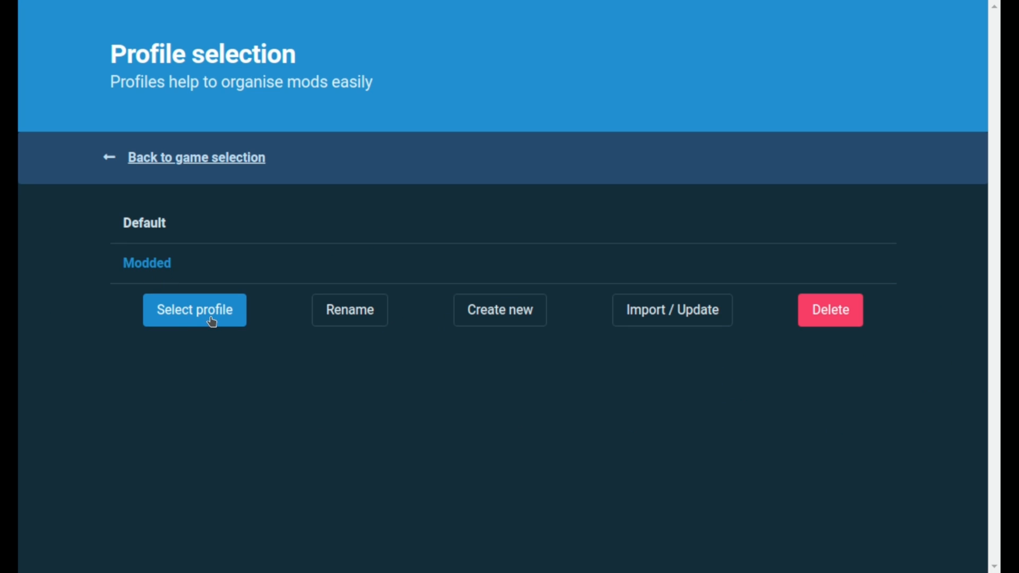
Choose the Modded profile with its 36 mods and start Risk of Rain 2 modded
click(194, 310)
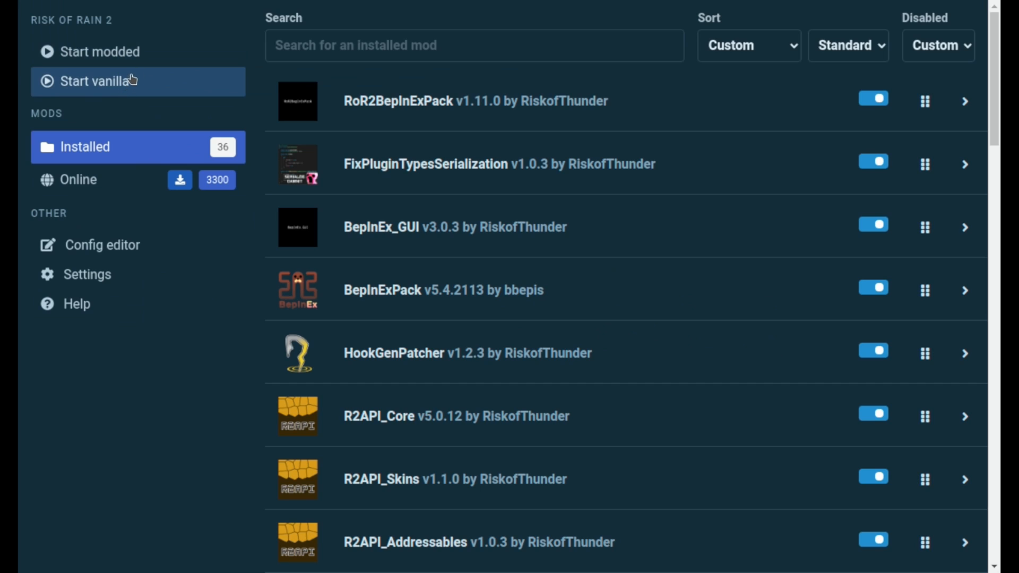
mouse_move(161, 74)
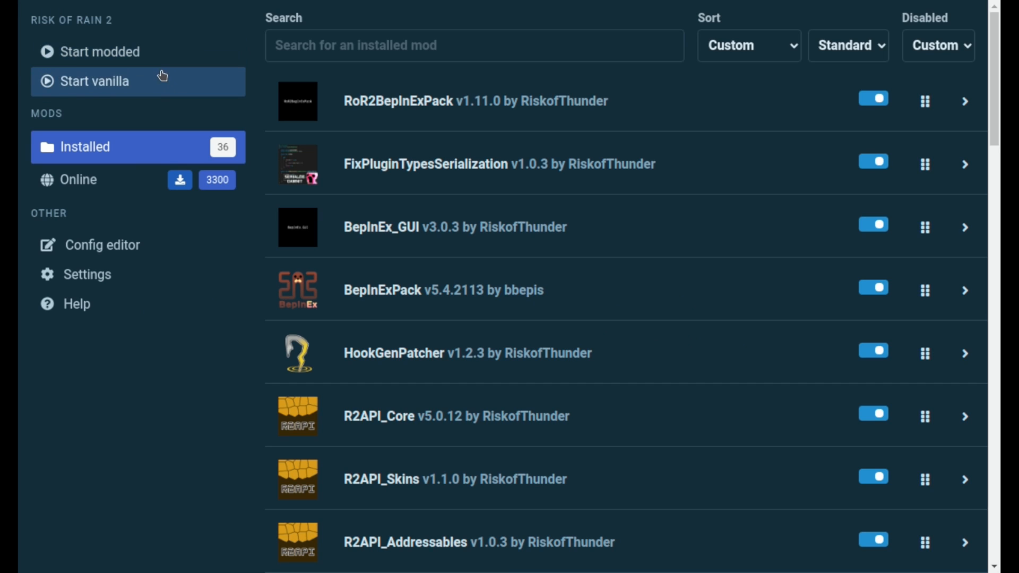
mouse_move(108, 58)
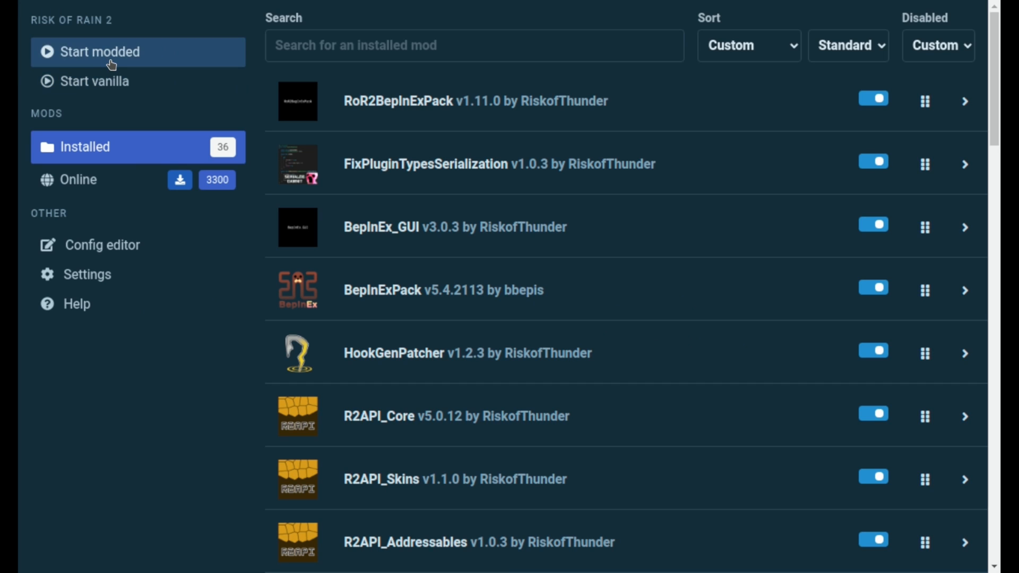
click(110, 55)
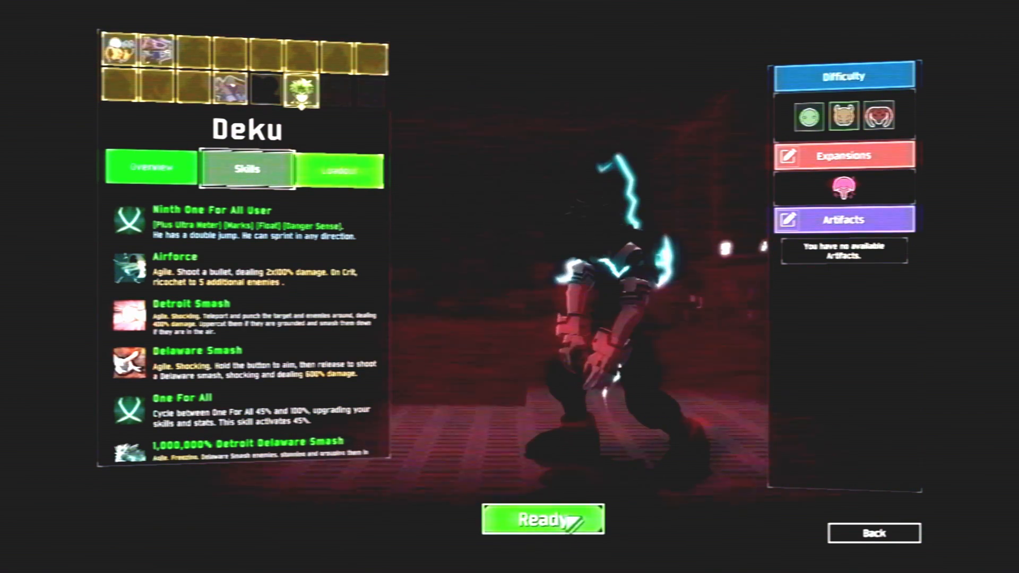
Select the modded Deku survivor on the character selection screen
click(541, 522)
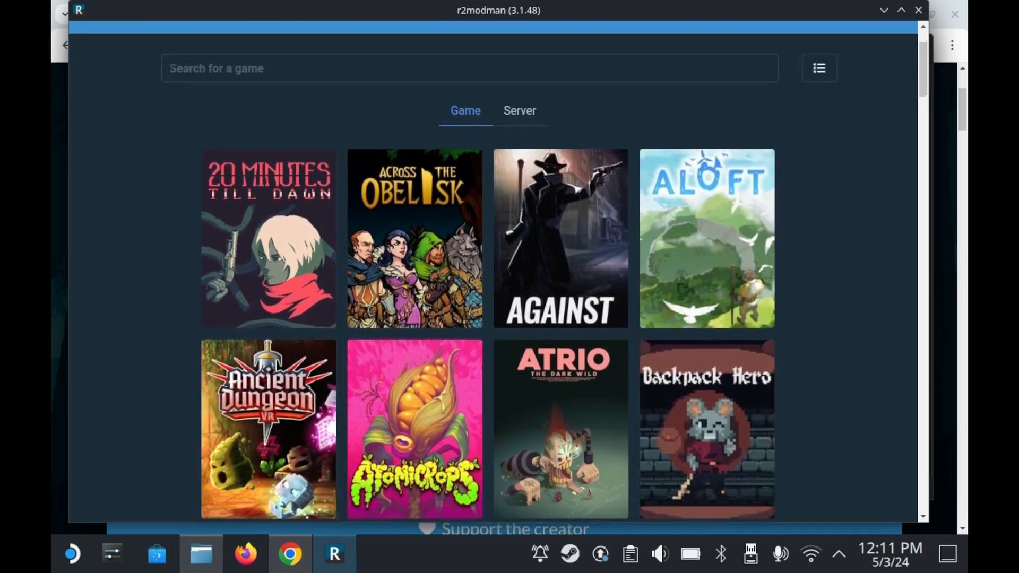
scroll(down, 3)
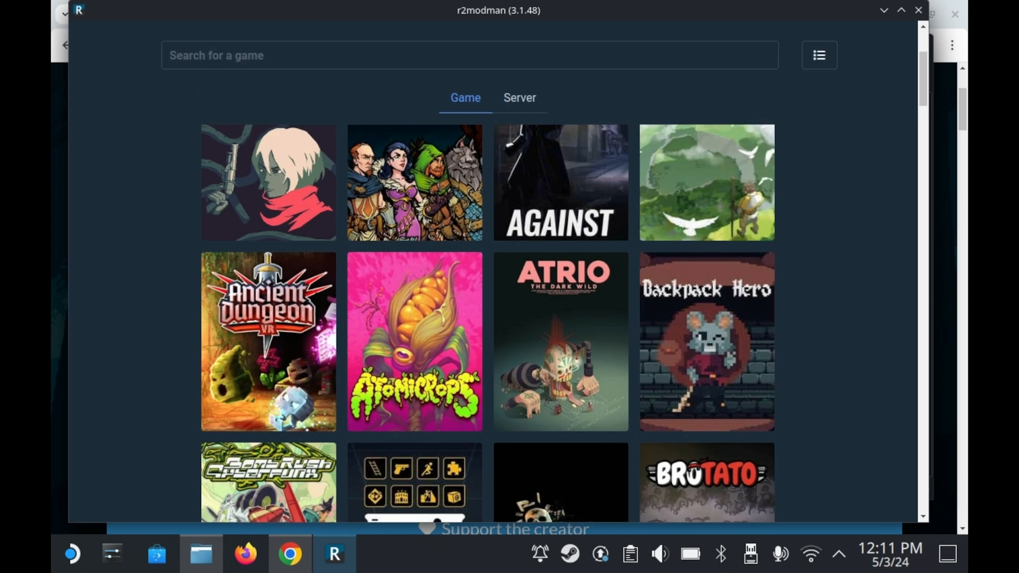
scroll(down, 3)
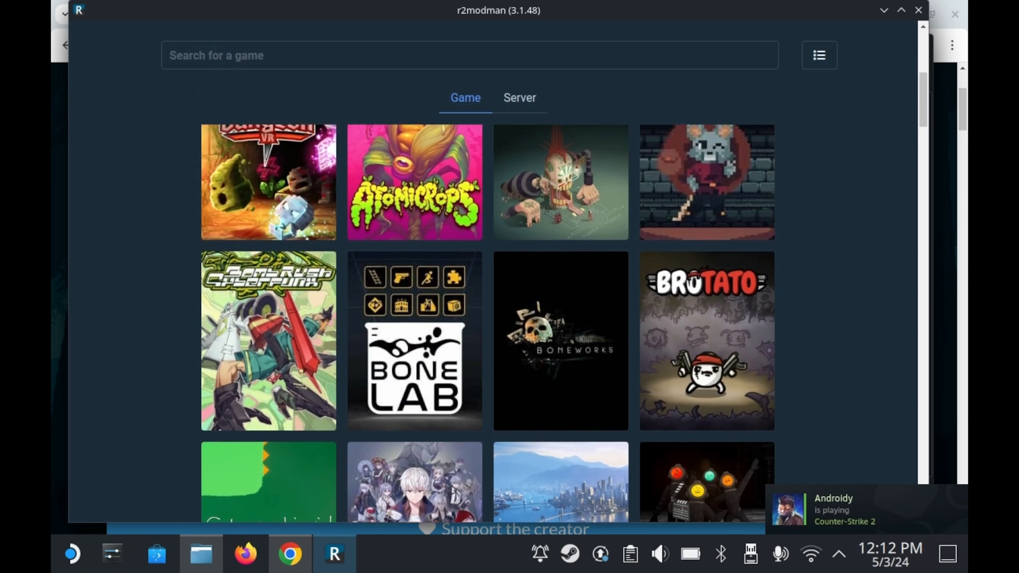
scroll(down, 3)
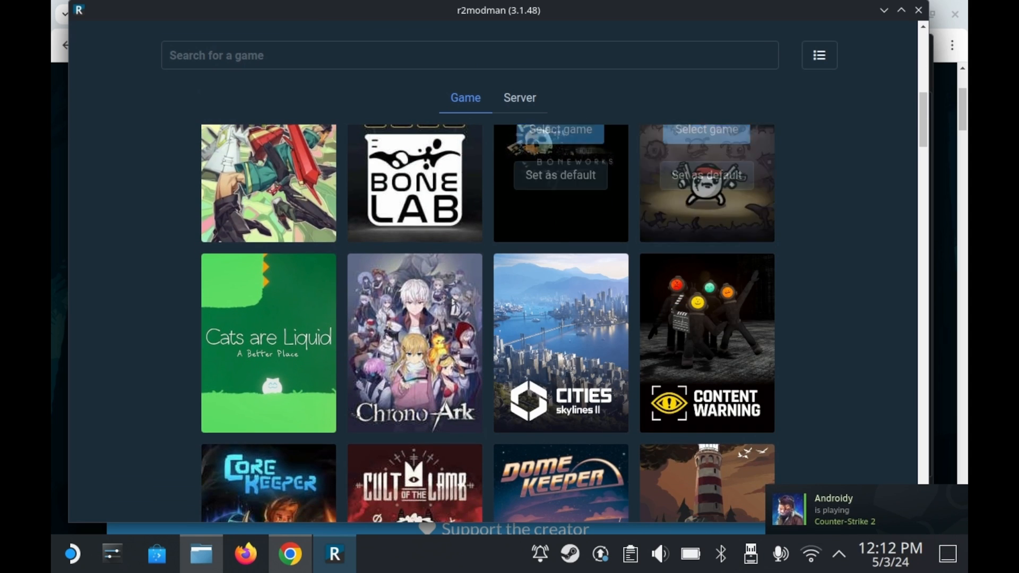
scroll(down, 3)
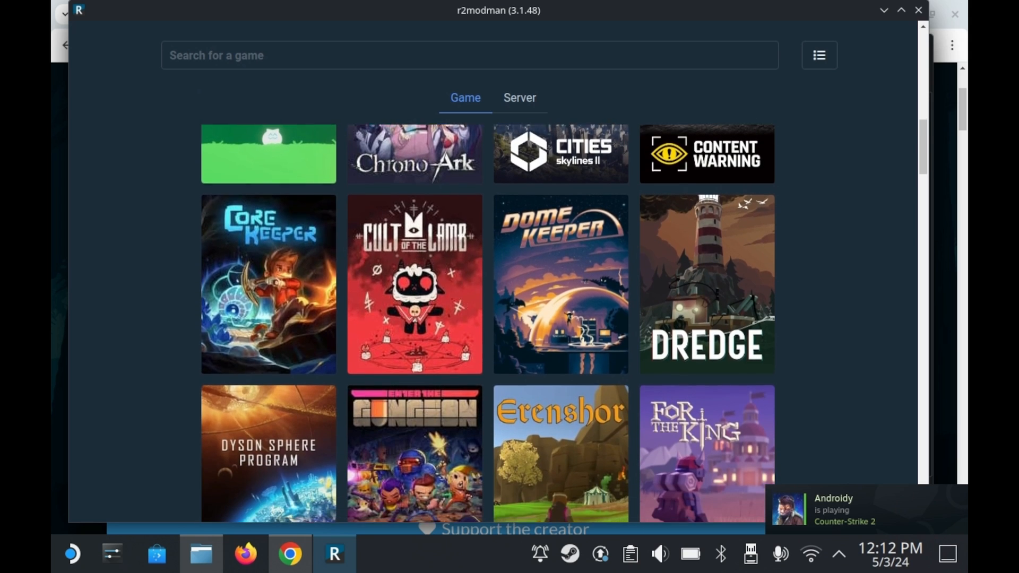
scroll(down, 3)
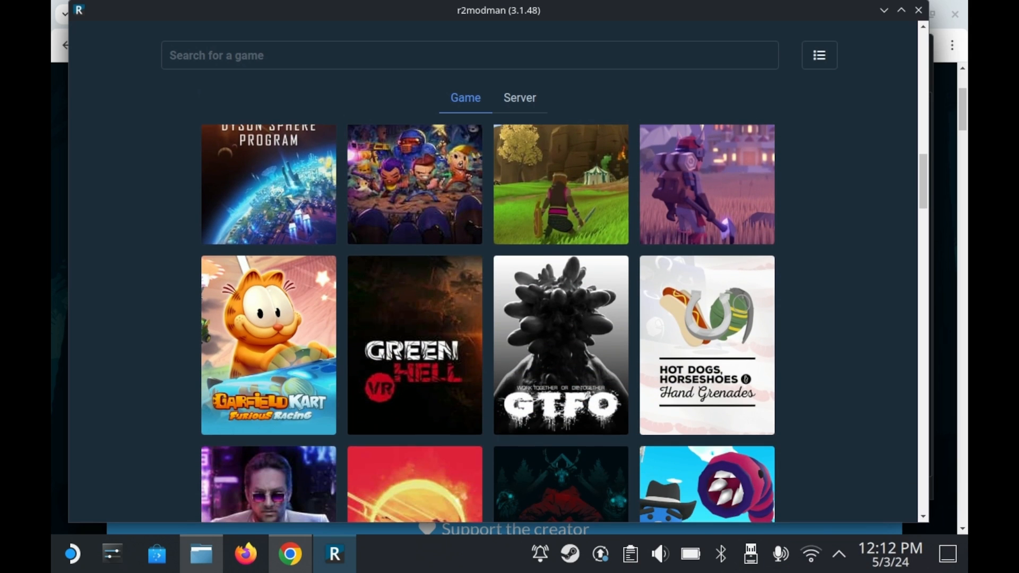
scroll(down, 3)
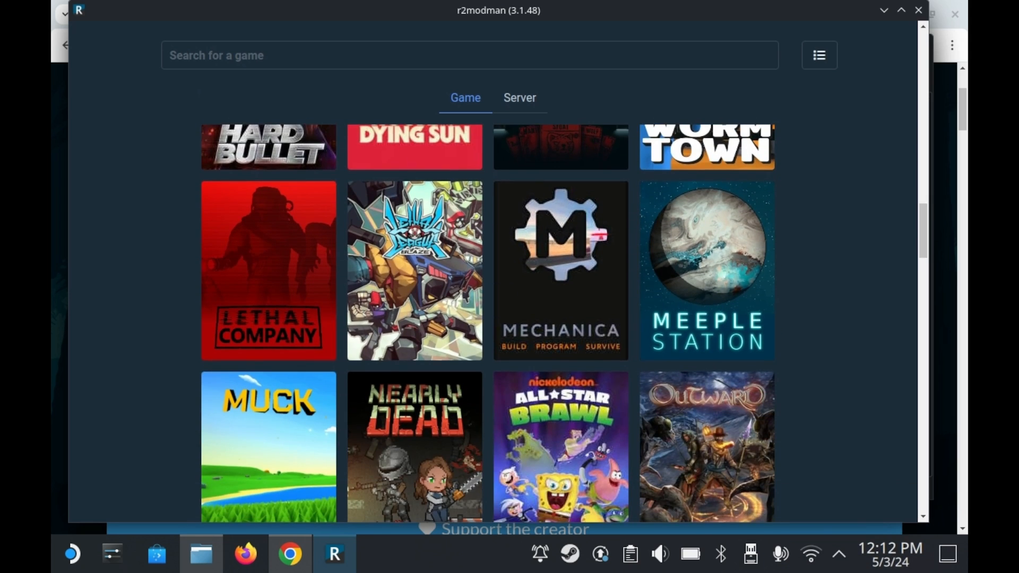
scroll(down, 3)
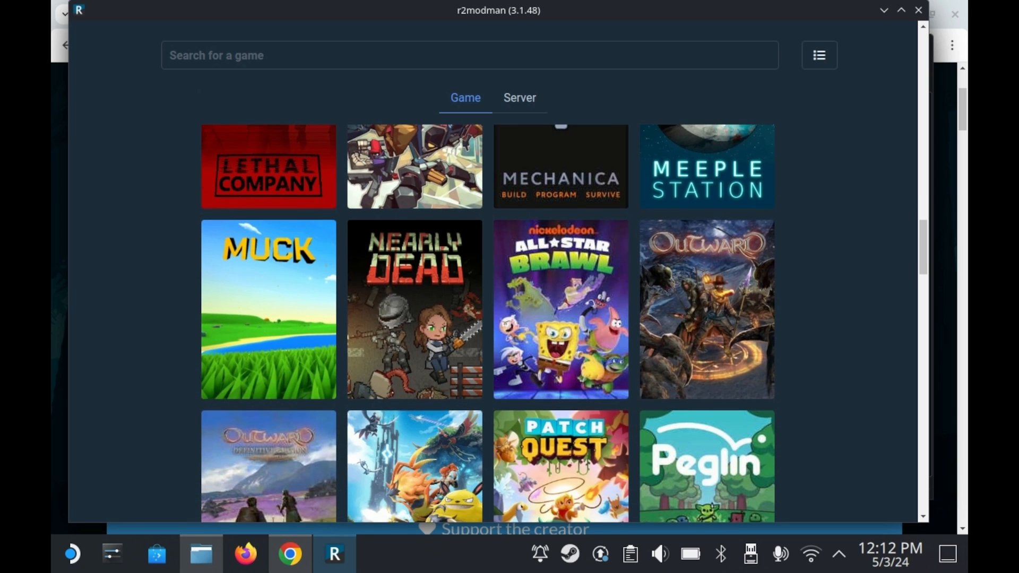
scroll(down, 3)
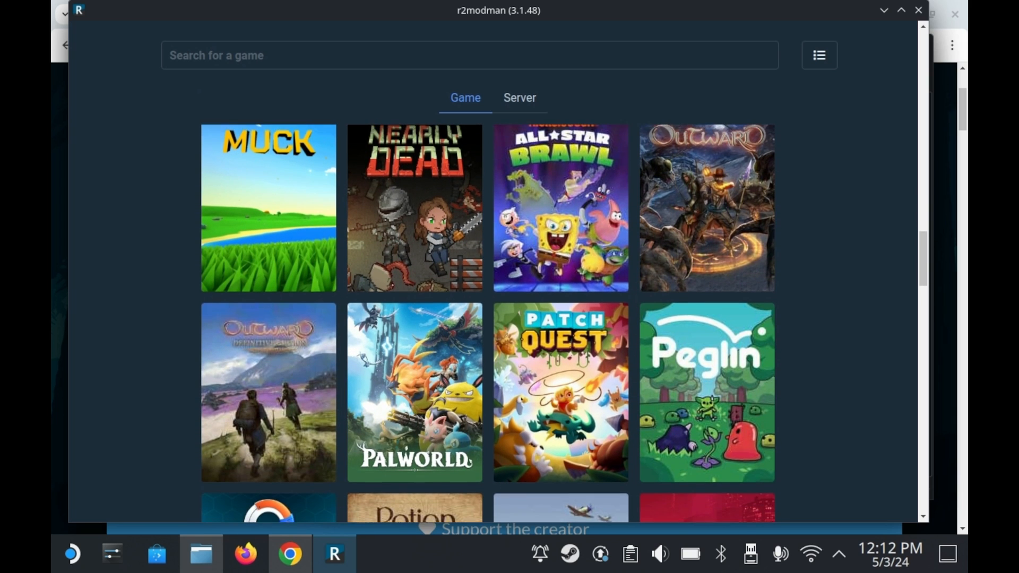
scroll(down, 3)
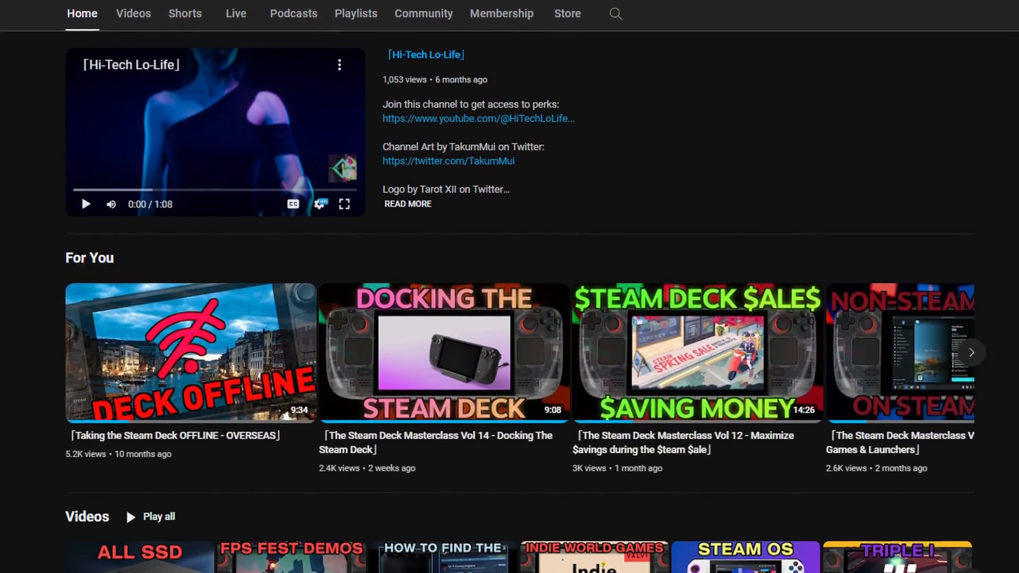
scroll(down, 3)
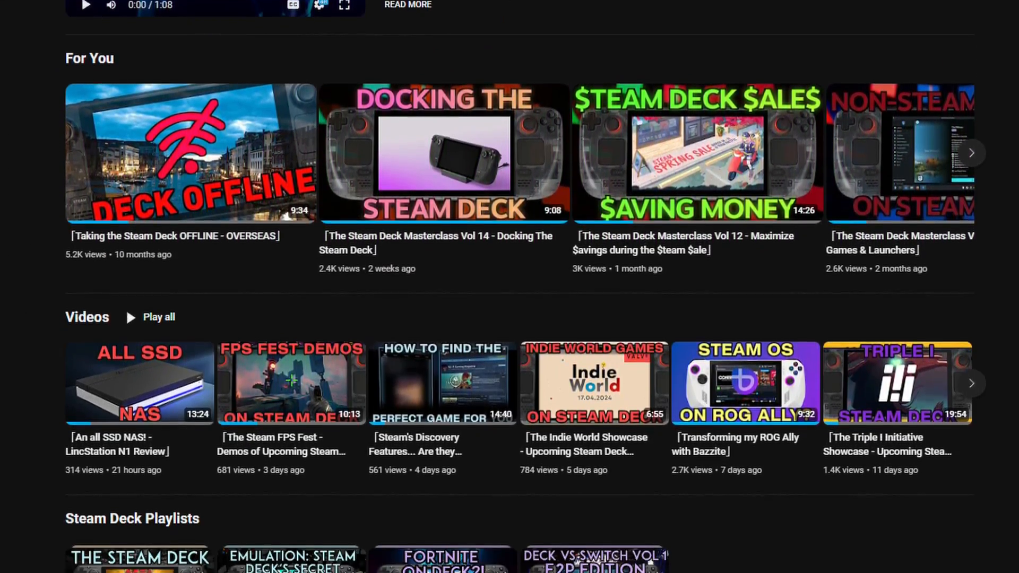
scroll(down, 3)
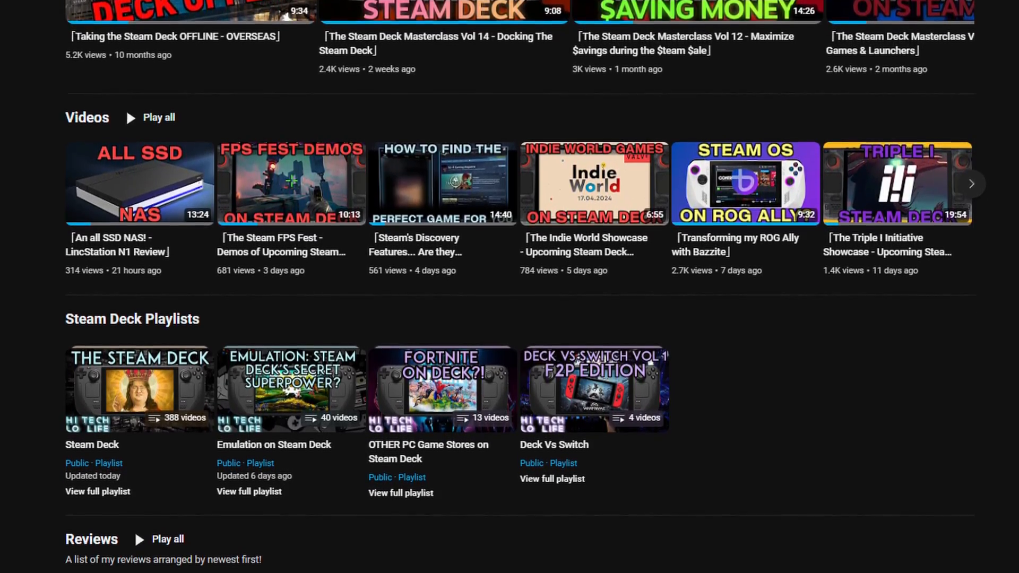
scroll(down, 3)
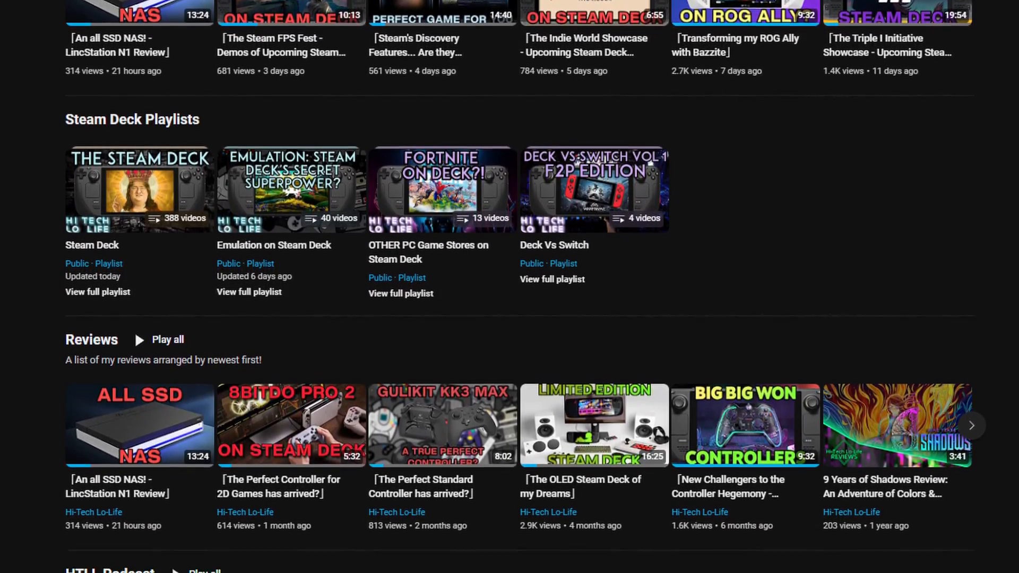
scroll(down, 3)
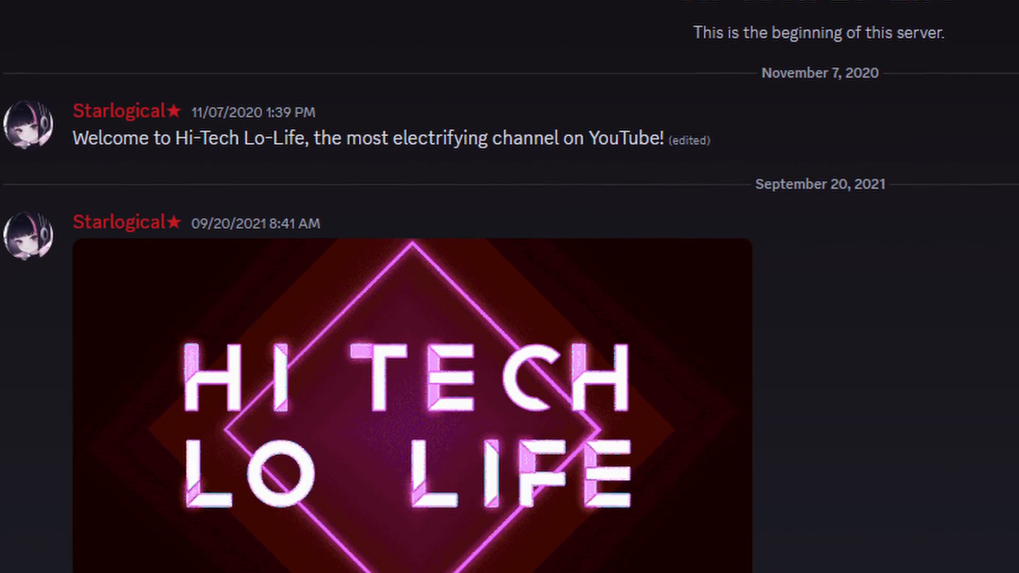
scroll(down, 3)
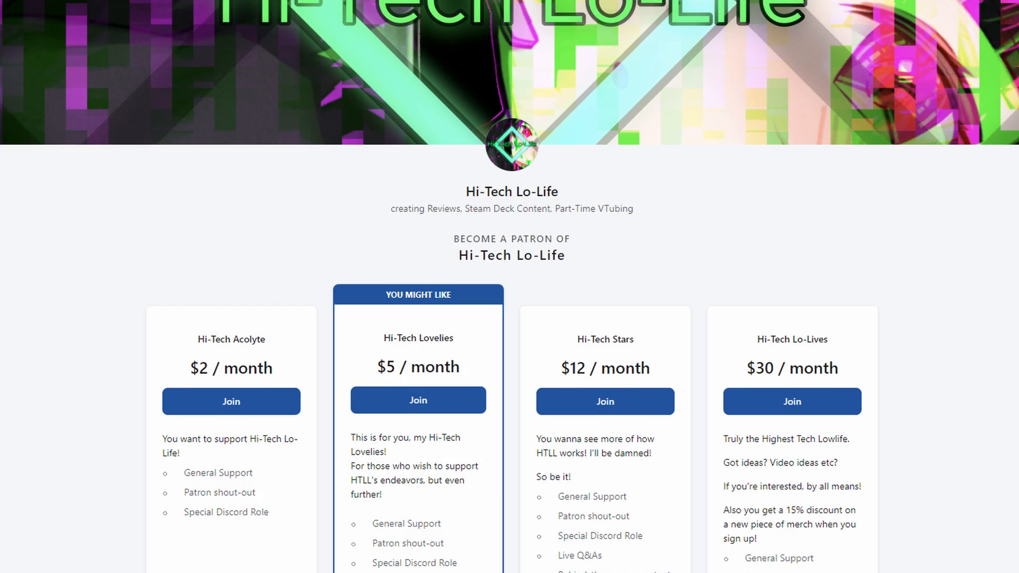
scroll(down, 3)
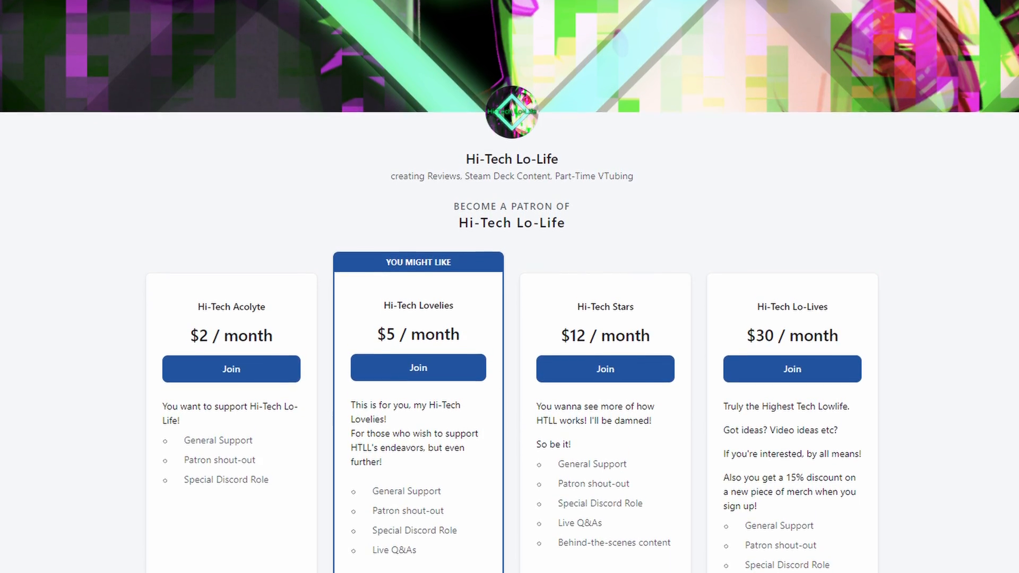
scroll(down, 3)
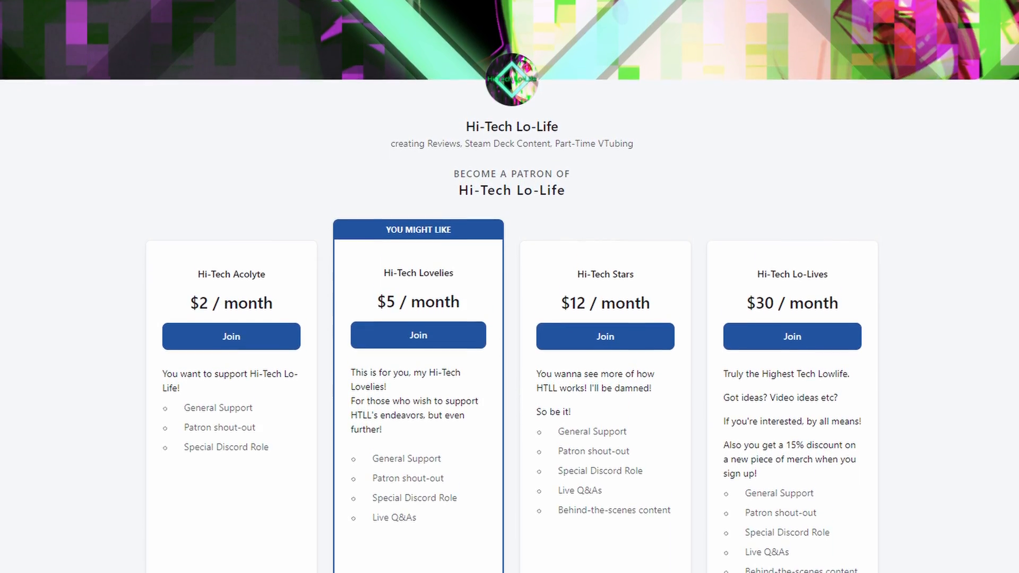